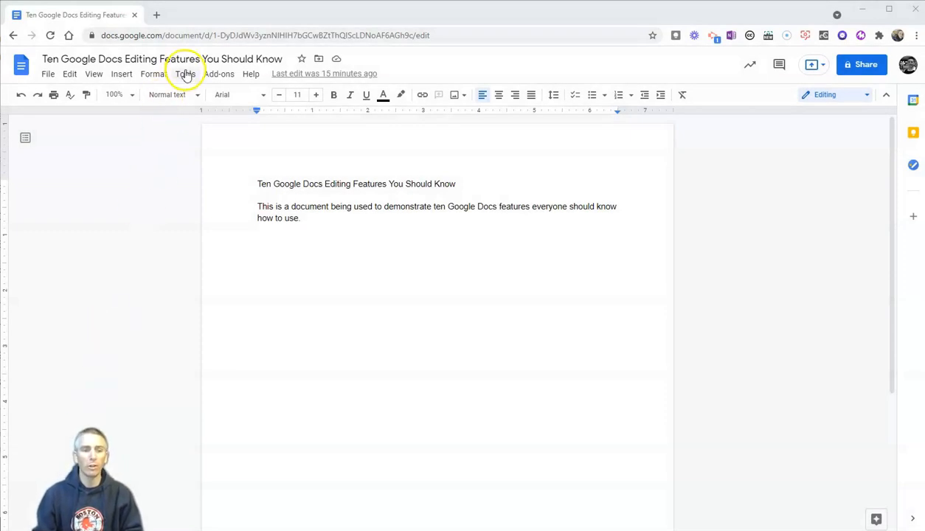
Step: Bring up the Preferences dialog from the Tools menu, showing the General options
left_click(186, 73)
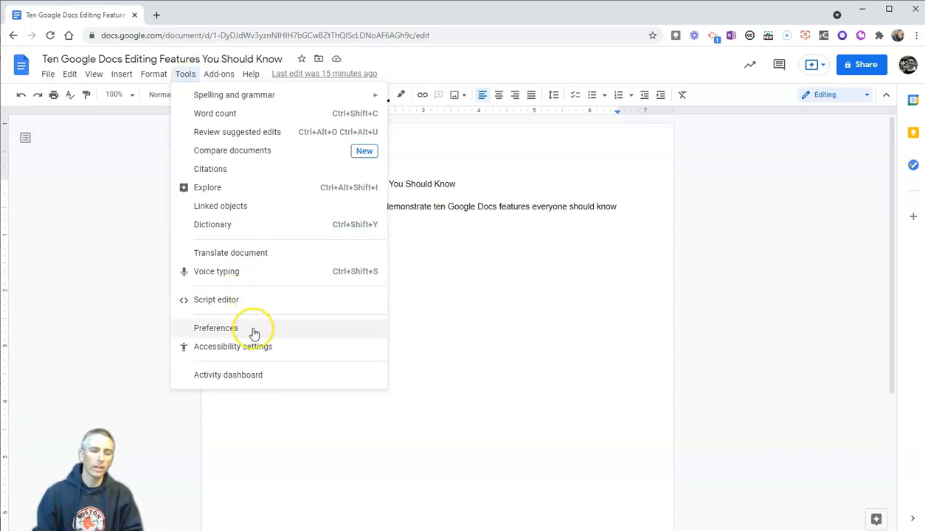
mouse_move(254, 331)
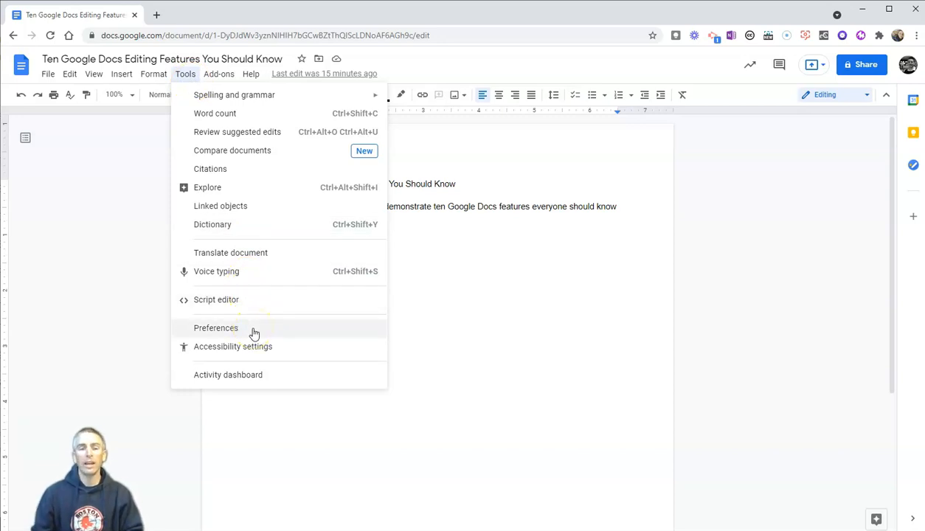
left_click(215, 327)
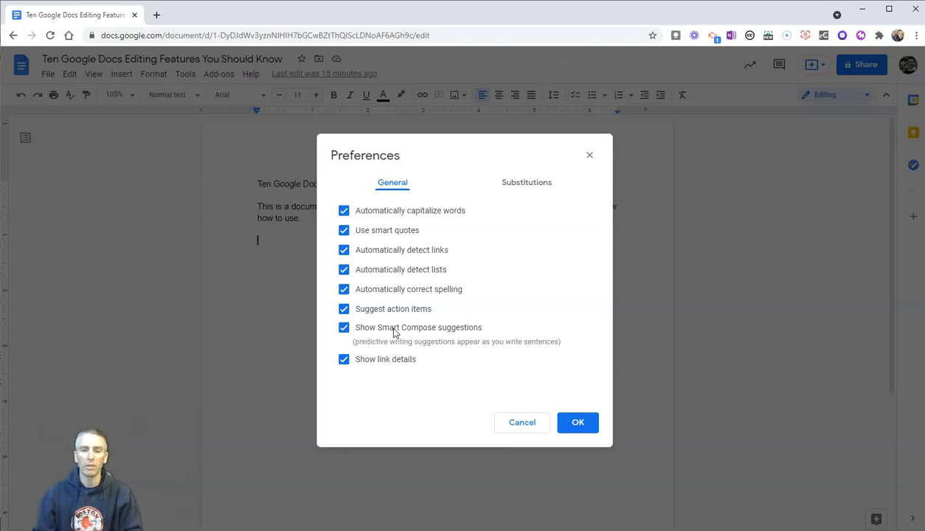
mouse_move(418, 262)
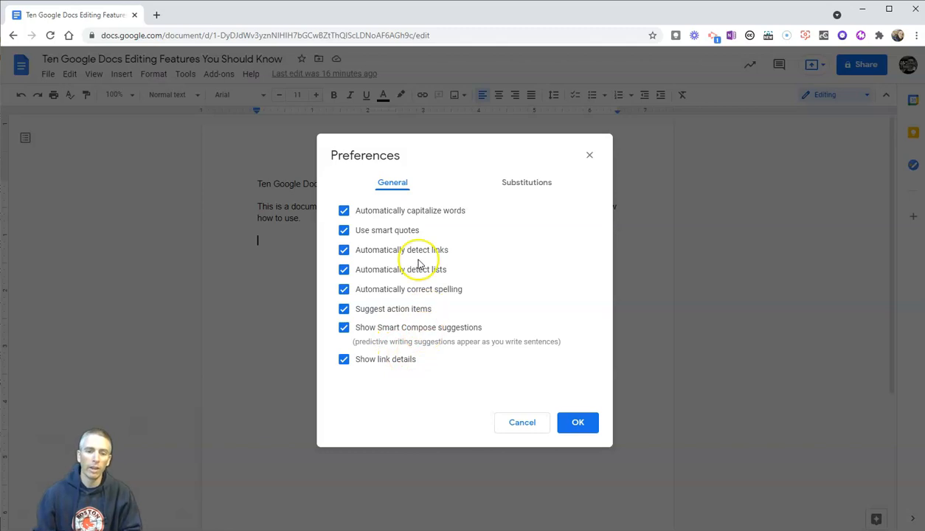
mouse_move(416, 220)
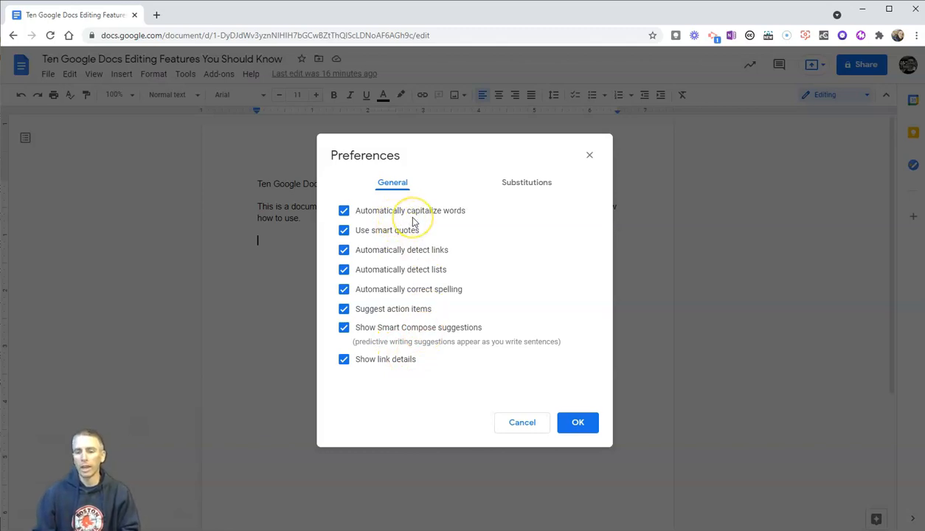
mouse_move(395, 251)
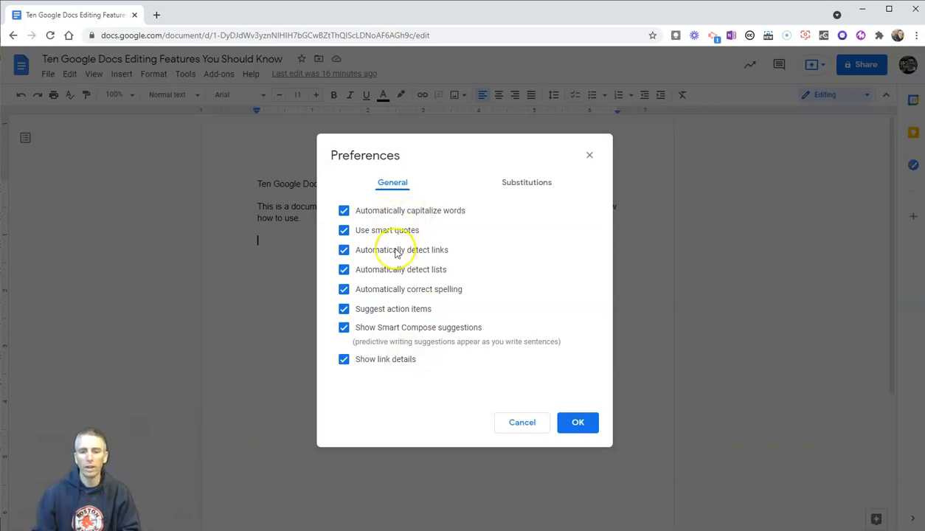
mouse_move(402, 262)
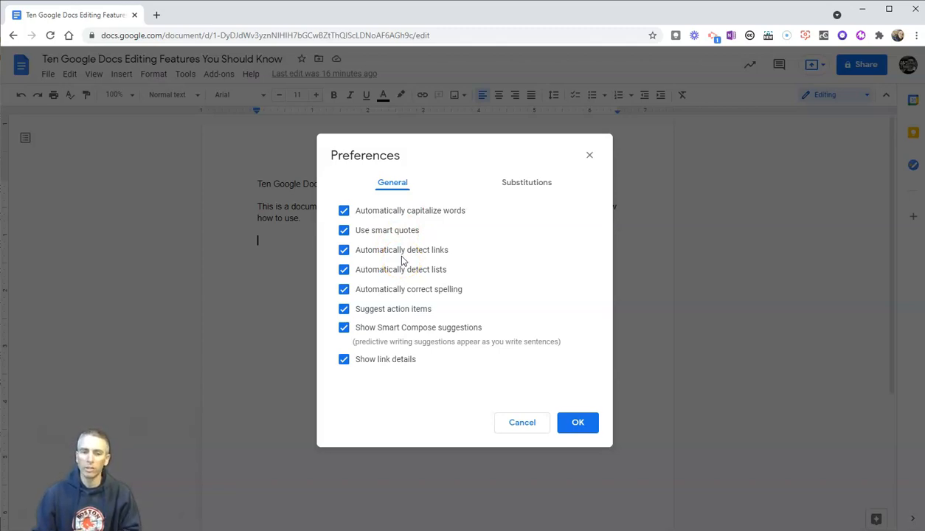
mouse_move(549, 204)
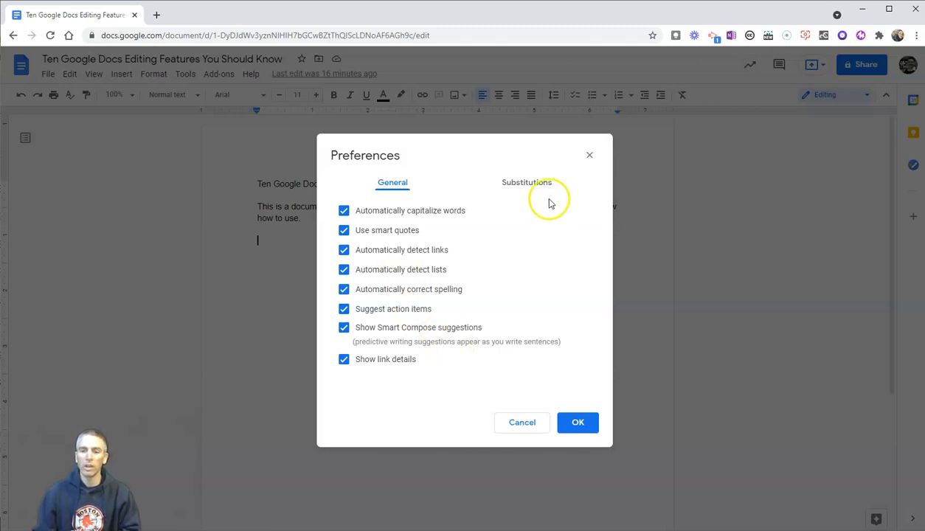
Step: Switch to the Substitutions list and scroll through replacements like (c) to © and fractions
left_click(525, 183)
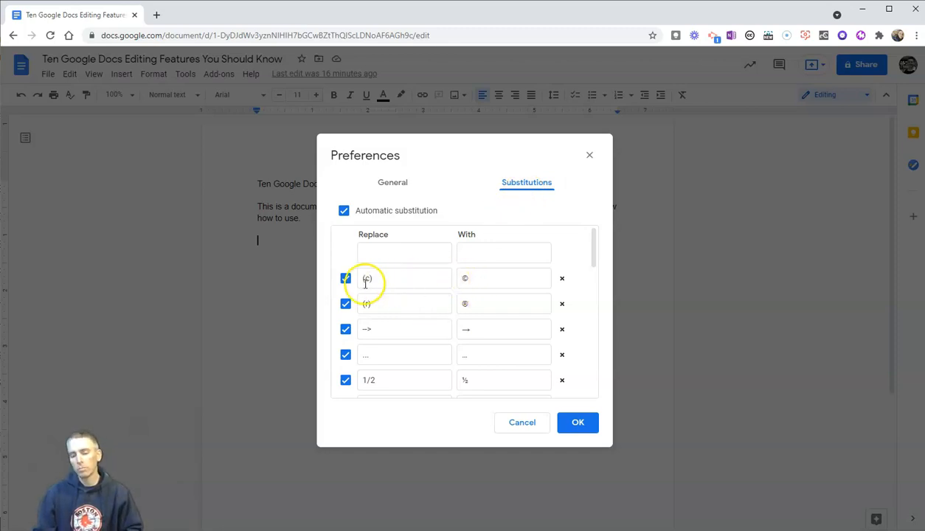
mouse_move(366, 279)
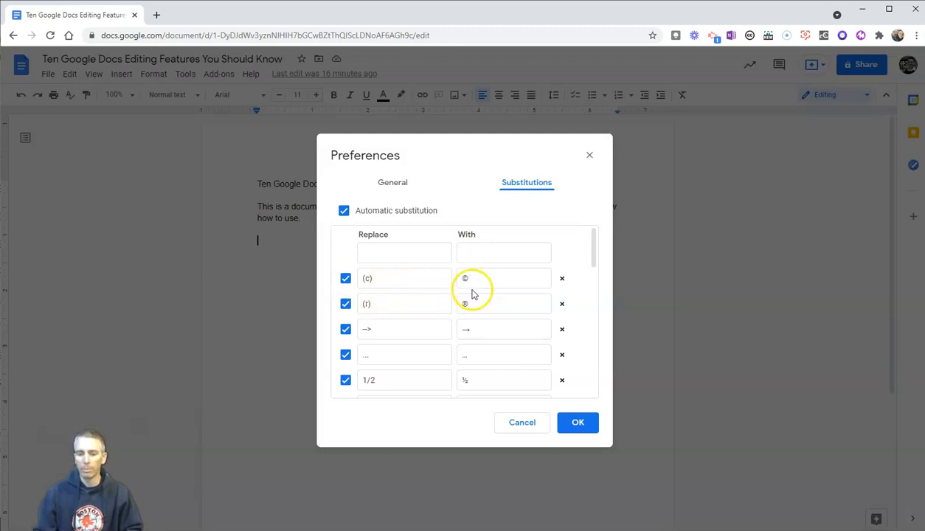
scroll("down", 3)
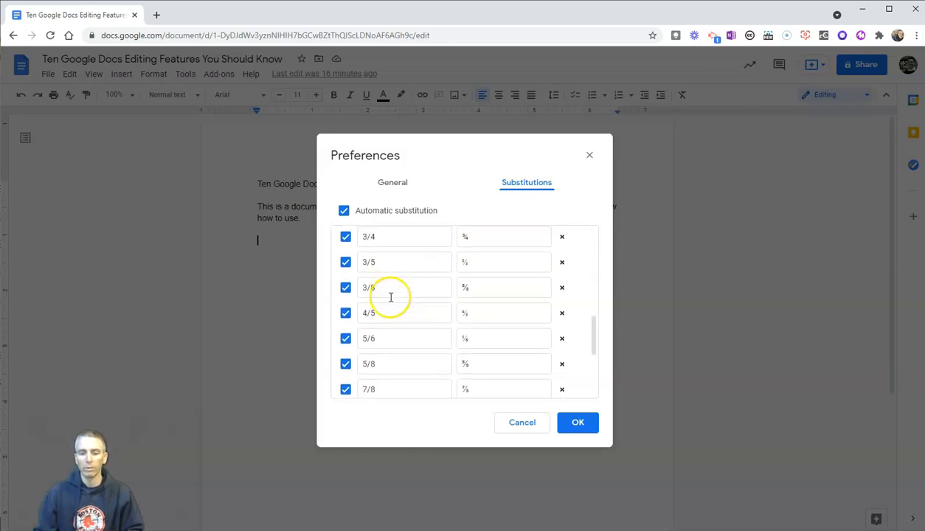
scroll("down", 3)
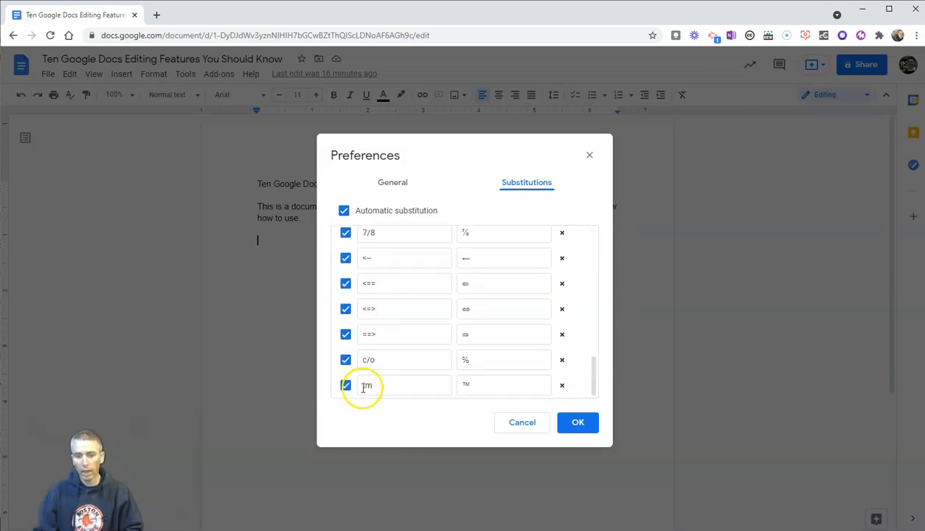
scroll("up", 3)
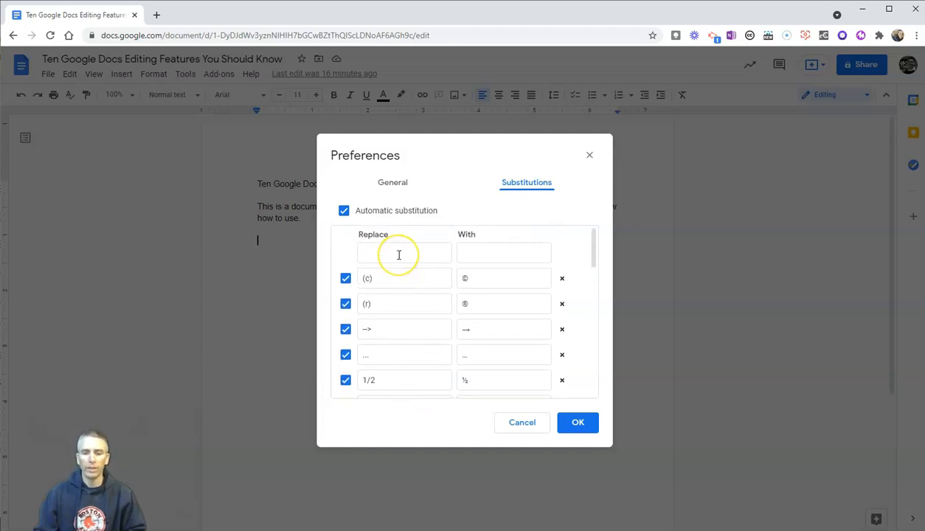
Step: Enter a new substitution replacing 'ATM' with 'at the moment'
left_click(404, 252)
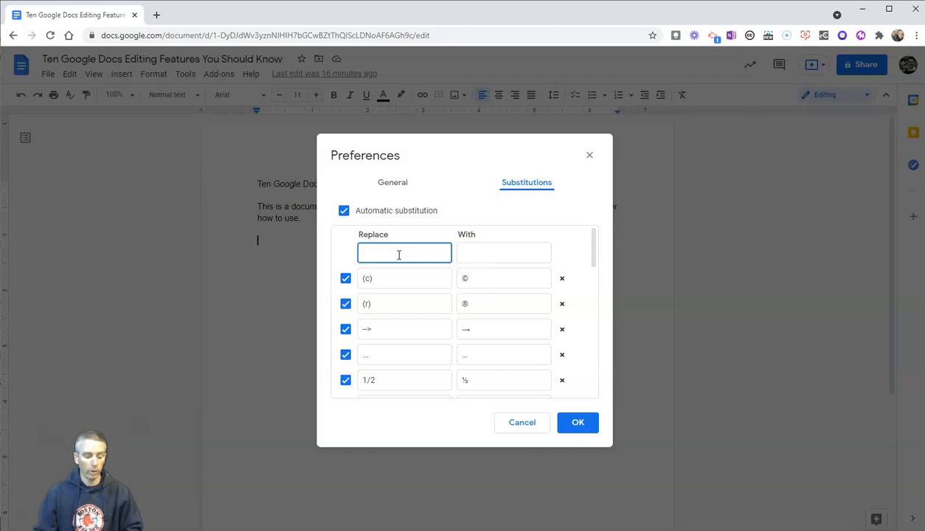
type("ATM")
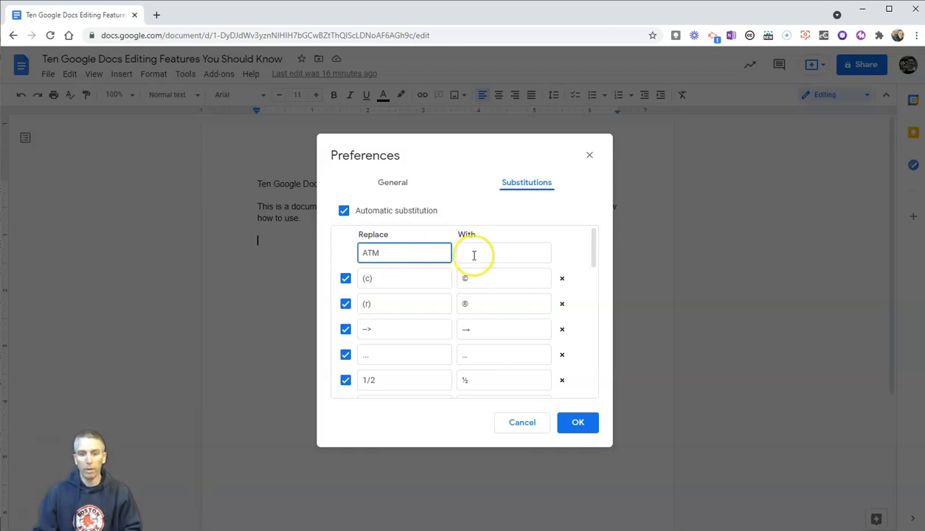
left_click(503, 252)
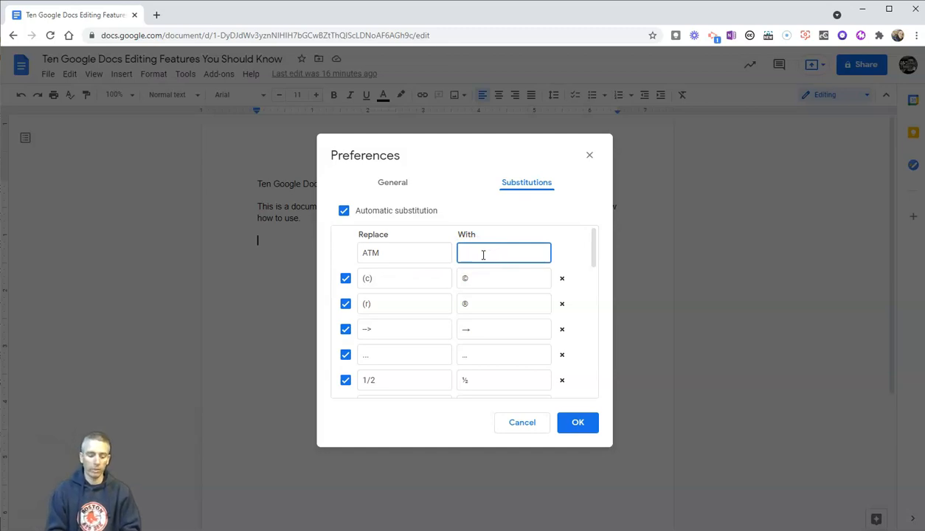
type("at t")
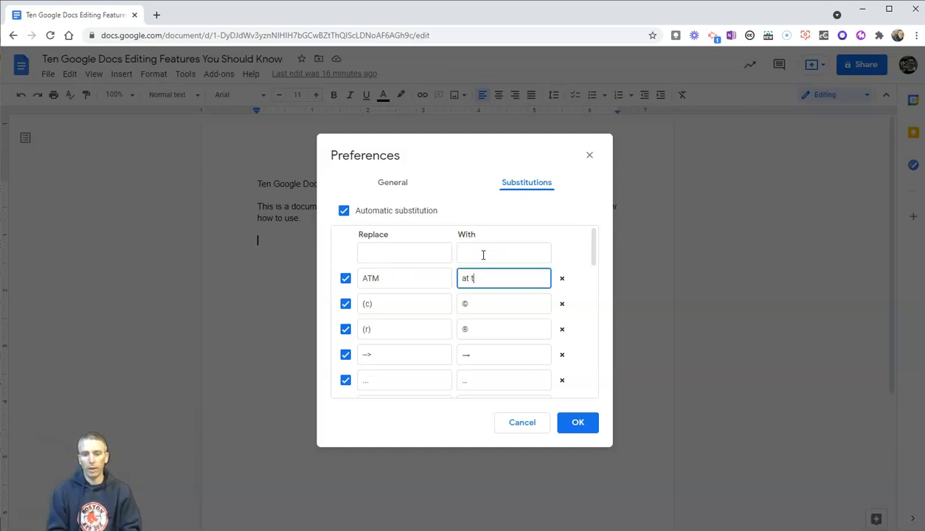
type("he moment")
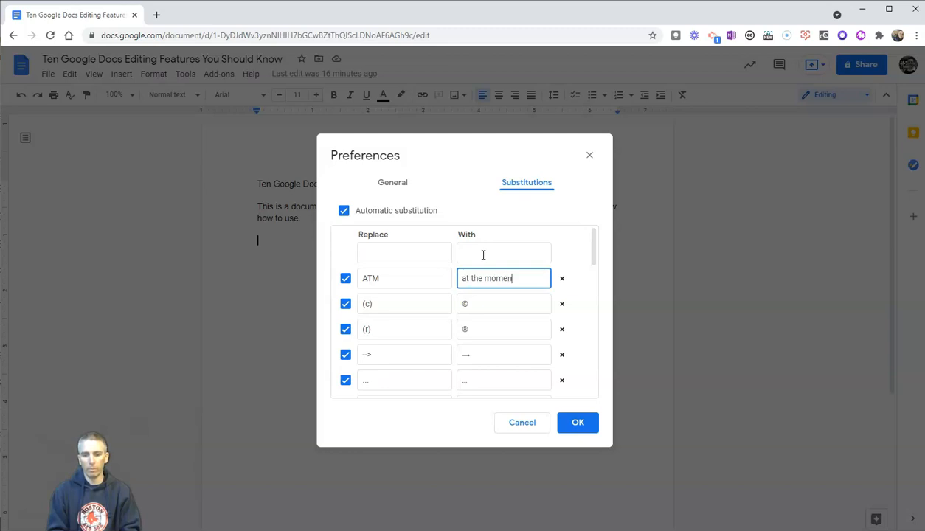
Step: Save the substitution, test 'AT THE MOMENT' in the document, then undo the test text
left_click(578, 422)
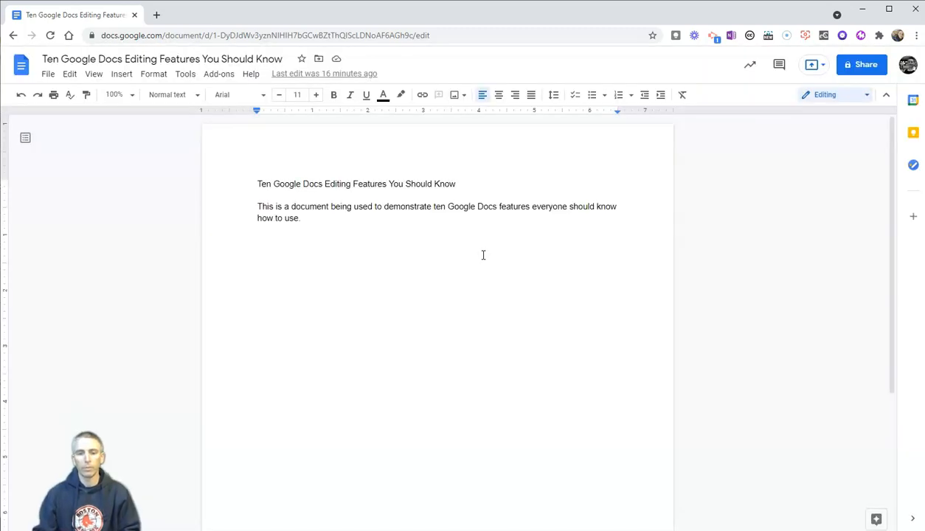
type("AT")
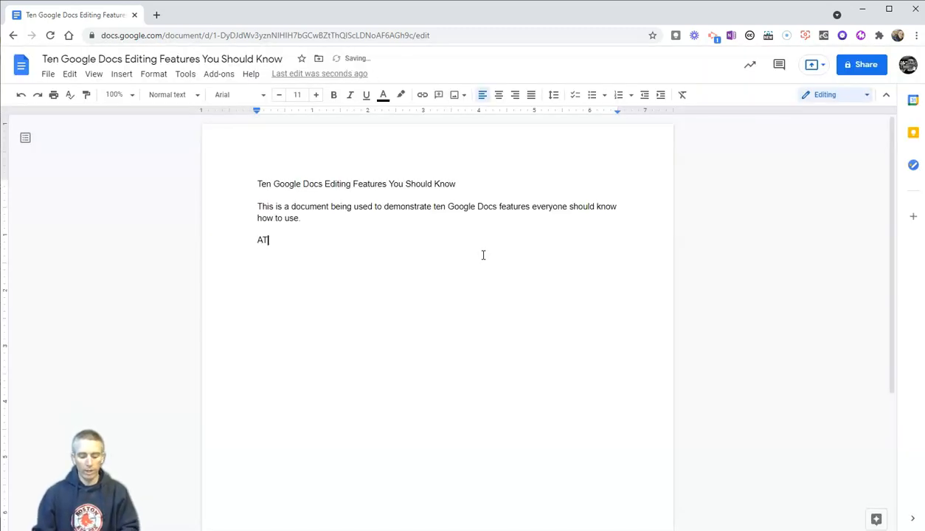
type("THE MOMENT")
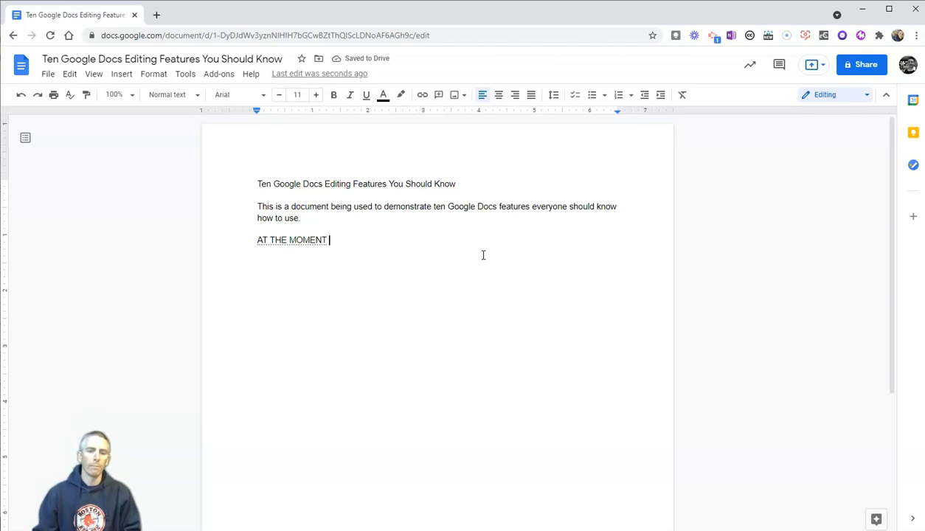
key("ctrl+z")
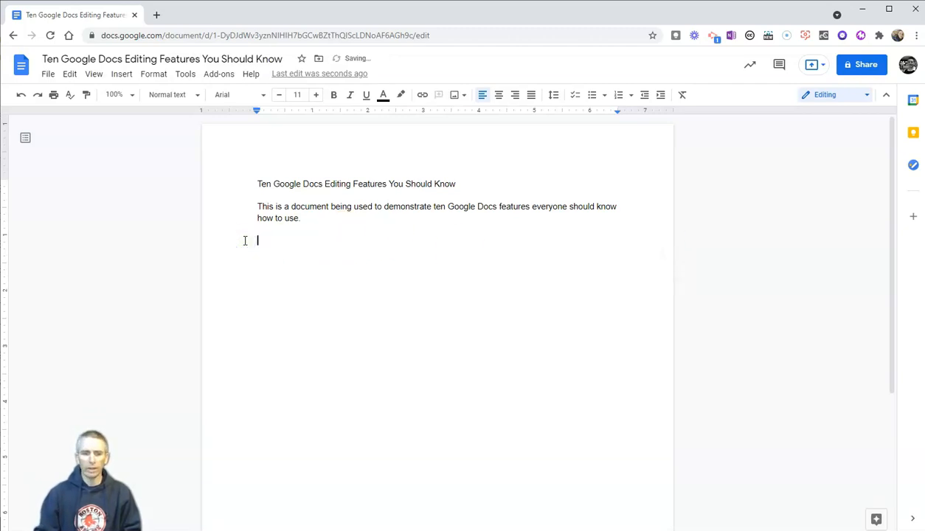
mouse_move(250, 263)
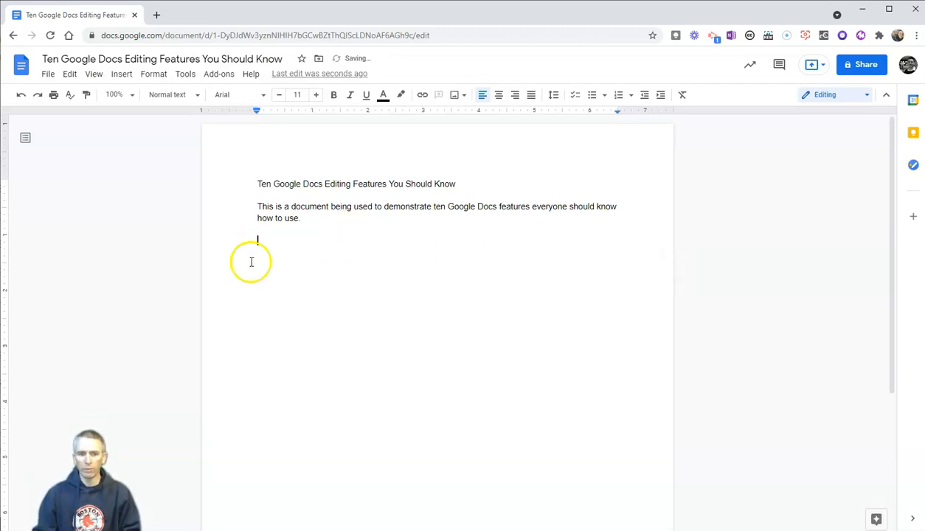
left_click(186, 73)
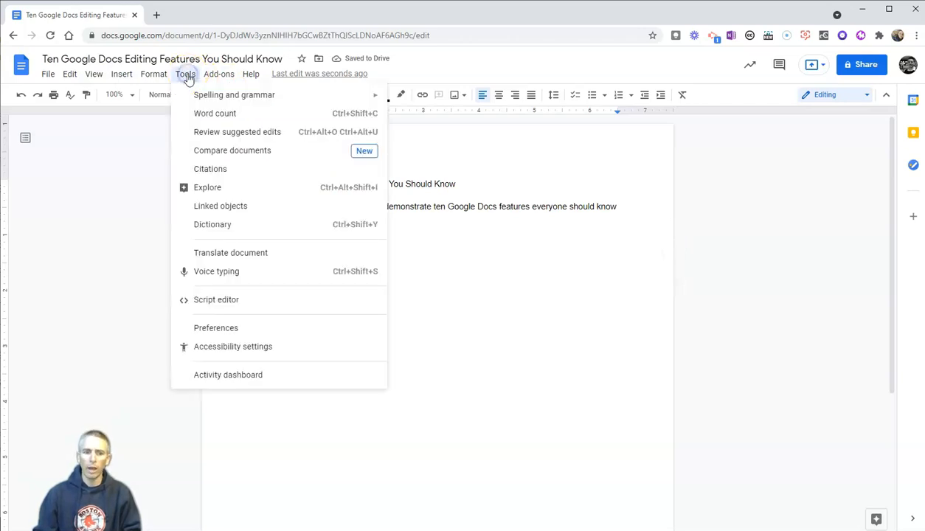
left_click(215, 328)
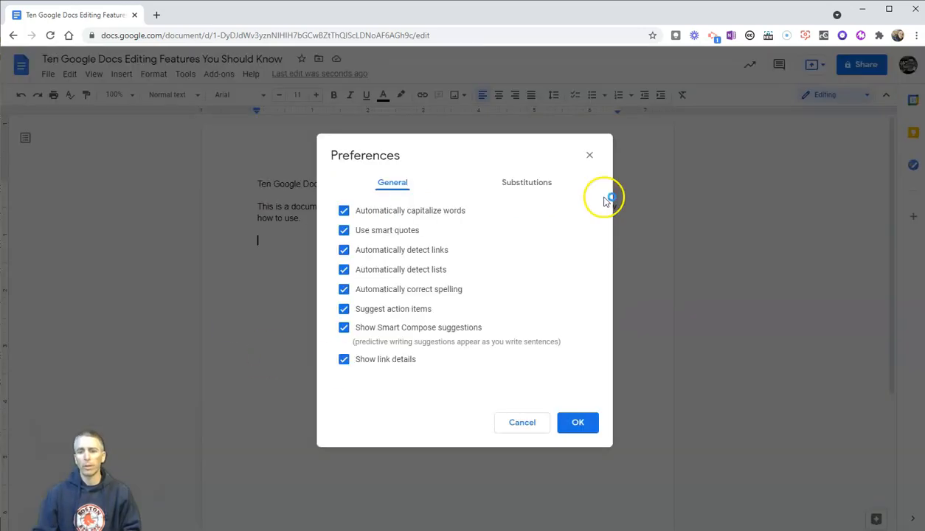
left_click(525, 182)
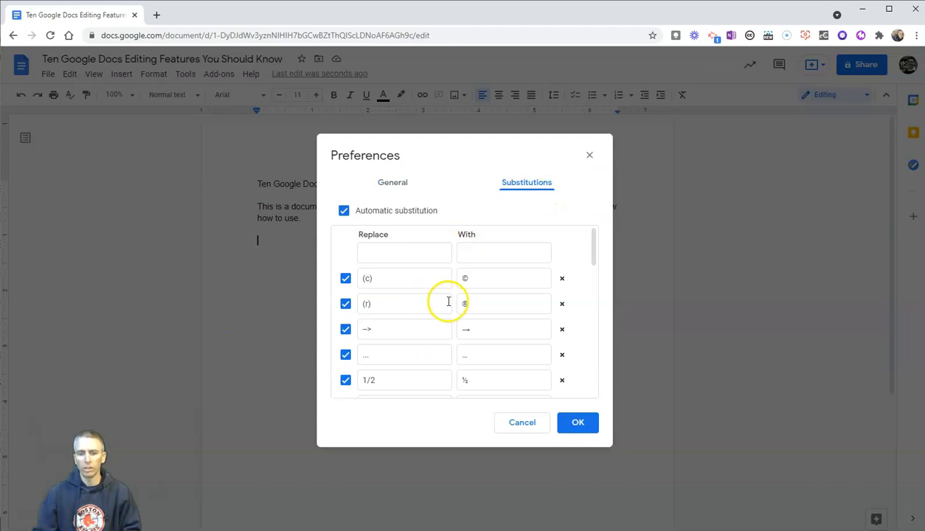
scroll("down", 3)
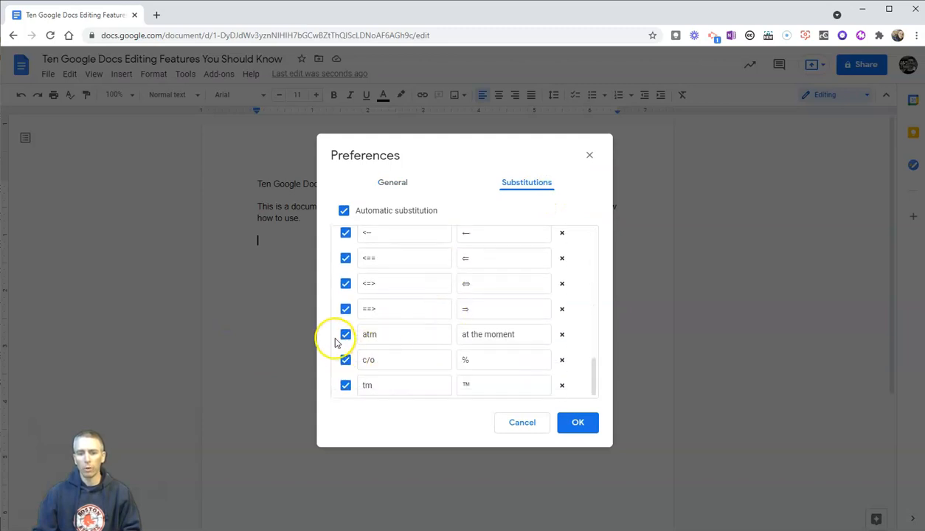
mouse_move(562, 334)
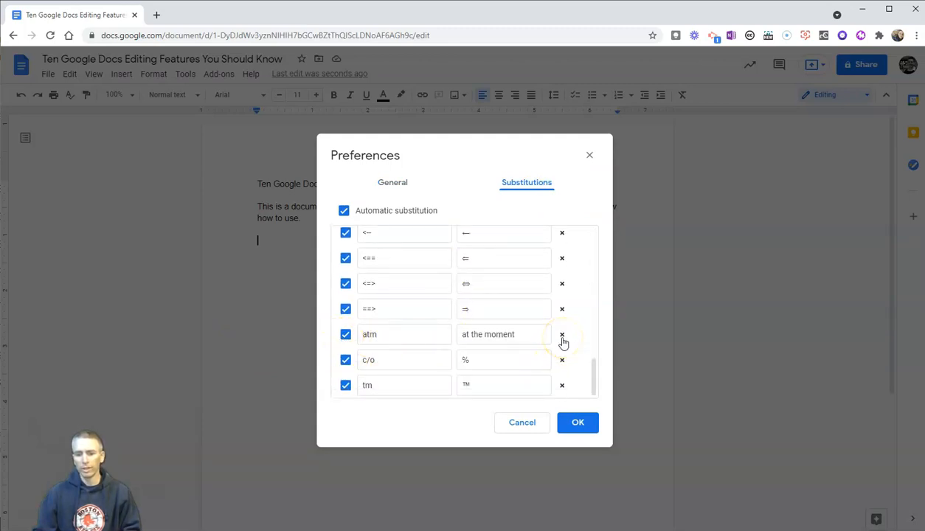
left_click(578, 422)
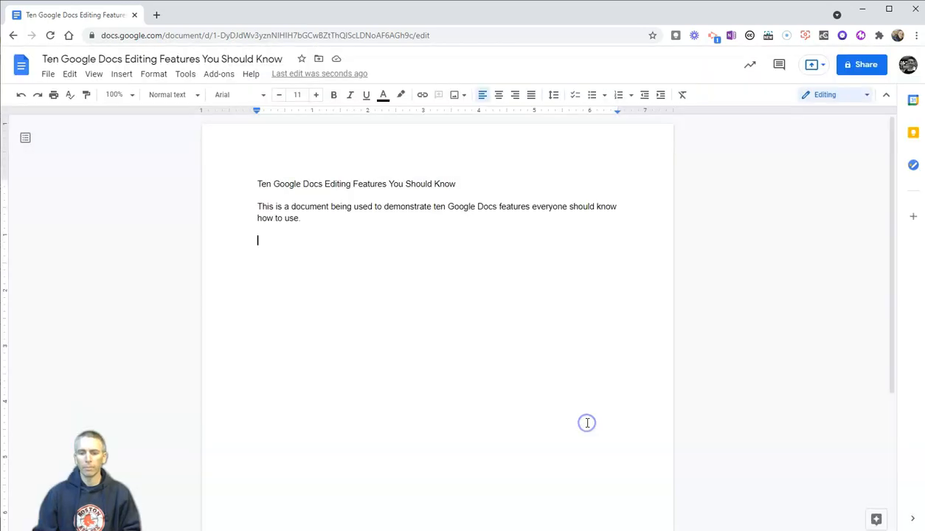
mouse_move(587, 421)
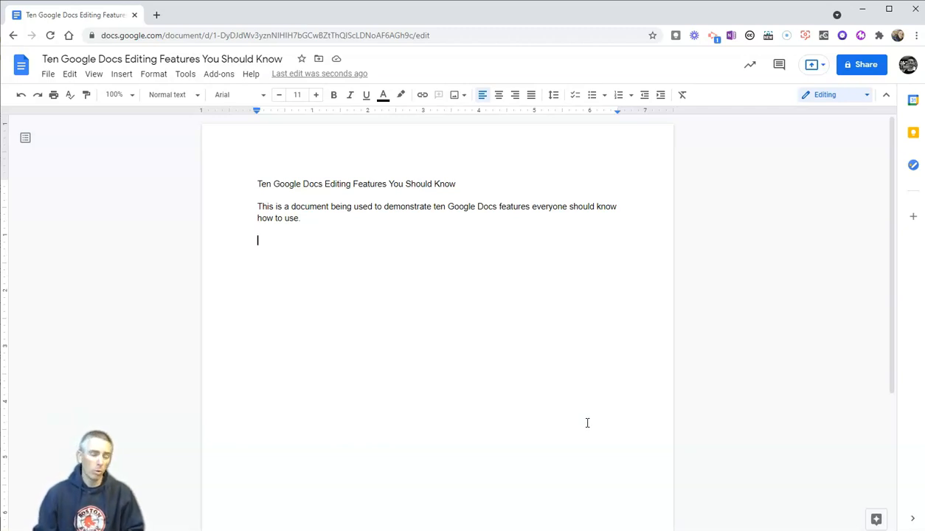
mouse_move(582, 429)
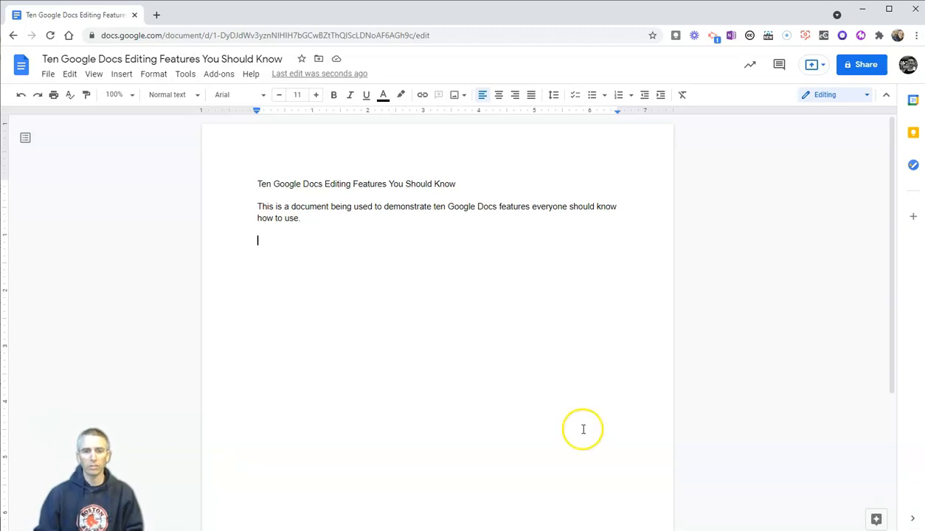
mouse_move(466, 445)
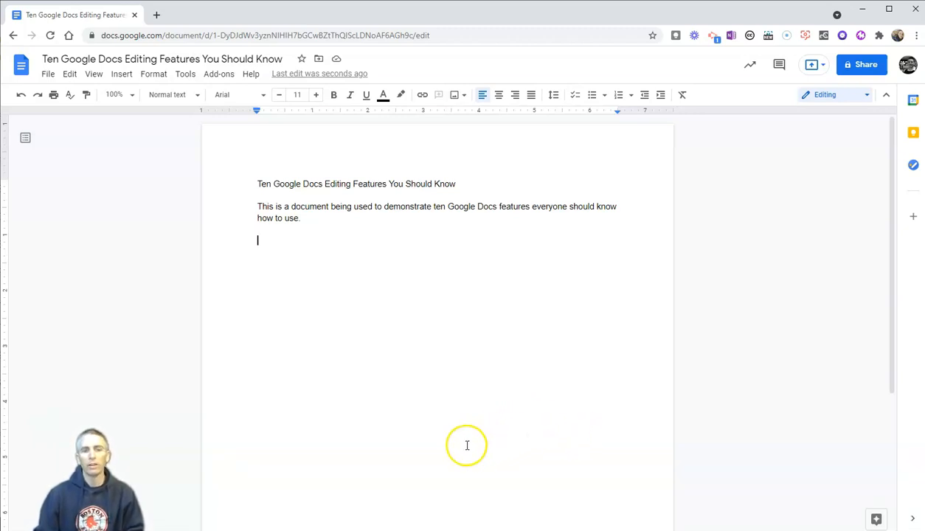
Step: Start voice typing, dictate 'demonstration of using voice', then stop the microphone
left_click(186, 73)
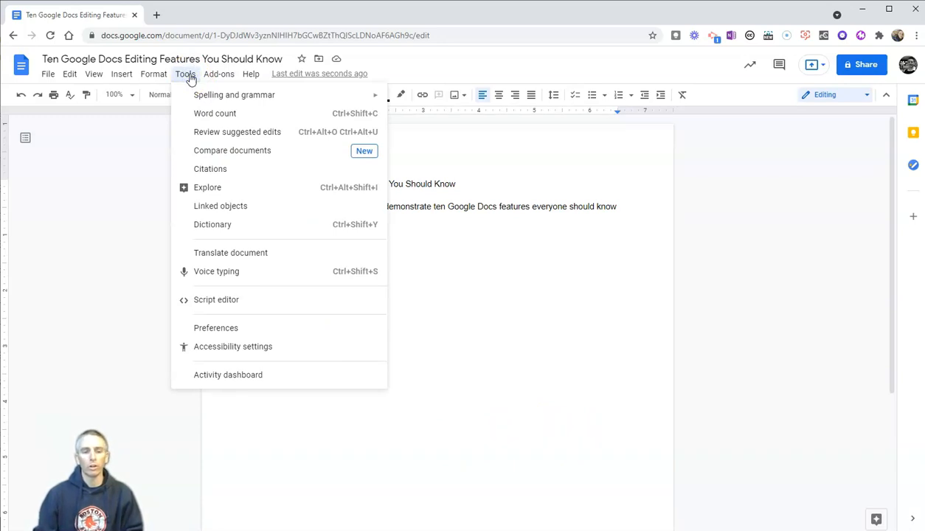
mouse_move(215, 271)
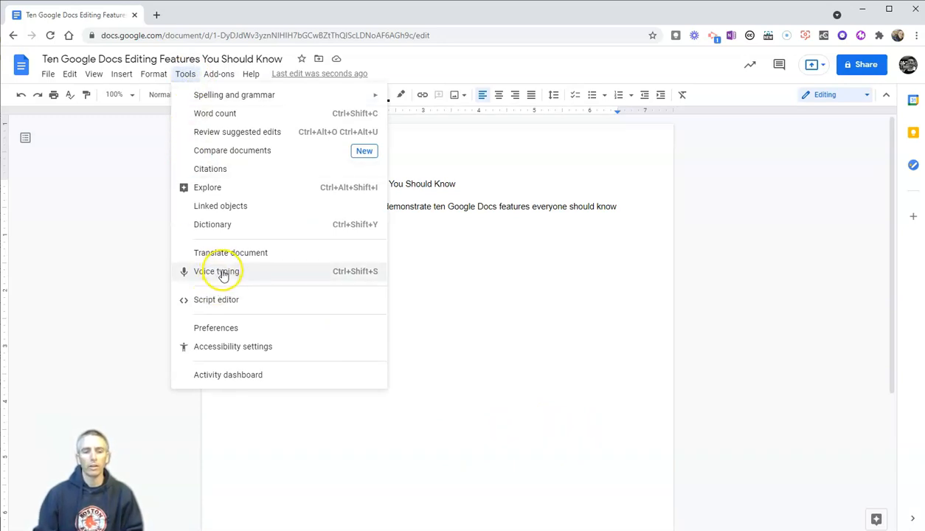
left_click(217, 271)
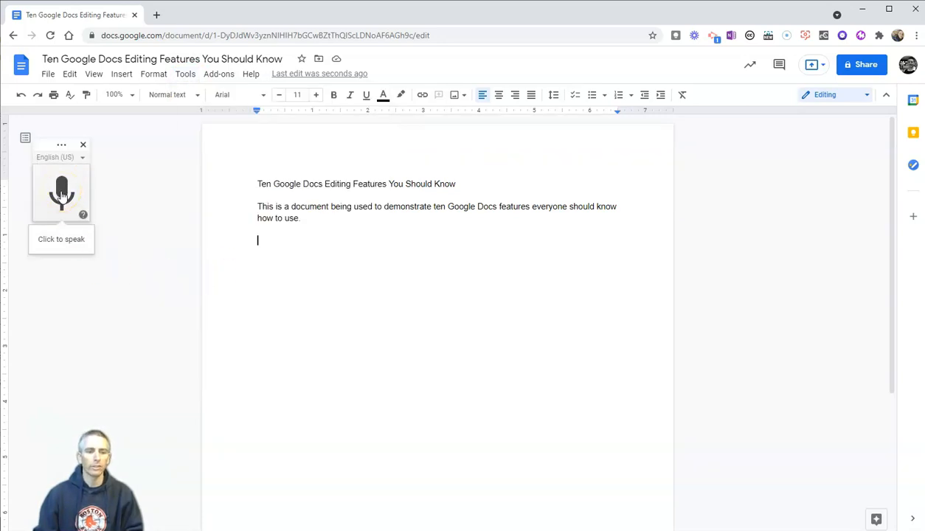
left_click(61, 192)
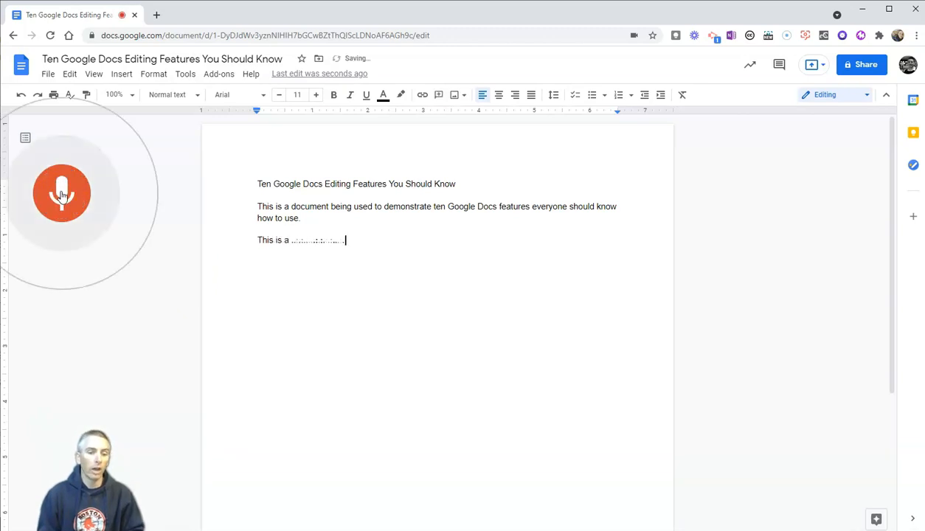
type("demonstration of using voice typing.")
type("This is another demonstration of using voice typing")
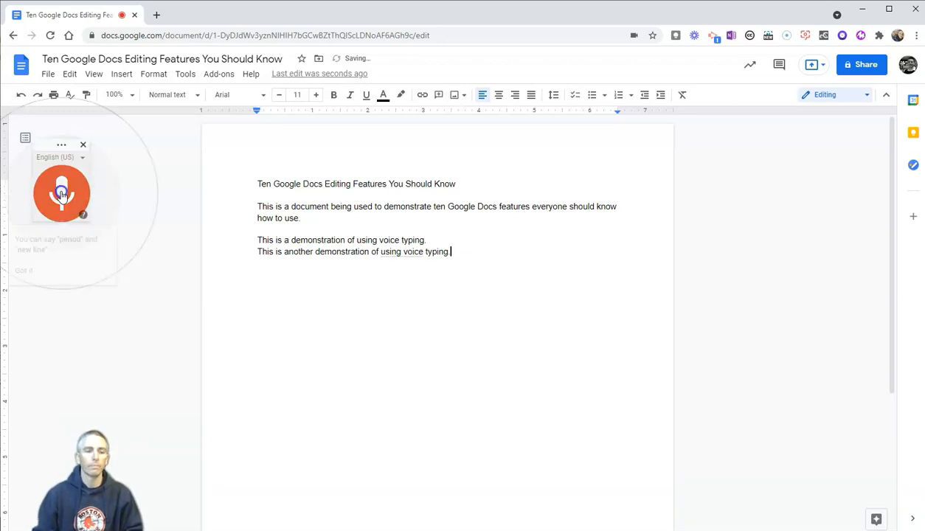
left_click(62, 193)
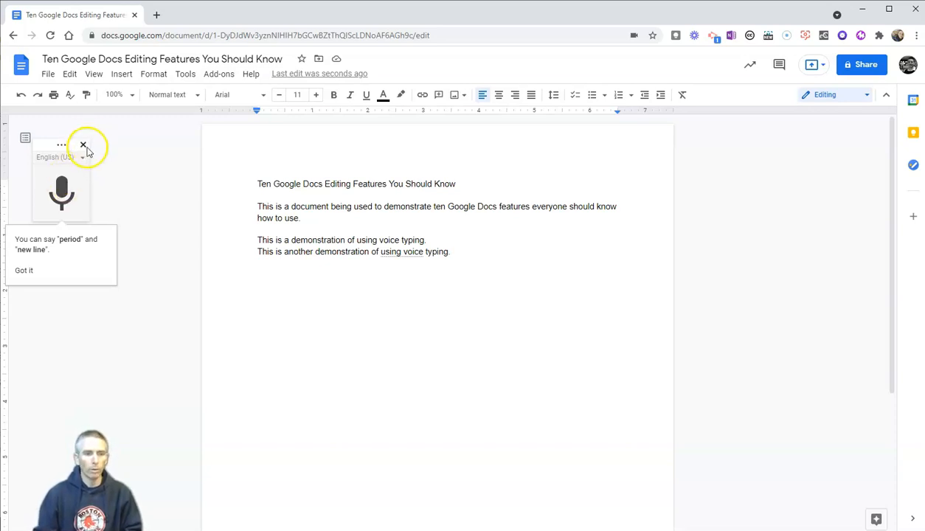
Step: Close the voice typing panel, keeping the dictated lines
left_click(83, 144)
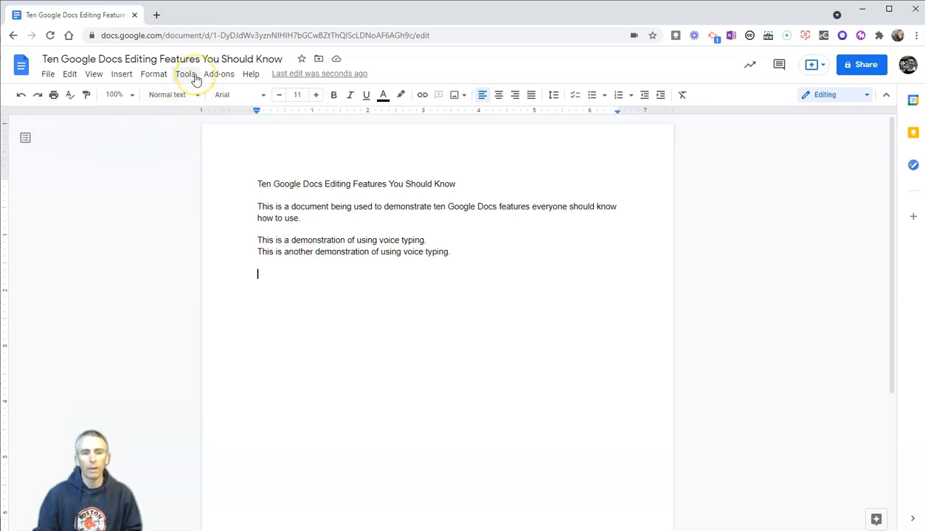
Step: Add the word 'Byrne' to the personal dictionary and save it
left_click(186, 74)
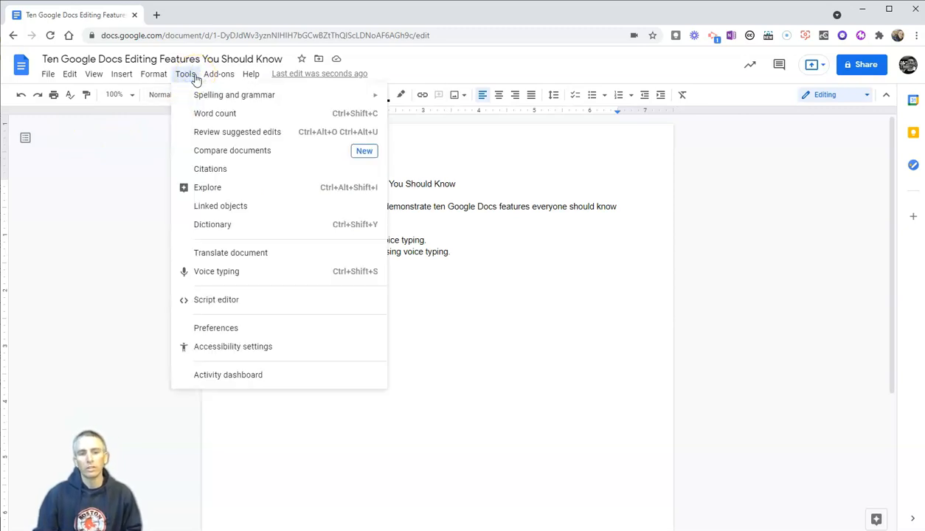
mouse_move(235, 95)
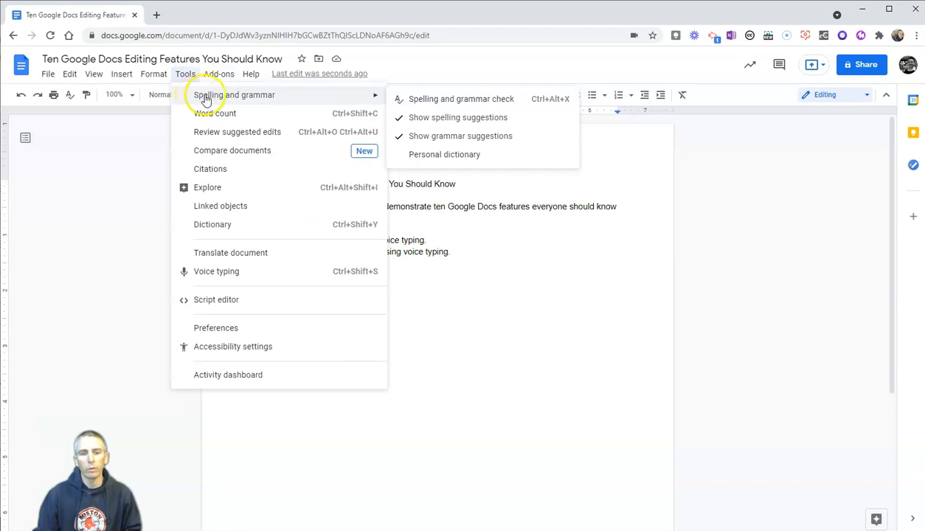
mouse_move(444, 155)
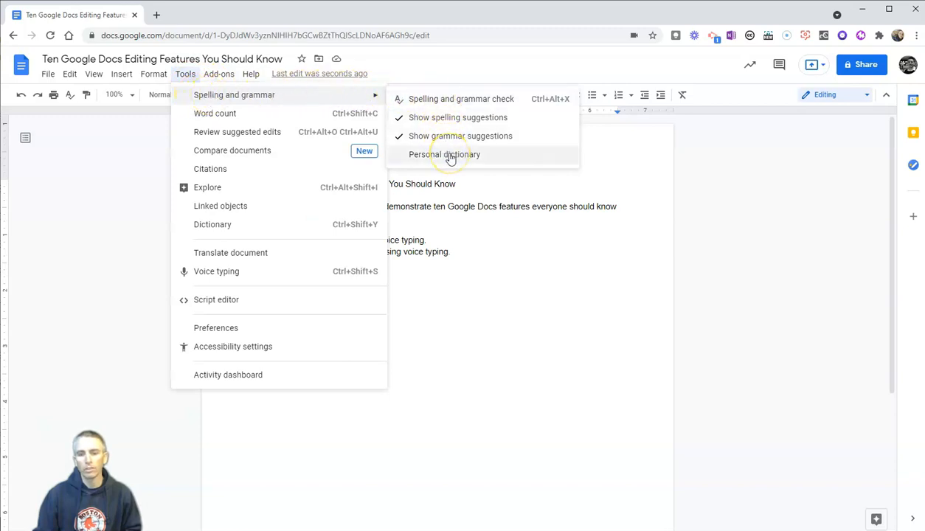
left_click(444, 155)
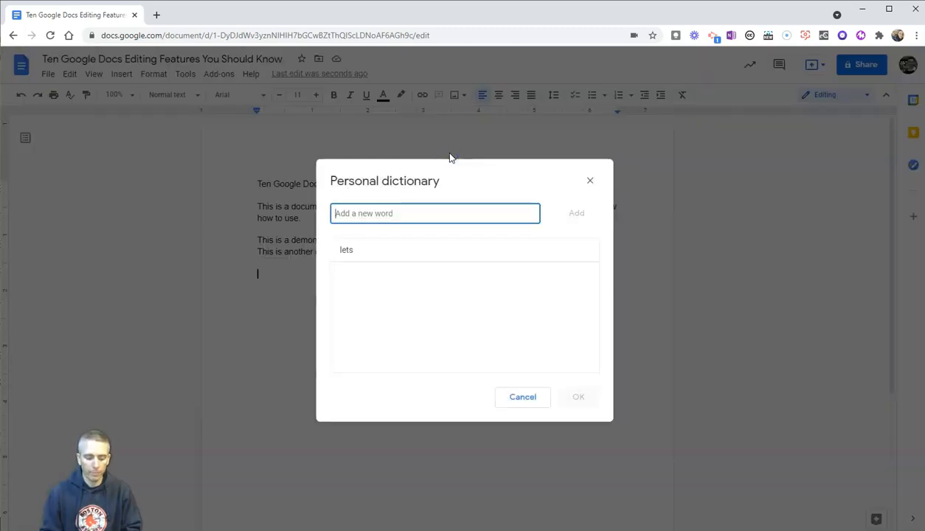
type("B")
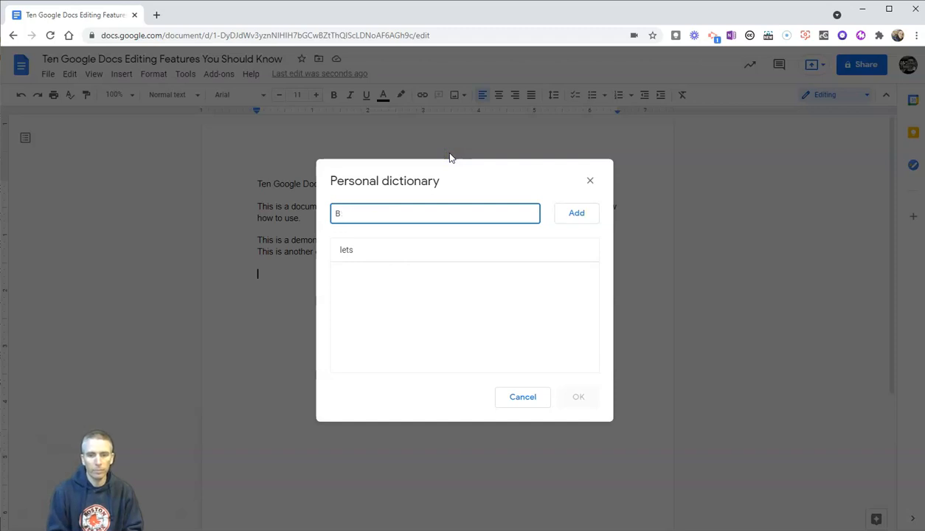
type("yrne")
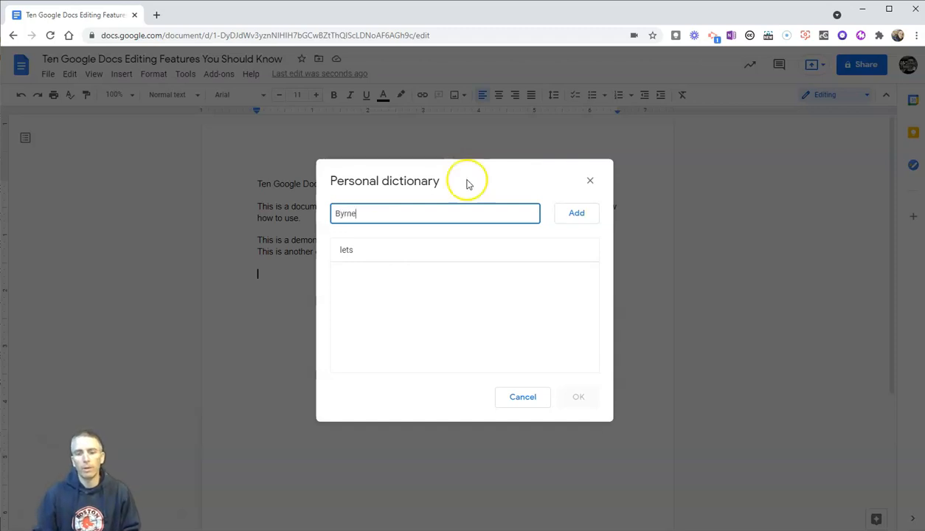
left_click(576, 212)
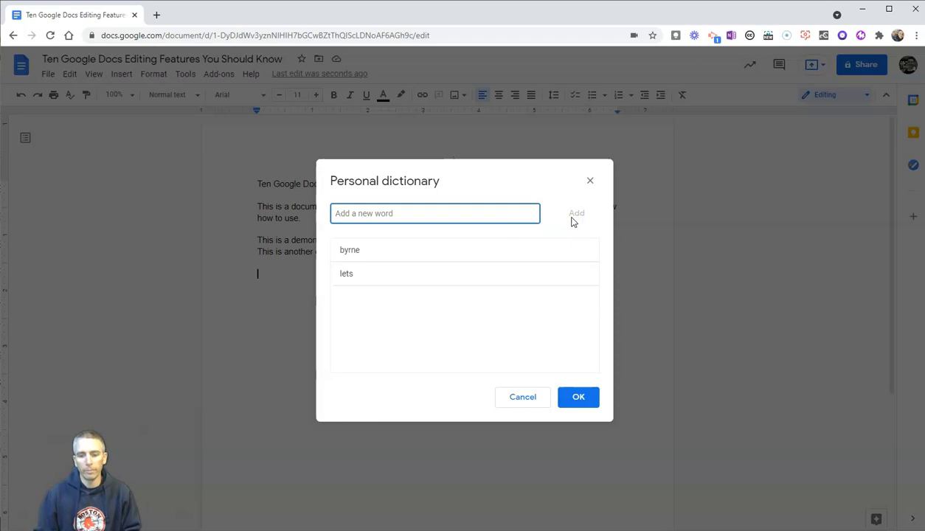
left_click(578, 396)
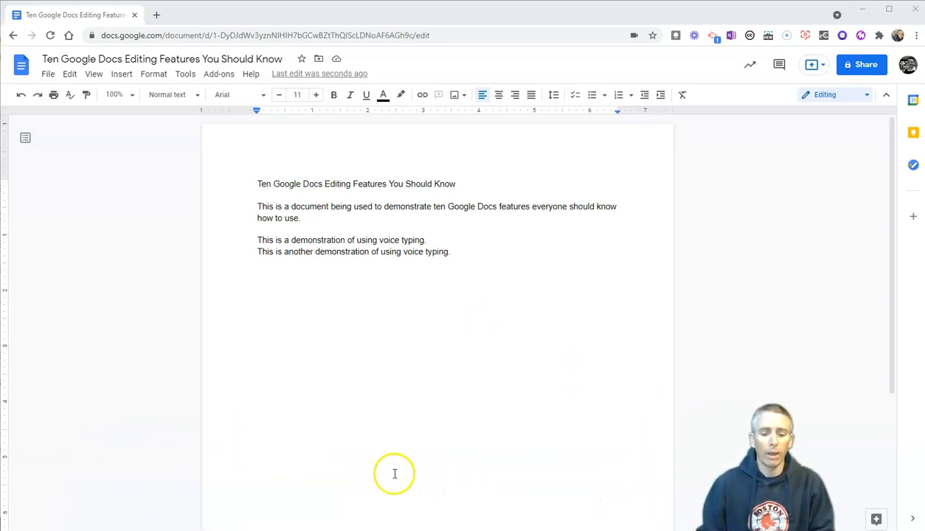
Step: Set the whole document to landscape orientation with a yellow page colour in Page setup
left_click(47, 74)
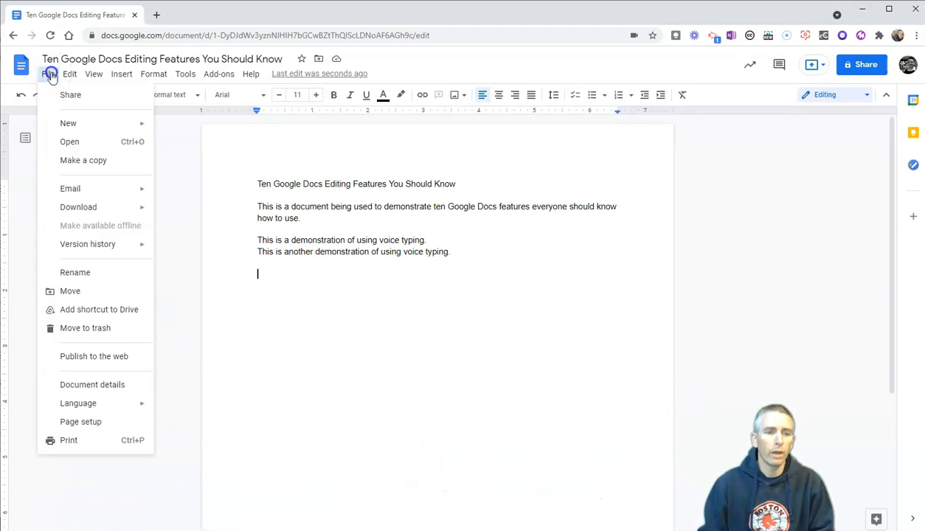
mouse_move(92, 383)
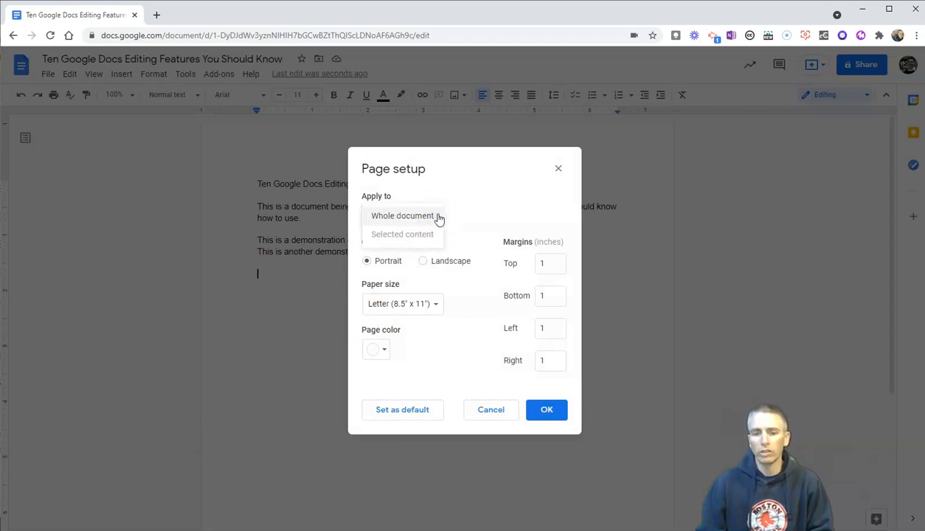
left_click(401, 216)
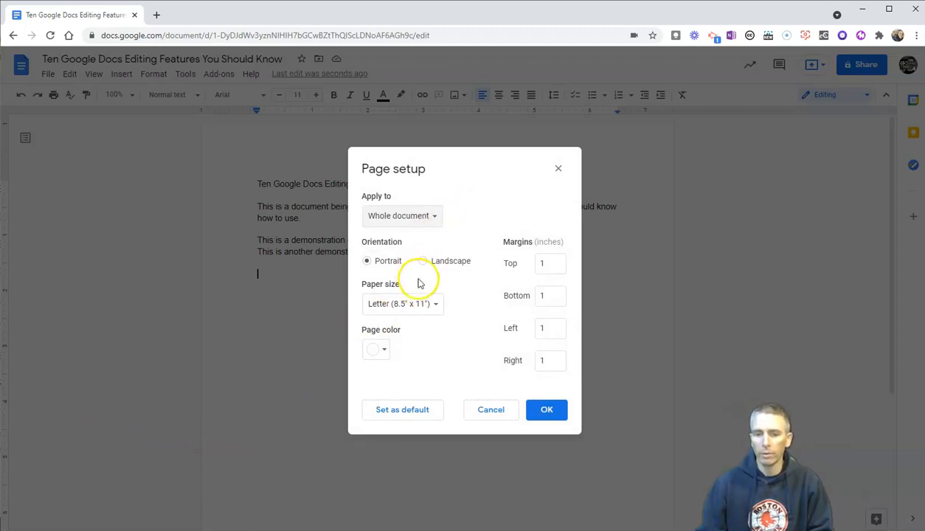
left_click(425, 260)
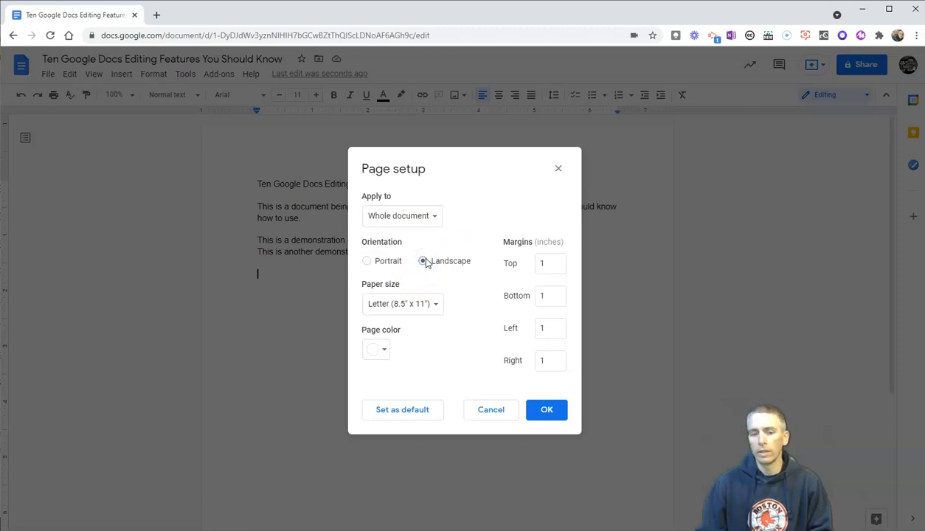
left_click(401, 304)
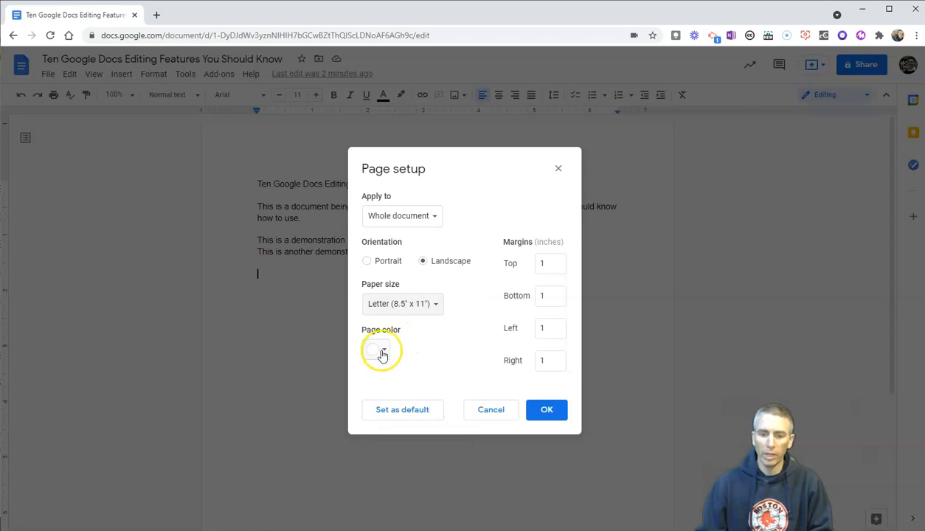
left_click(377, 349)
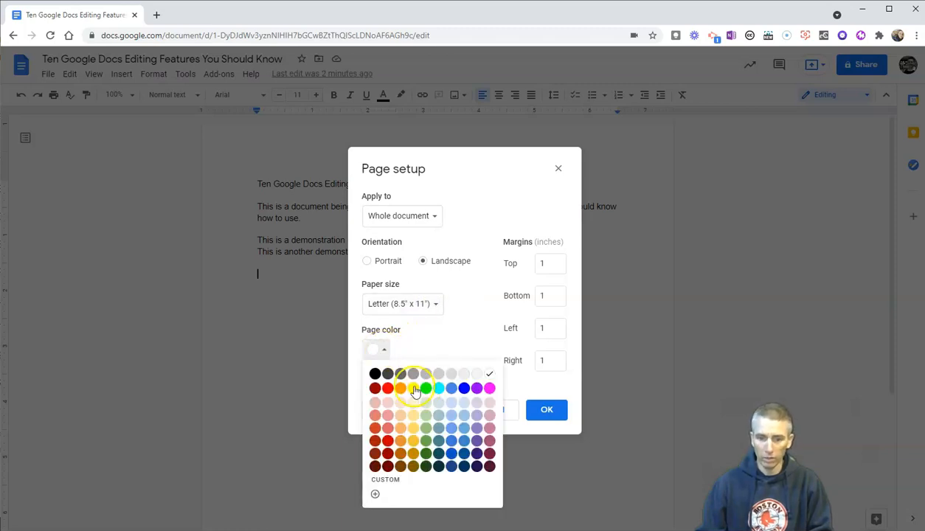
left_click(400, 388)
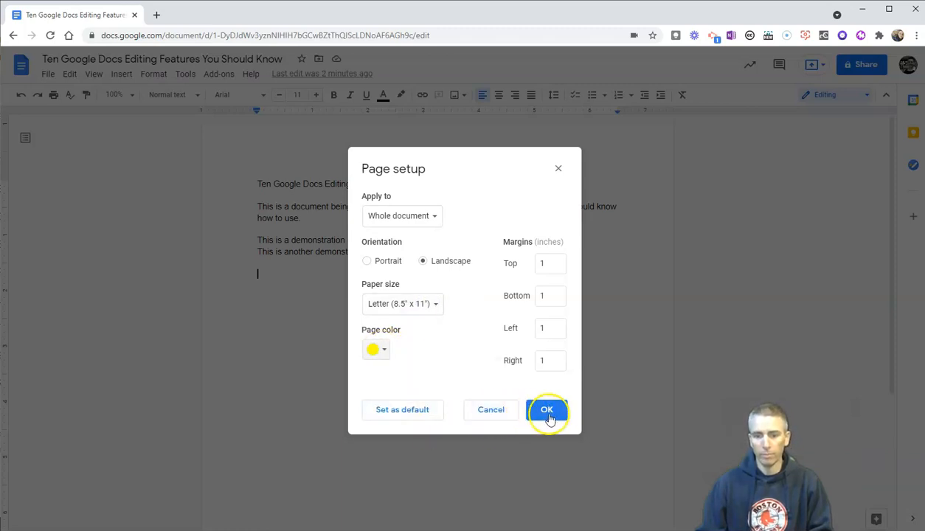
left_click(546, 410)
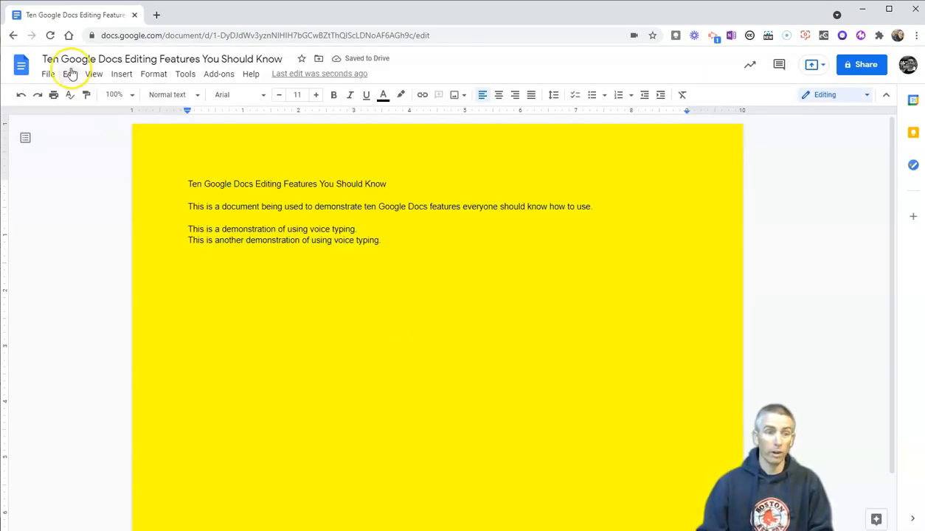
Step: Restore the document to portrait orientation with a white page colour in Page setup
left_click(48, 74)
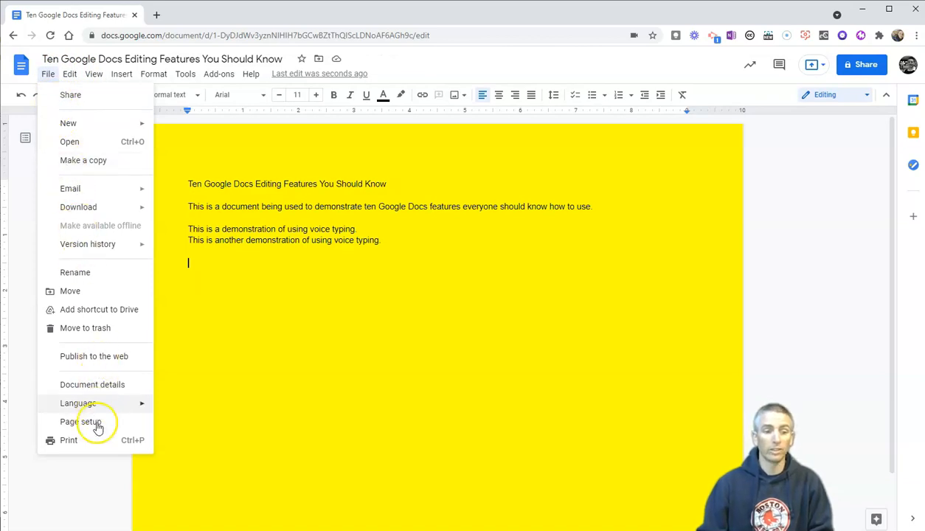
left_click(78, 422)
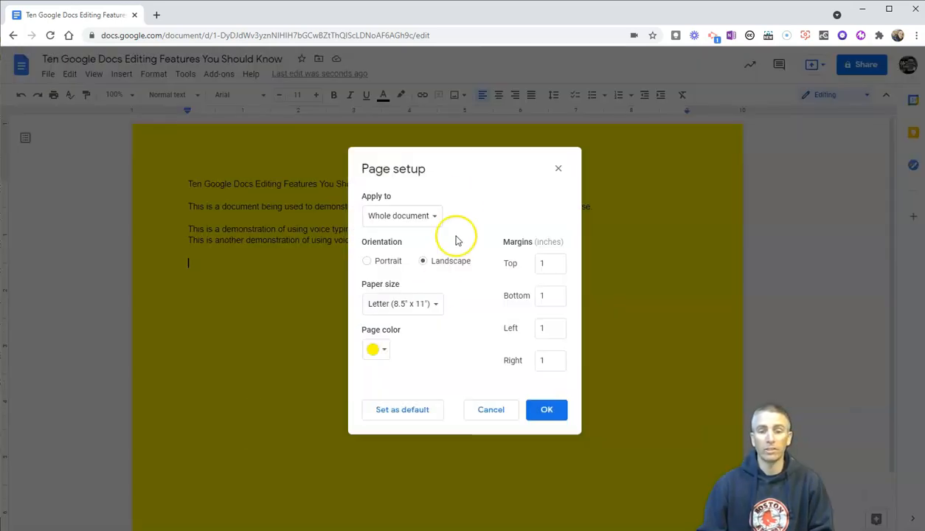
left_click(375, 348)
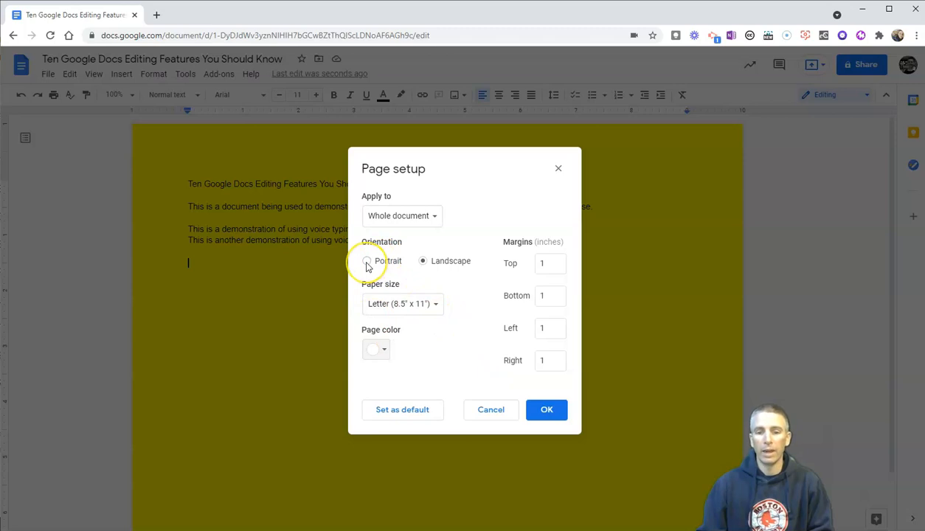
left_click(366, 259)
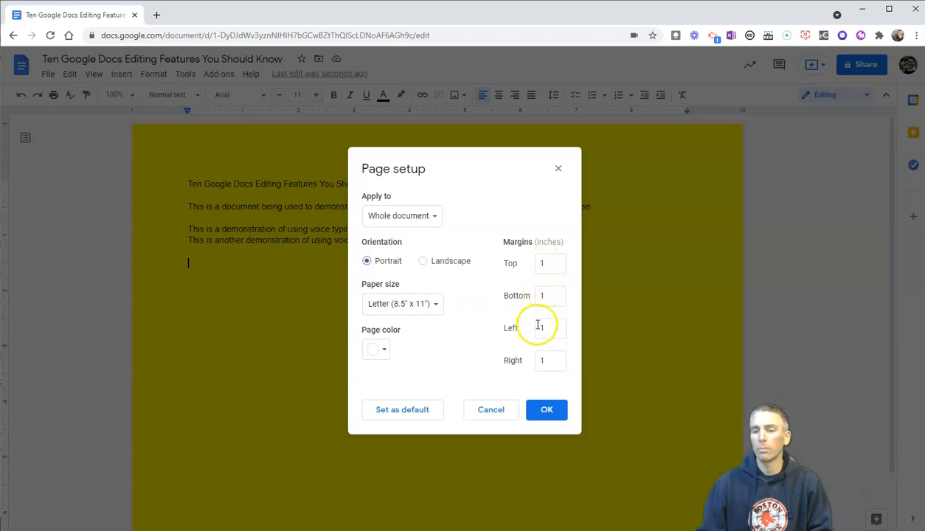
mouse_move(500, 309)
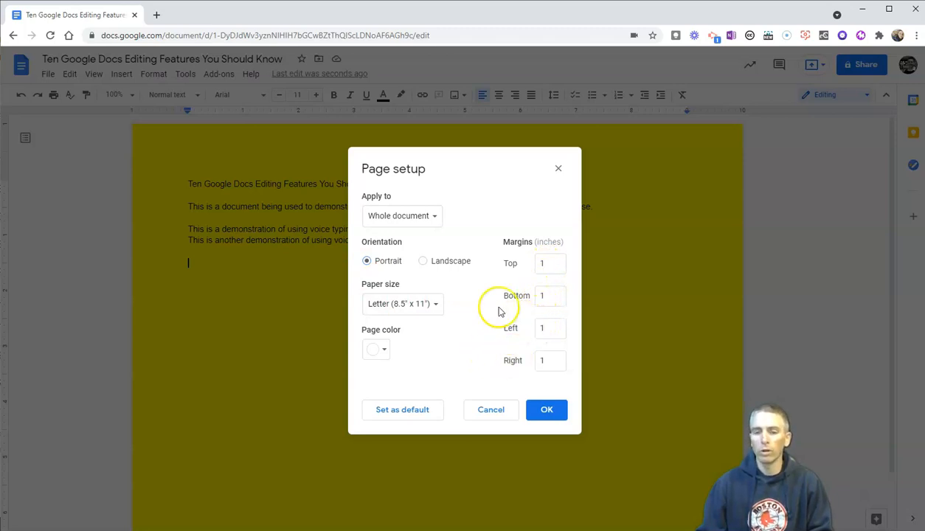
mouse_move(545, 410)
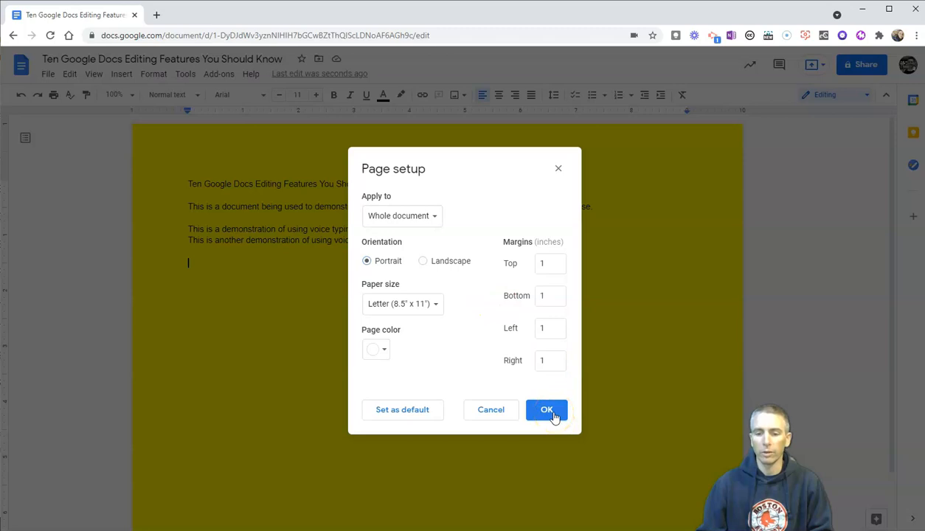
left_click(546, 410)
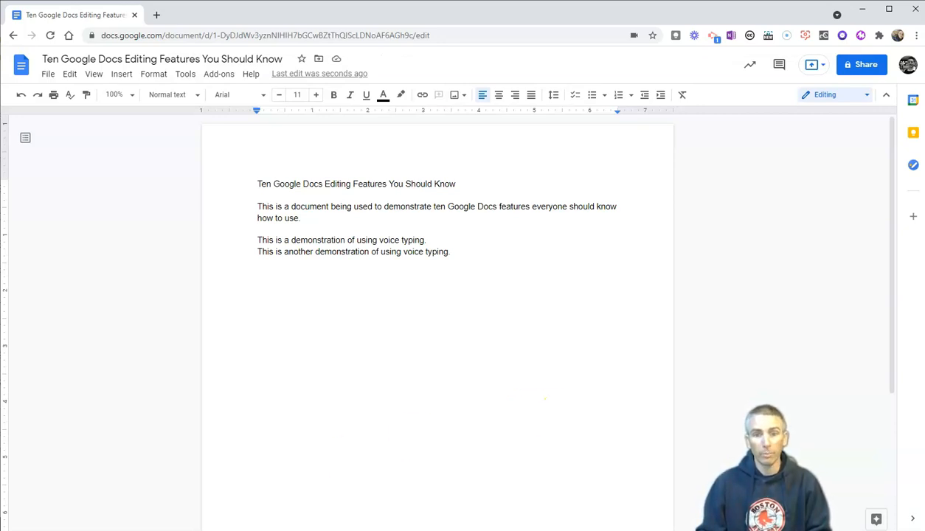
mouse_move(121, 73)
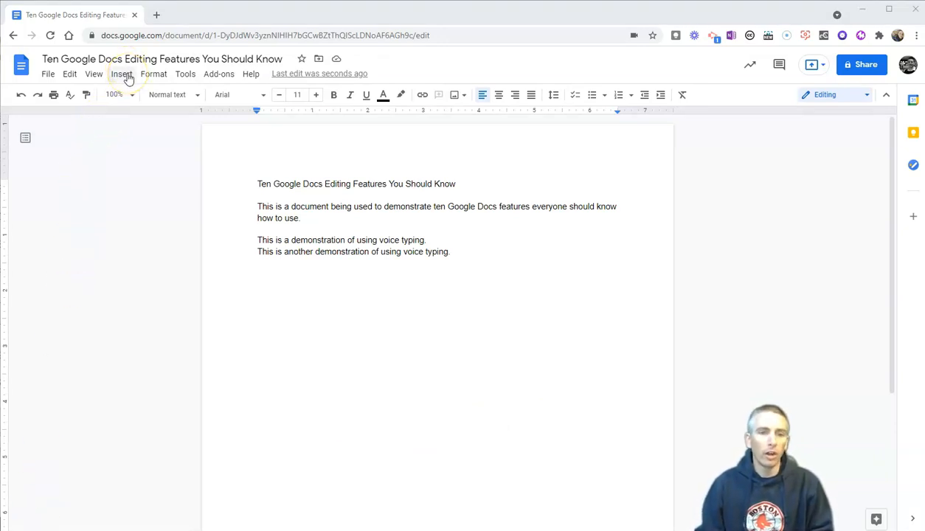
Step: Insert a footer at the bottom of the page via Headers & footers
left_click(121, 74)
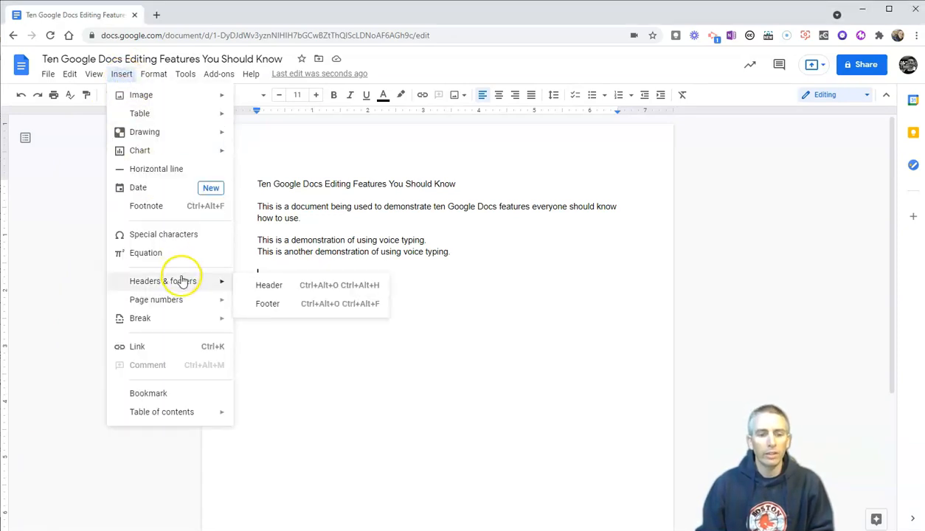
left_click(269, 285)
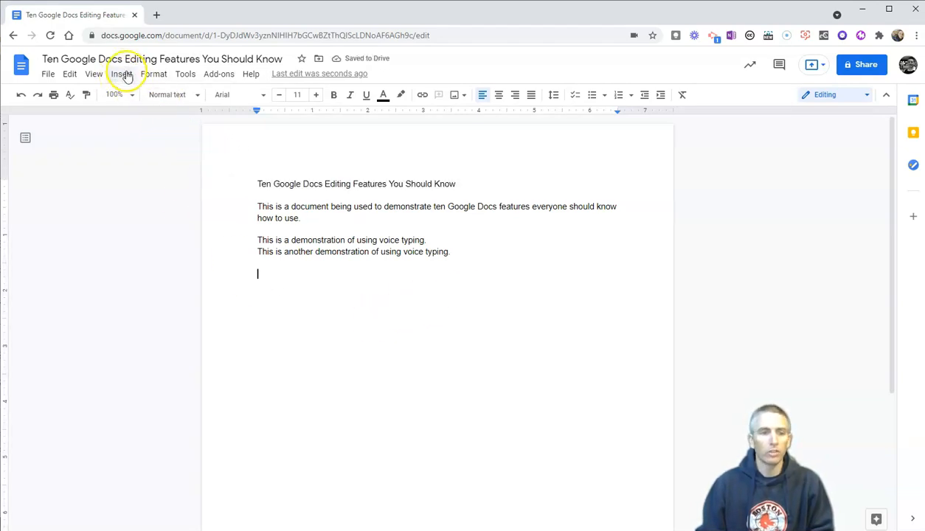
left_click(121, 74)
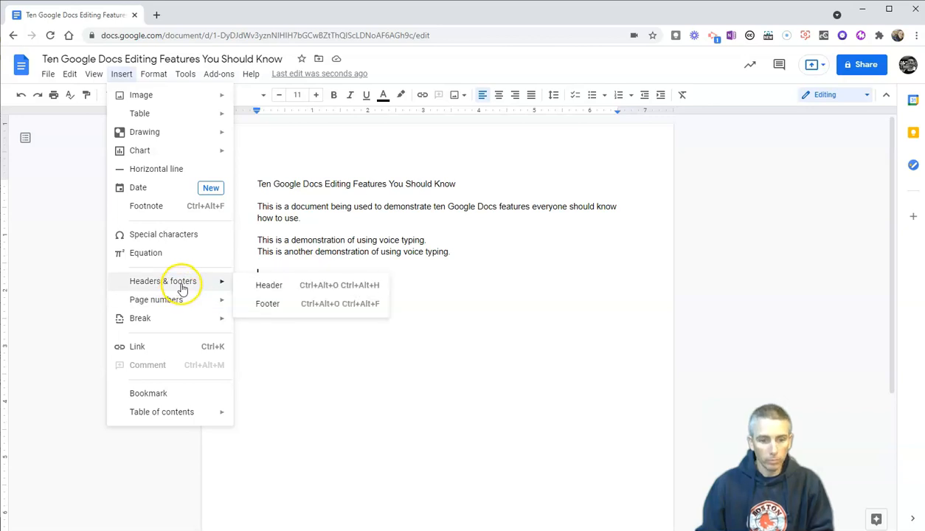
left_click(269, 304)
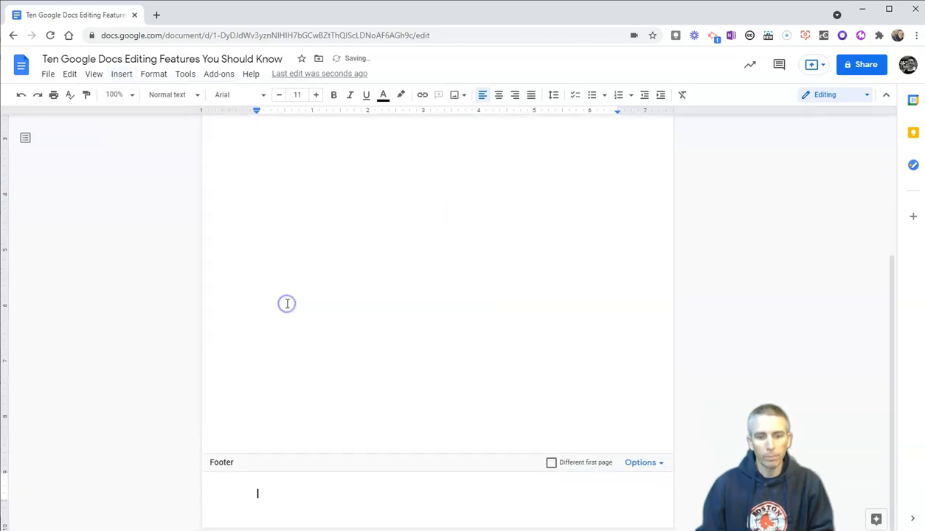
mouse_move(286, 304)
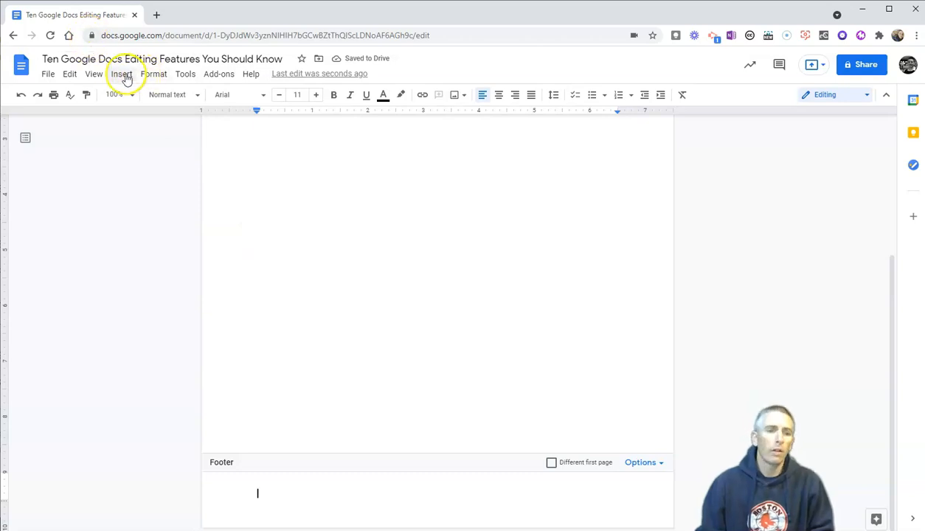
Step: Insert page numbers positioned at the top right, starting with 1
left_click(121, 74)
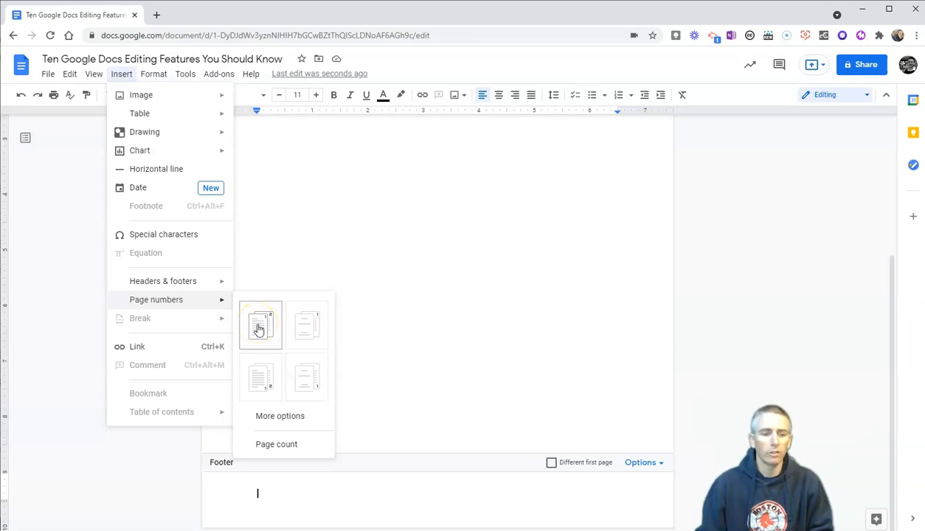
left_click(259, 324)
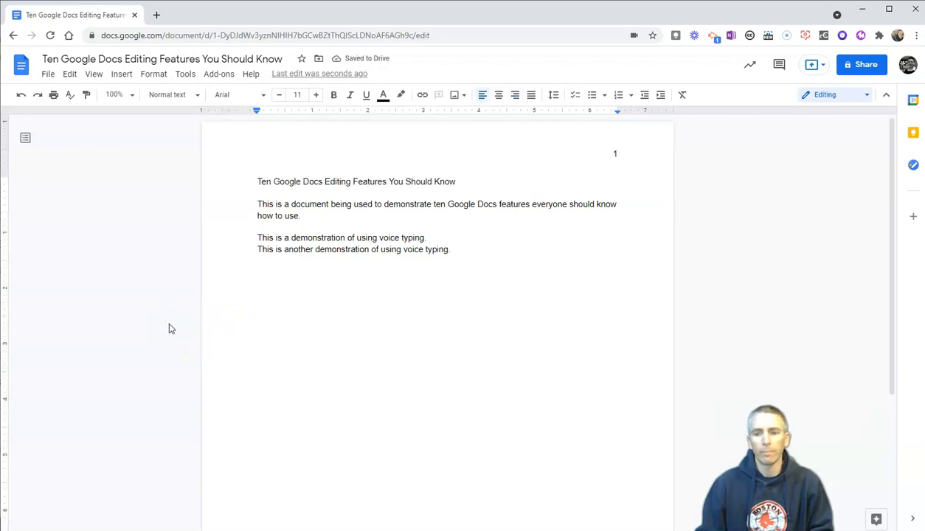
mouse_move(625, 157)
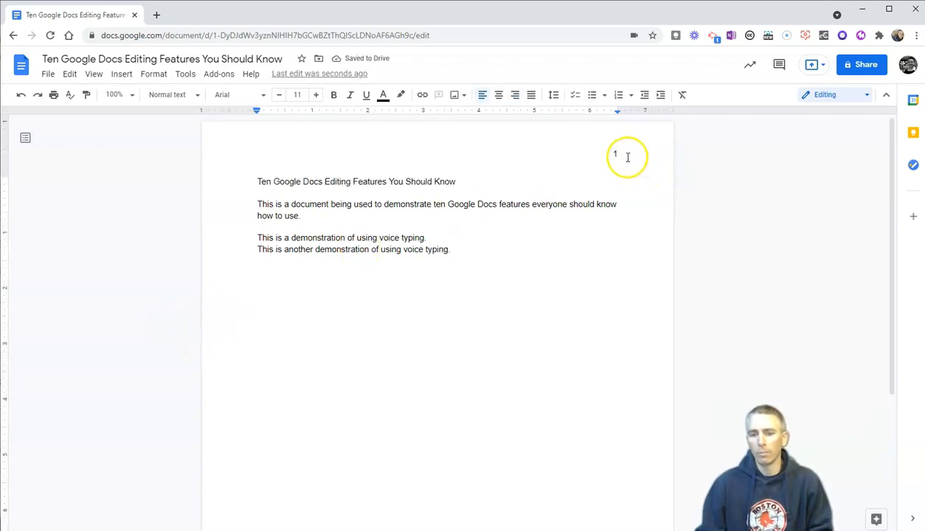
mouse_move(472, 262)
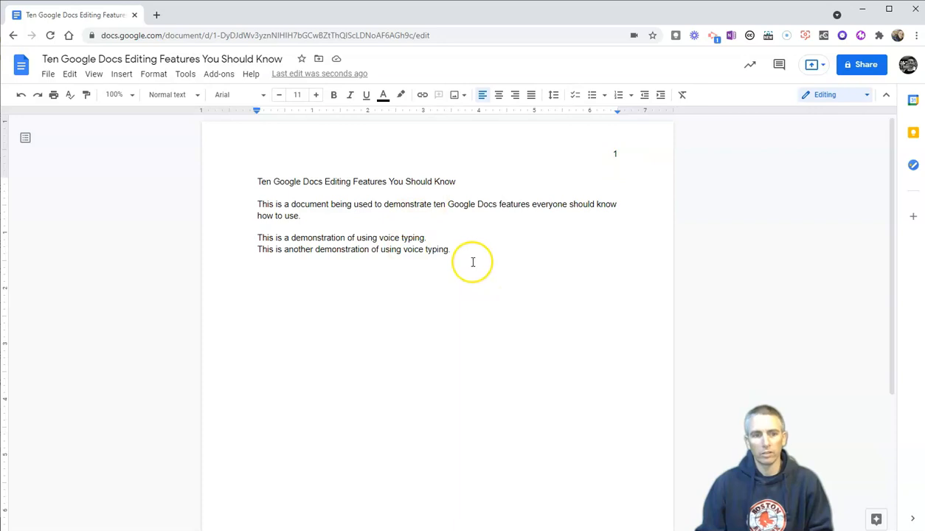
mouse_move(444, 263)
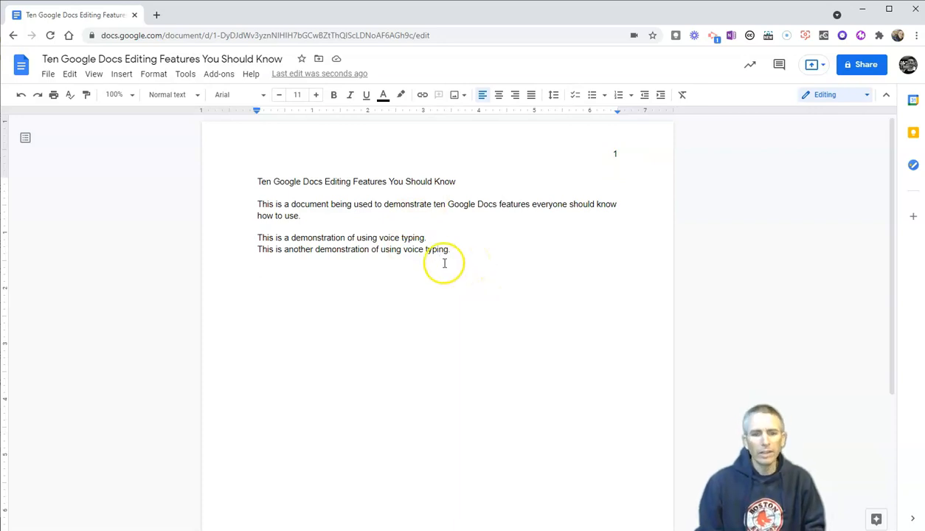
Step: Apply custom line spacing of 2.15 to the two selected voice-typing sentences
left_click_drag(258, 238, 450, 249)
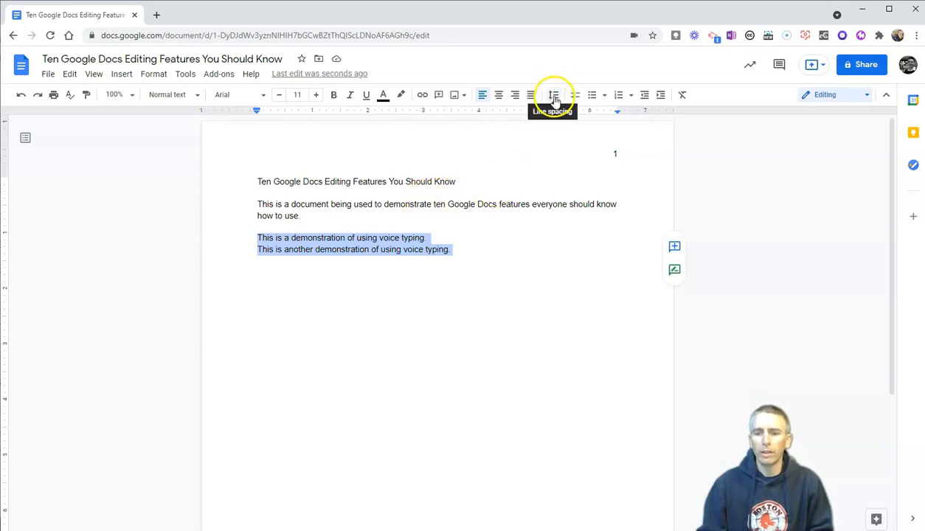
left_click(554, 94)
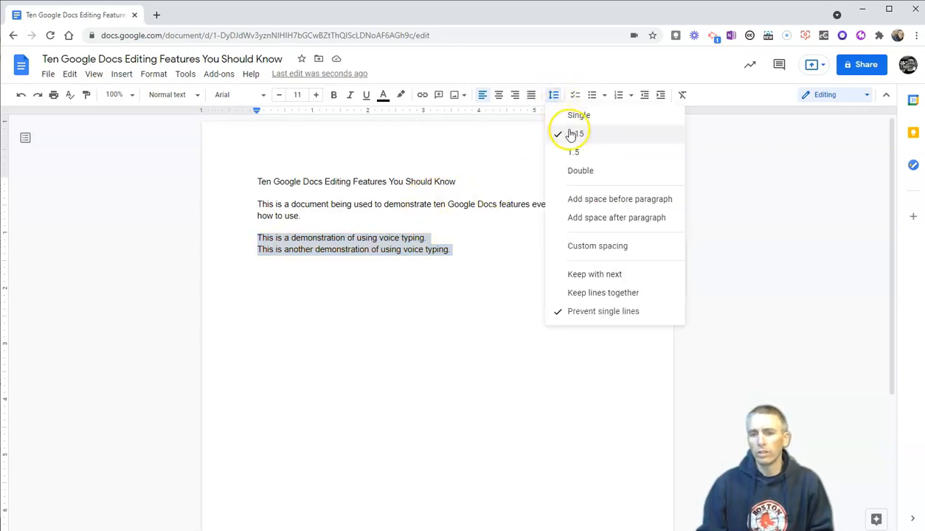
mouse_move(579, 172)
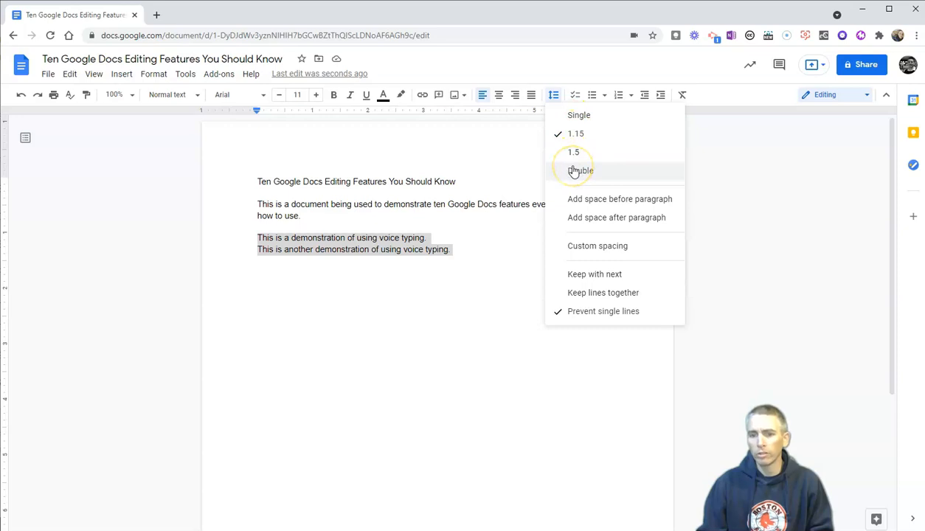
mouse_move(587, 245)
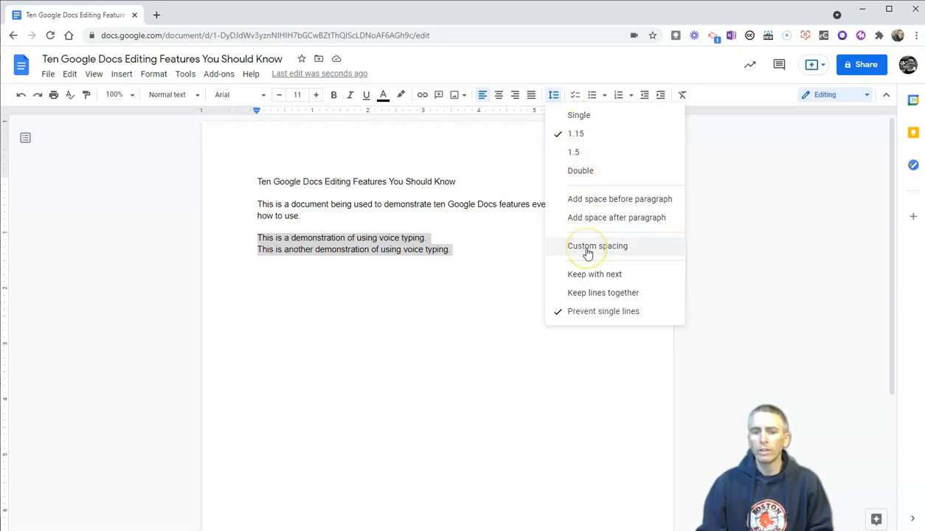
left_click(596, 245)
type("2.15")
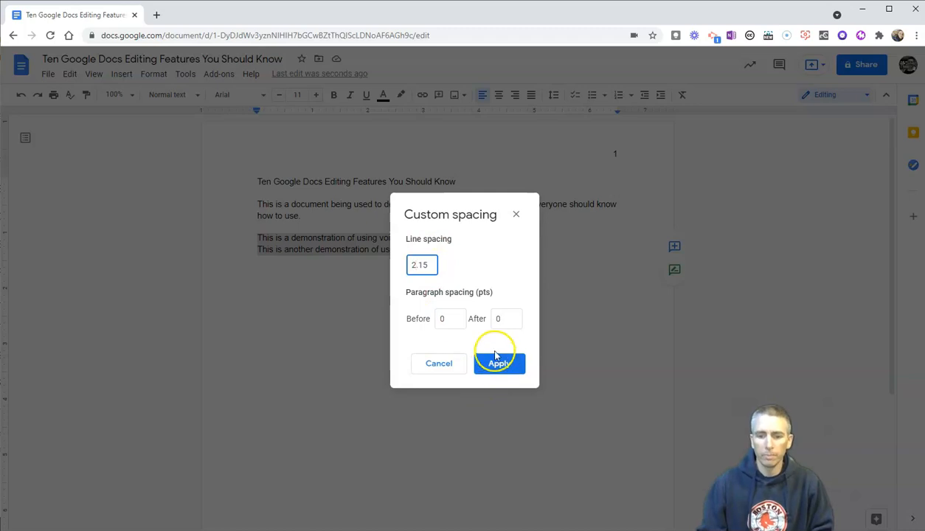
left_click(498, 363)
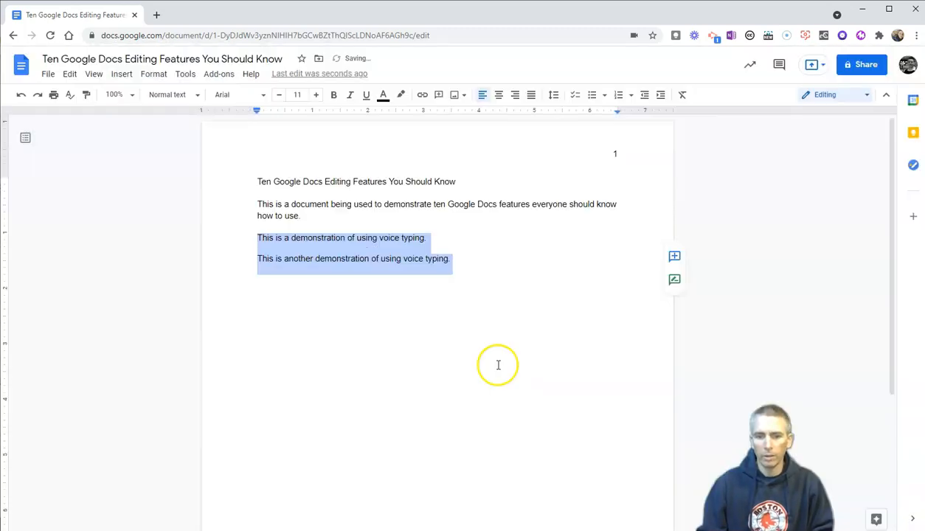
left_click(493, 260)
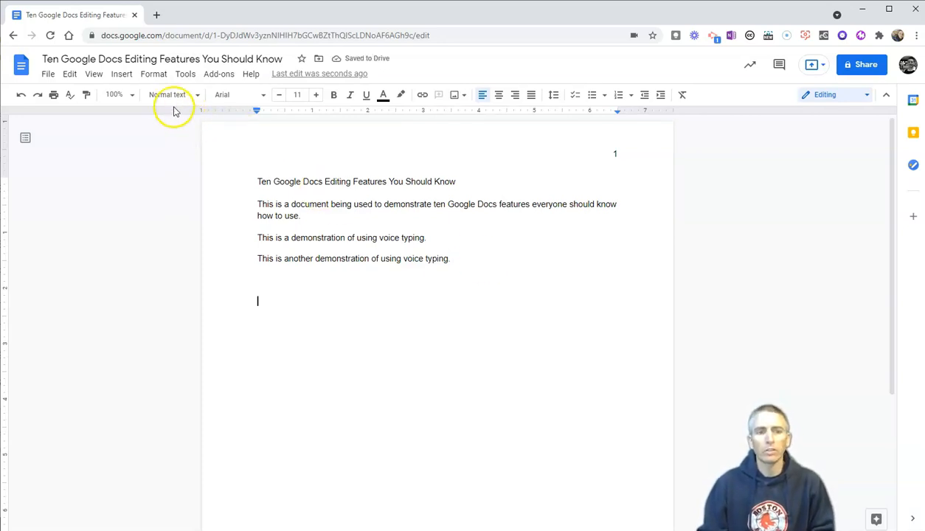
Step: Insert an empty 3 x 3 table below the voice-typing sentences
left_click(121, 74)
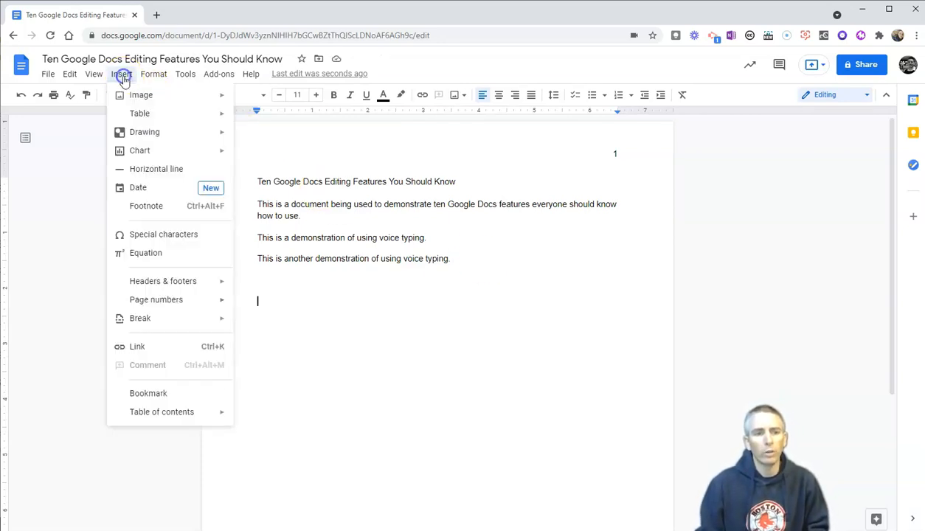
mouse_move(138, 112)
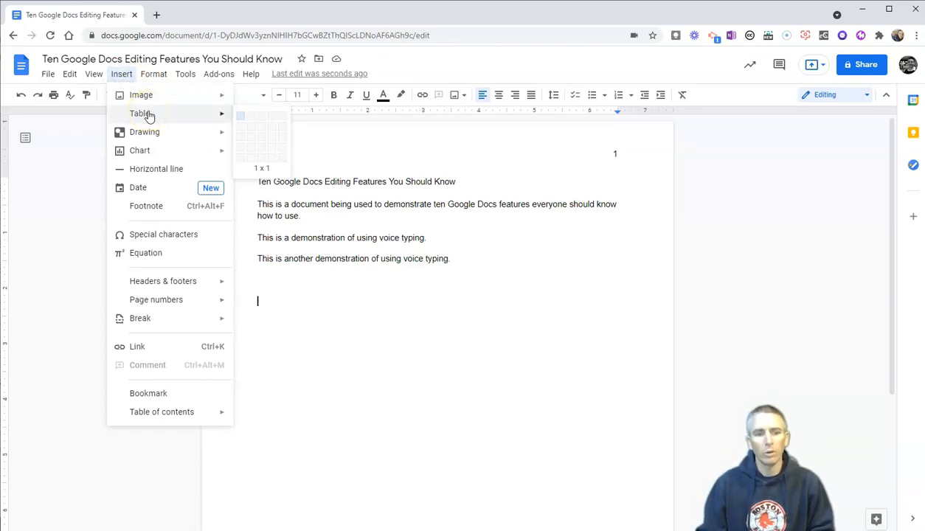
mouse_move(174, 118)
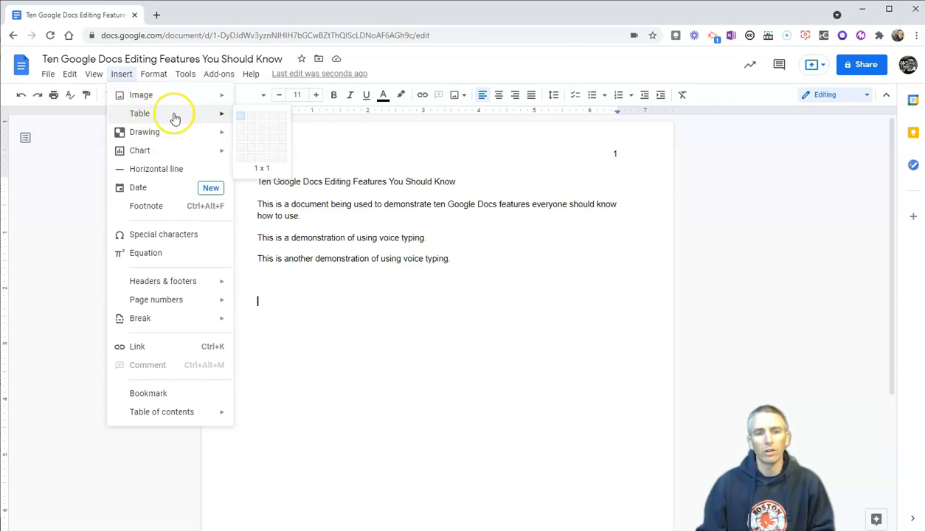
mouse_move(266, 140)
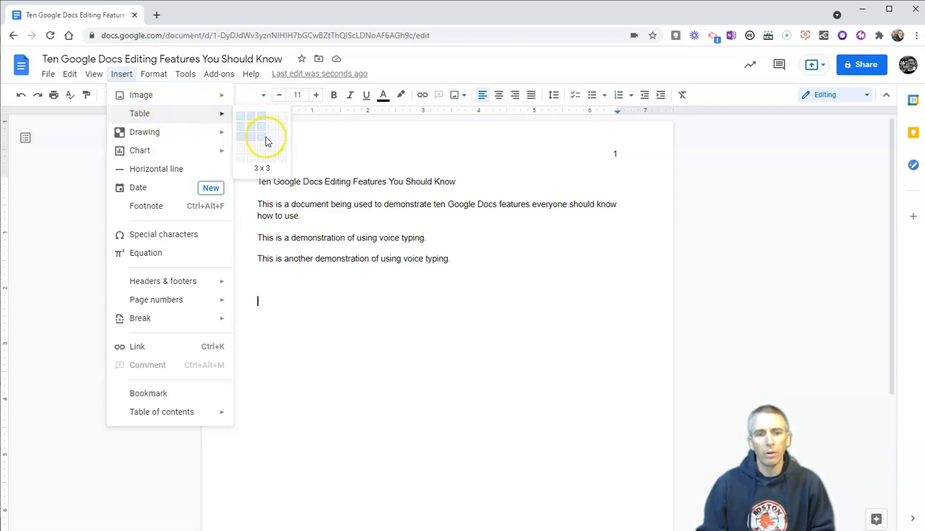
mouse_move(265, 140)
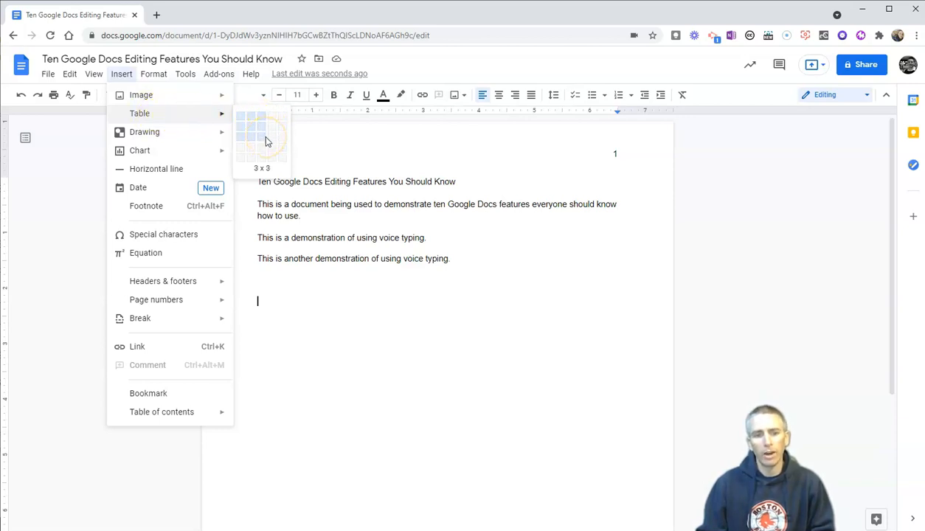
left_click(265, 140)
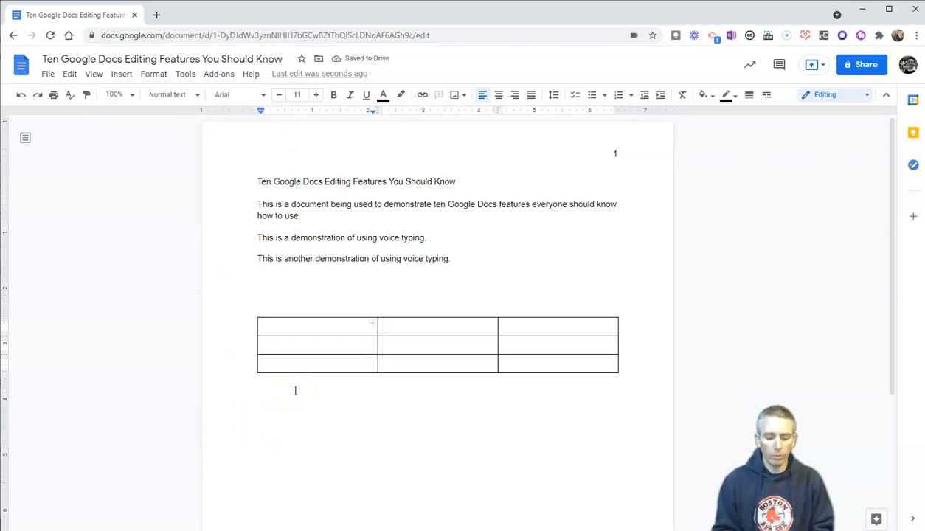
Step: Label the table headers Know, Want, Learn and make them bold
type("Know")
left_click(438, 327)
type("Want")
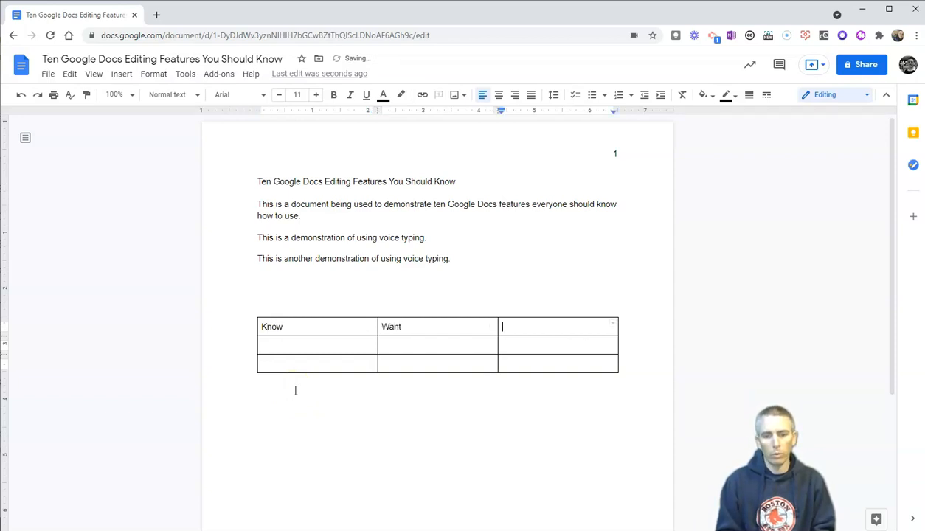
type("Learn")
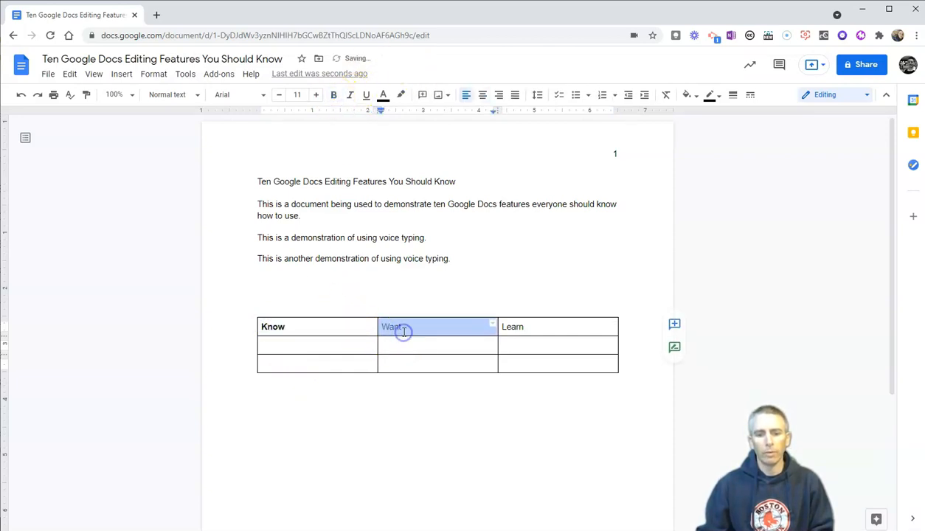
left_click(514, 326)
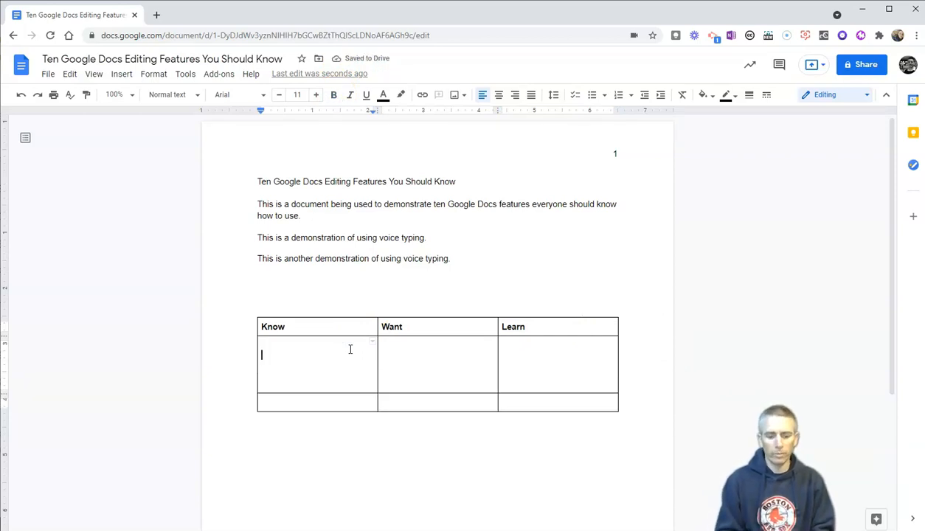
Step: Enter 'I want to know more about Google Documents!' under the Know header
type("I want t")
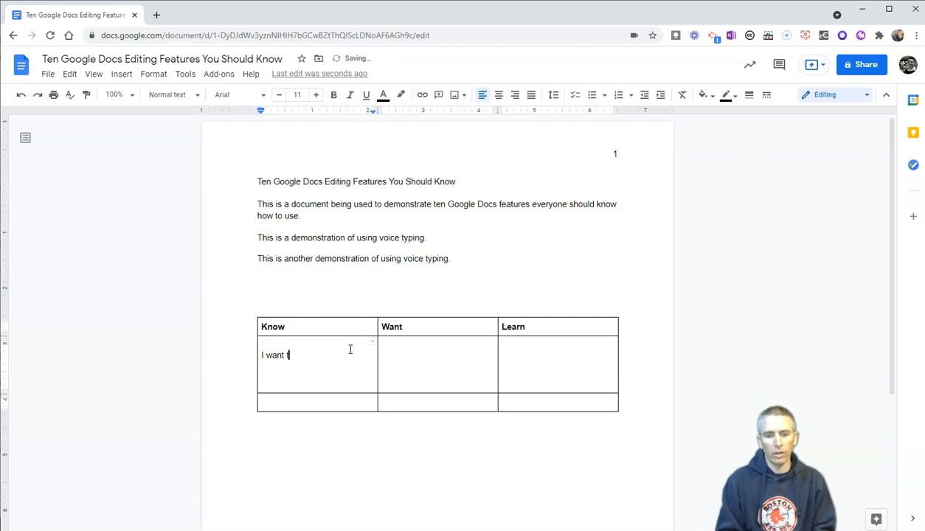
type("o know more about")
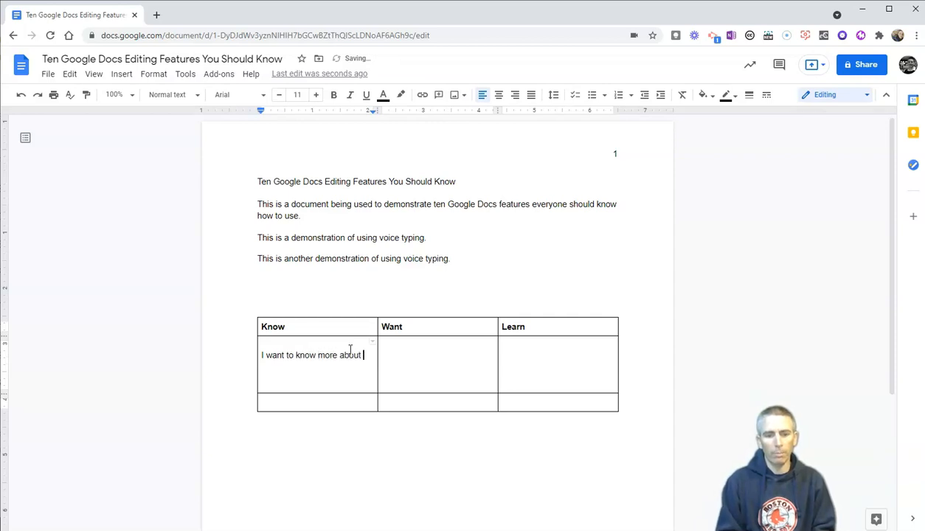
type("Google Doc")
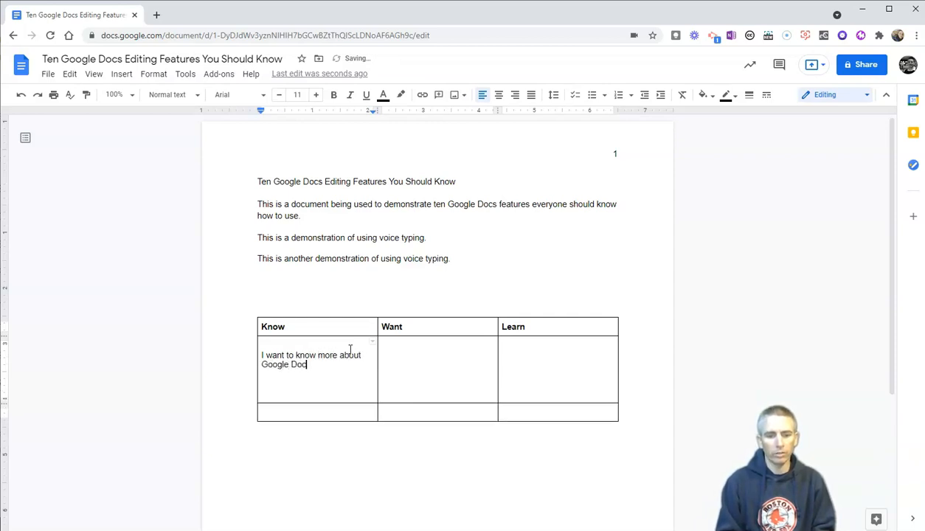
type("uments!")
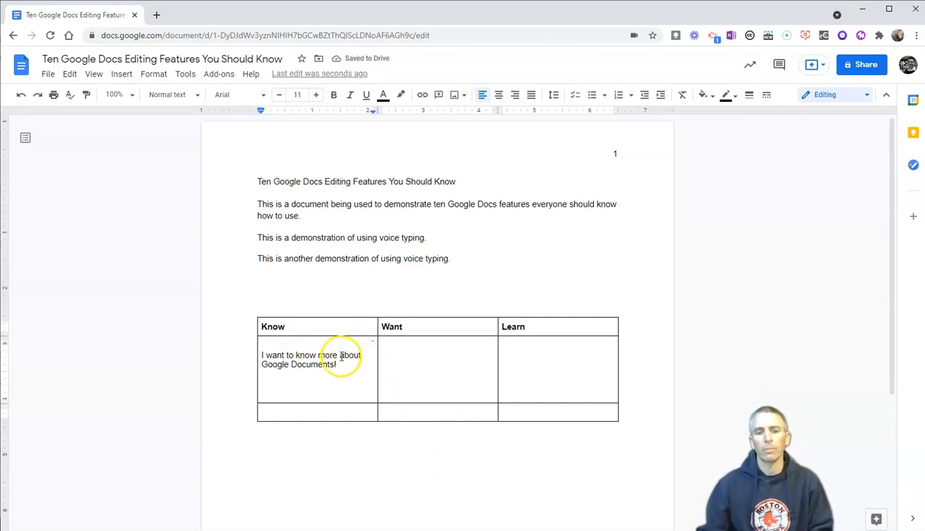
Step: Copy the sentence to Want and rewrite Know as 'I know how to create a Google Document.'
double_click(310, 360)
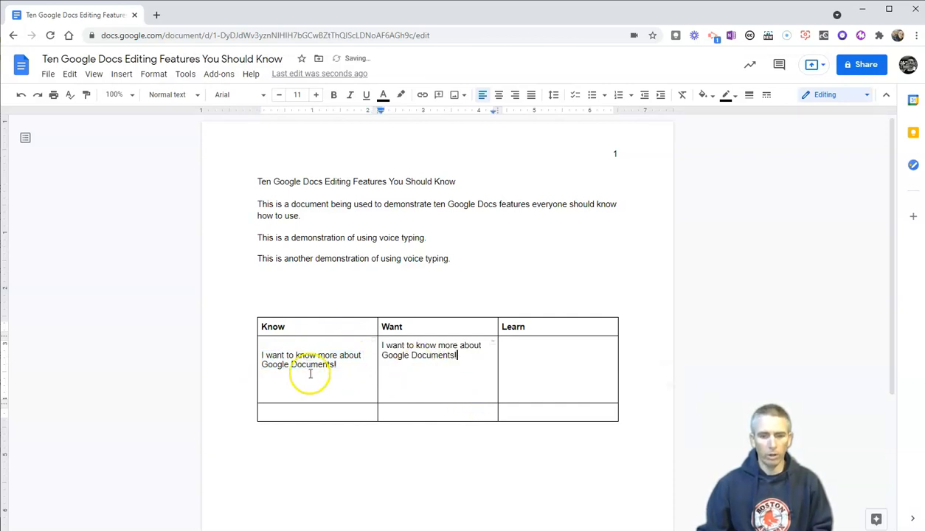
triple_click(309, 360)
type("I n")
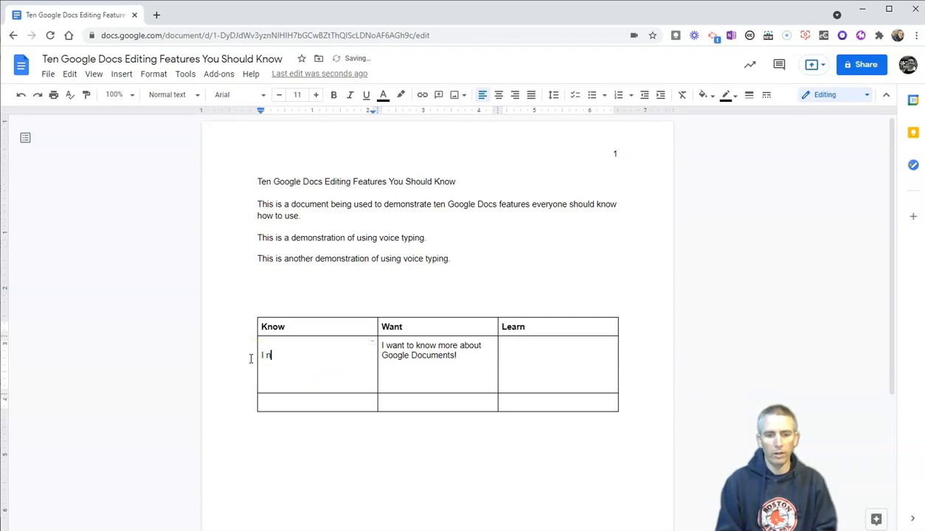
type("know hot t")
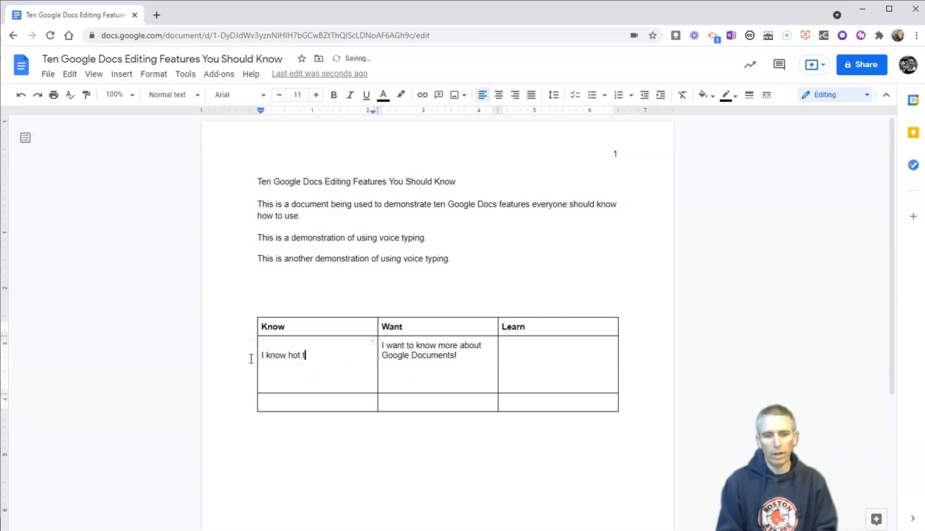
type("how to")
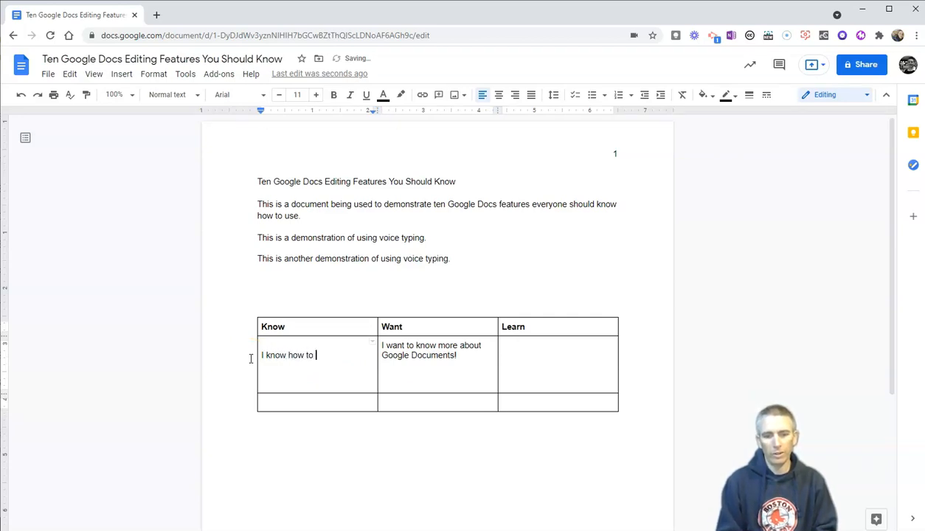
type("create a Google")
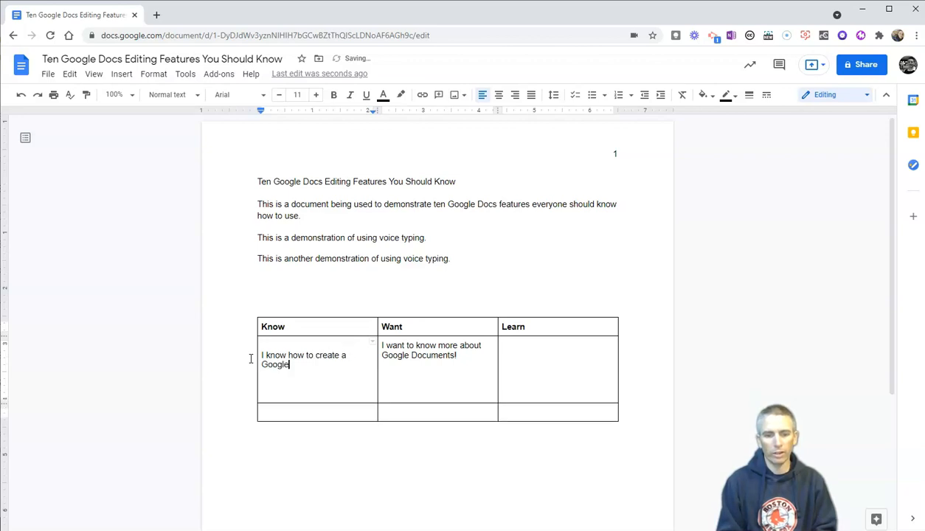
type("Document.")
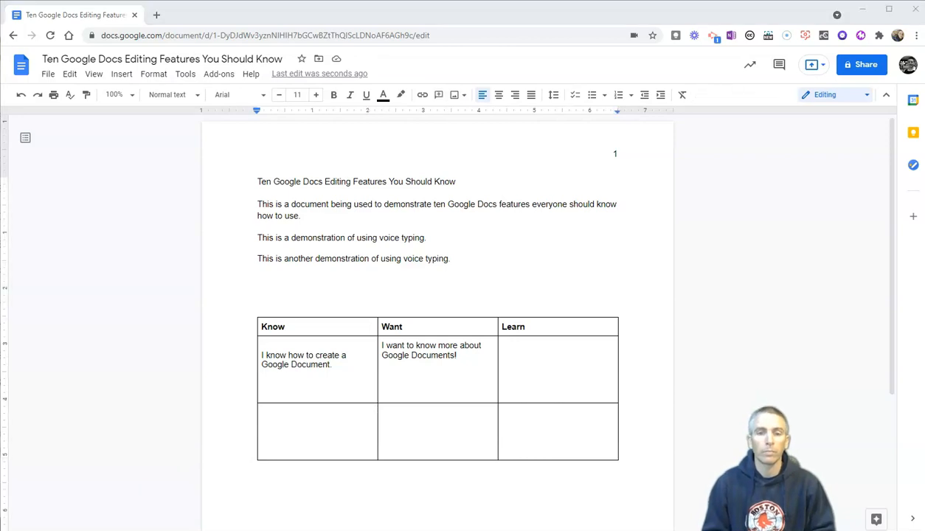
mouse_move(142, 452)
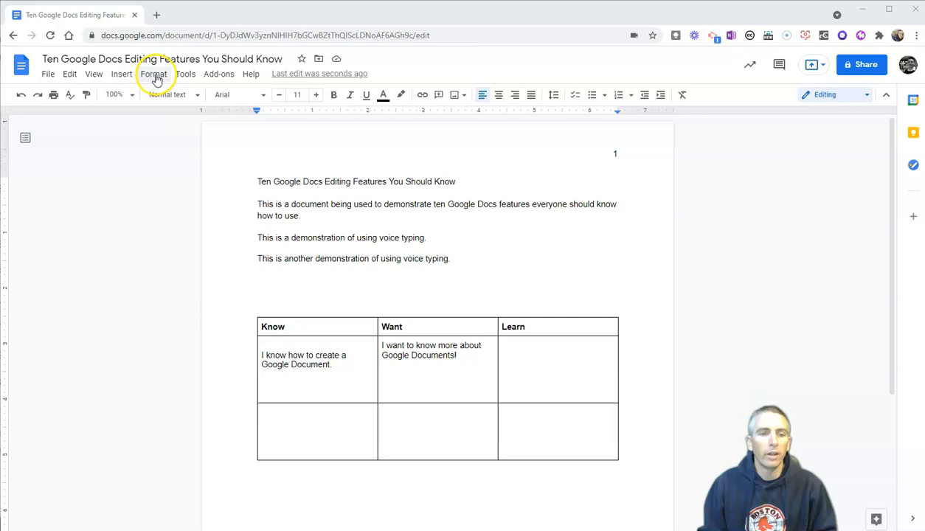
Step: Bring up the Column options dialog from Format > Columns > More options
left_click(153, 74)
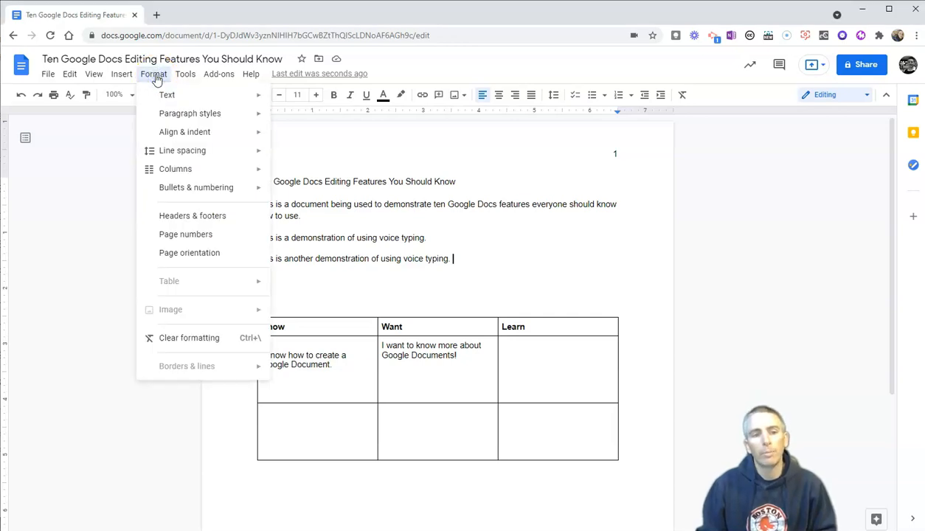
mouse_move(175, 168)
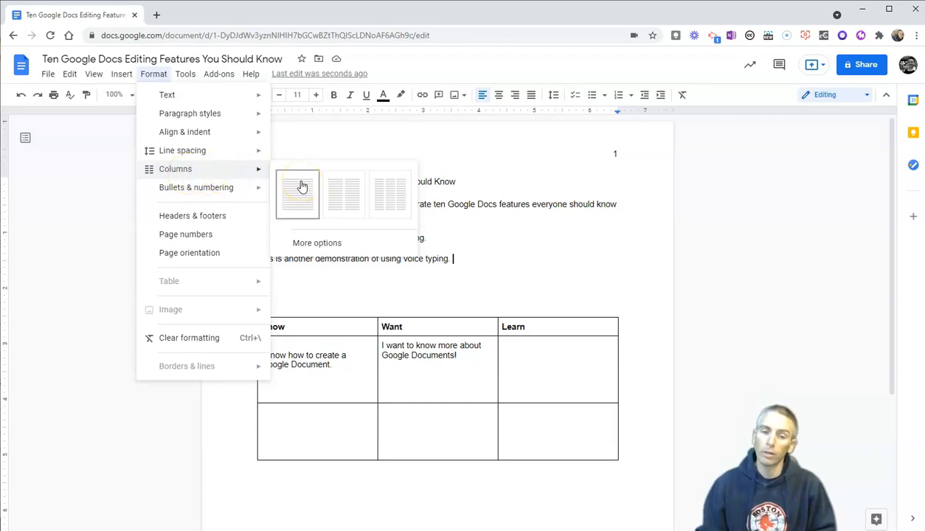
mouse_move(389, 193)
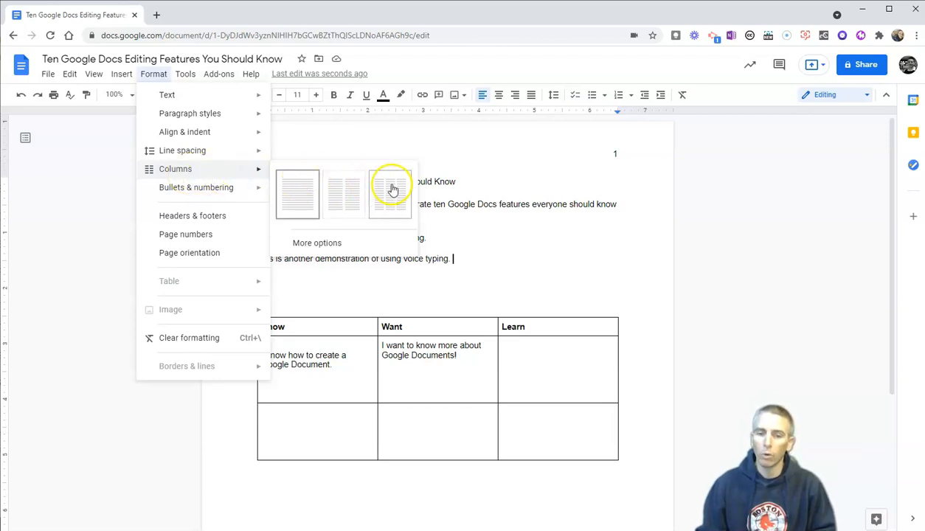
mouse_move(315, 242)
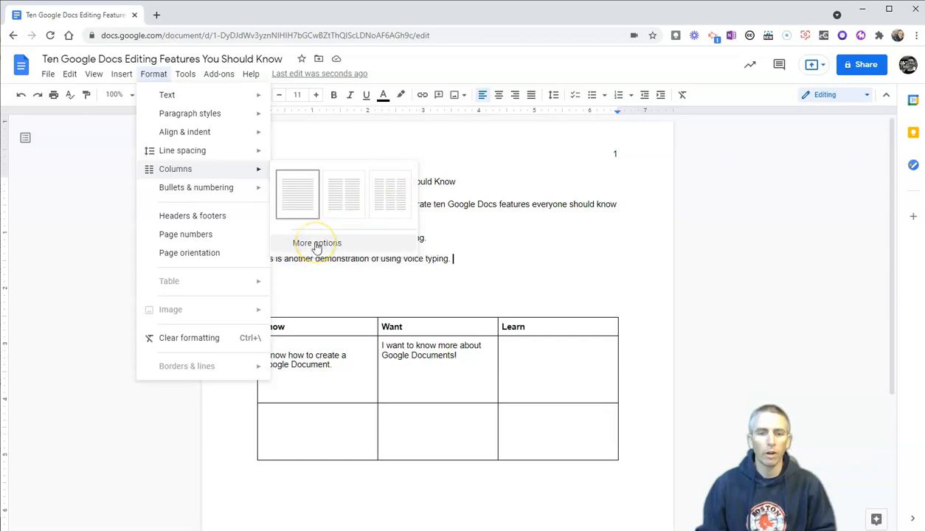
left_click(317, 242)
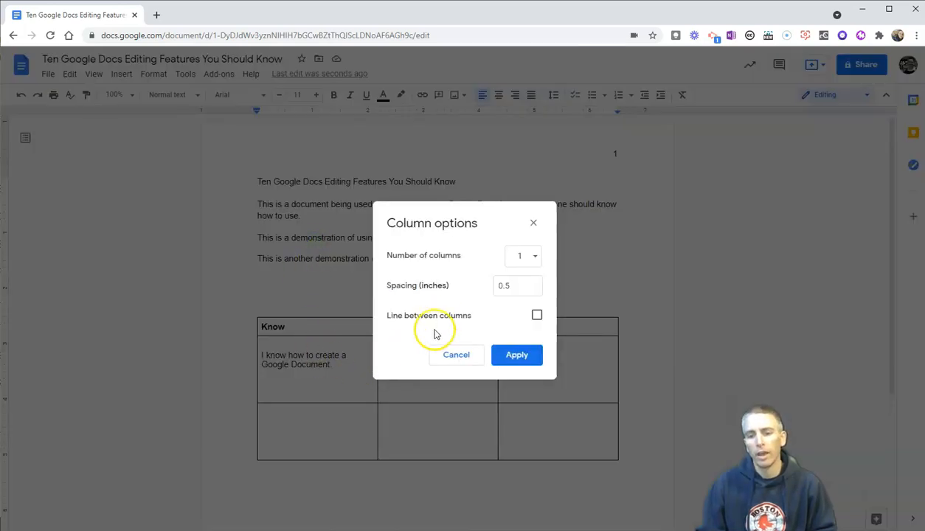
Step: Set two columns with 1.5-inch spacing and a line between them, then apply
left_click(522, 255)
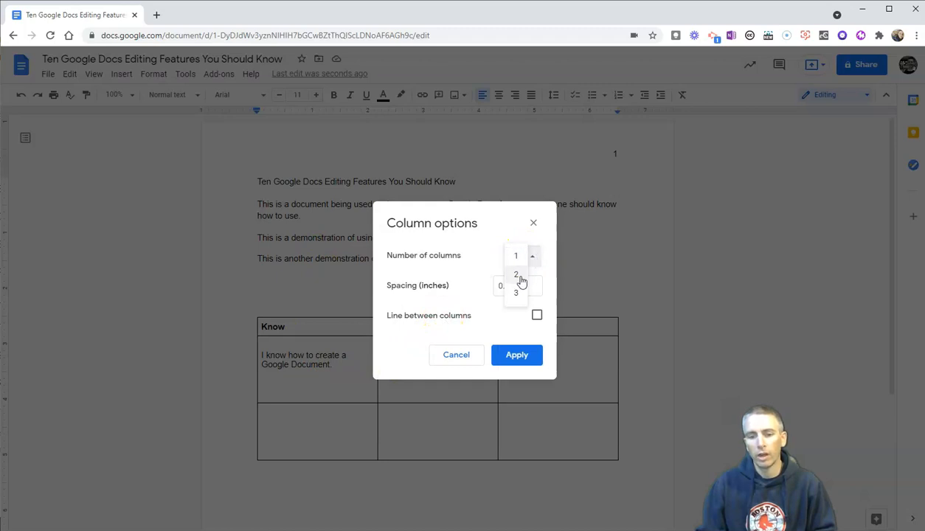
left_click(517, 273)
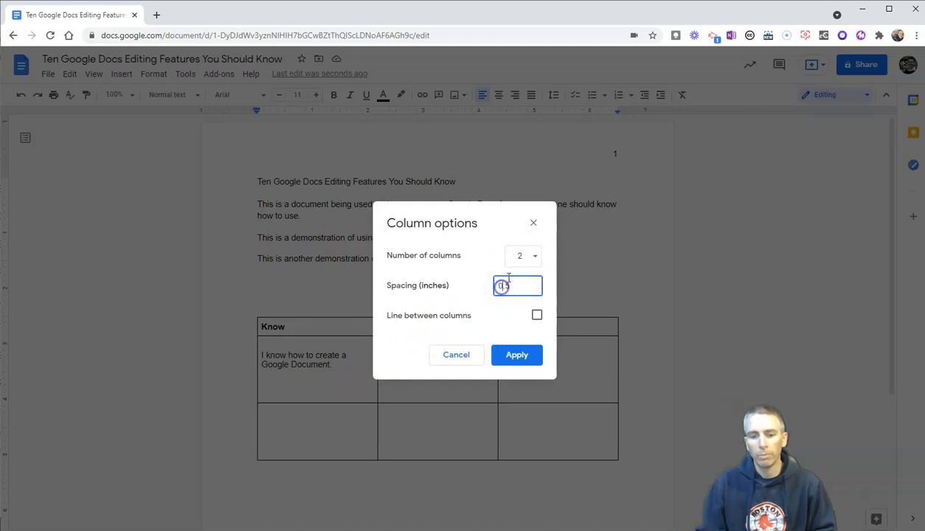
type("5")
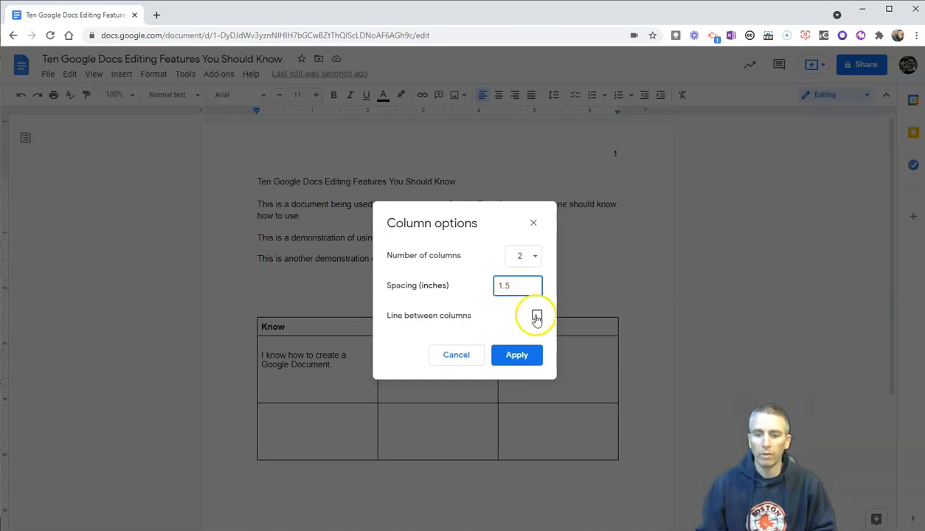
left_click(536, 315)
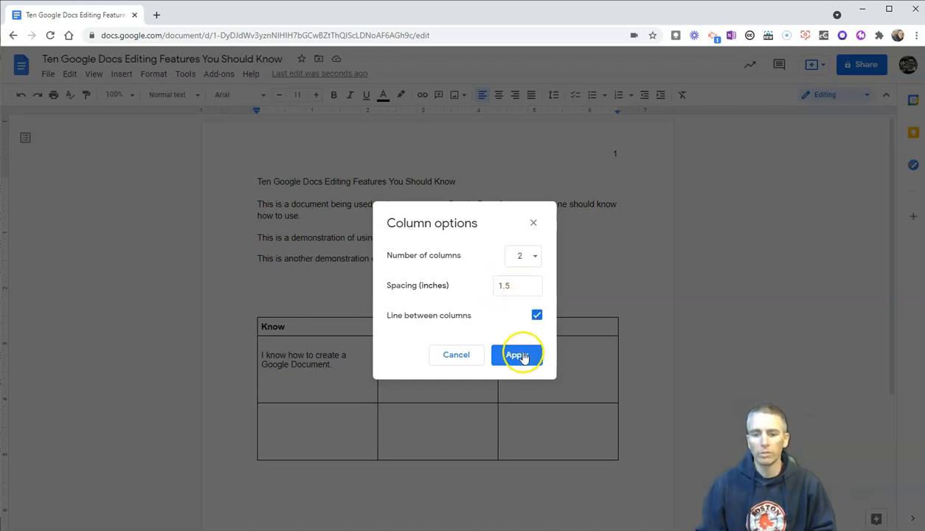
left_click(516, 353)
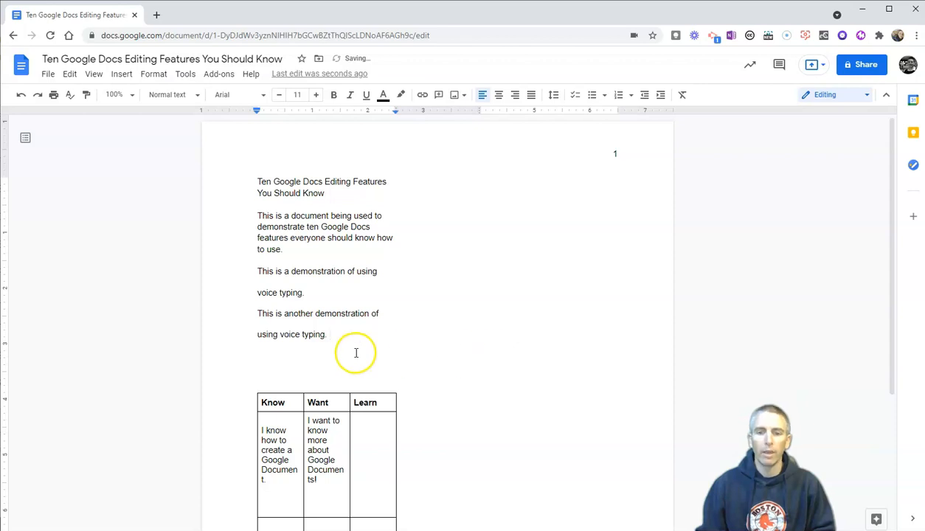
Step: Review the two-column page, then undo back to the single-column layout
scroll("down", 3)
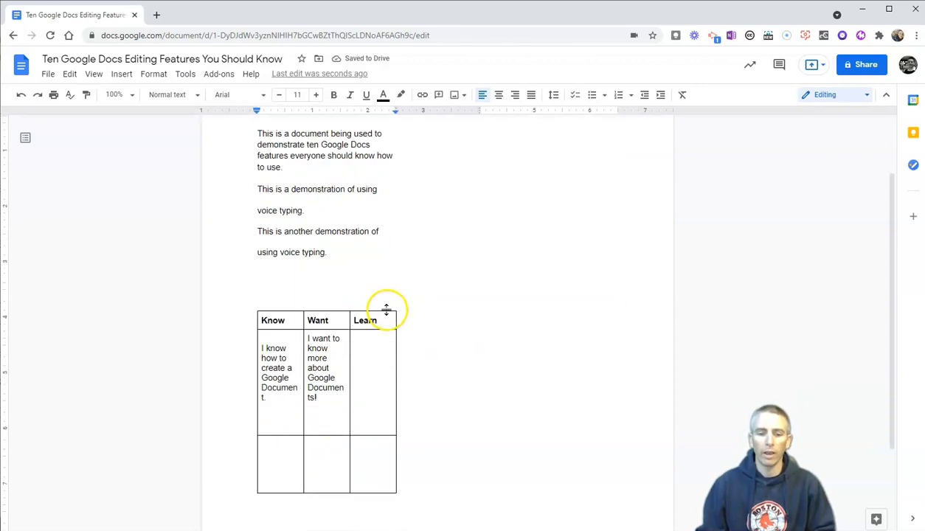
scroll("up", 3)
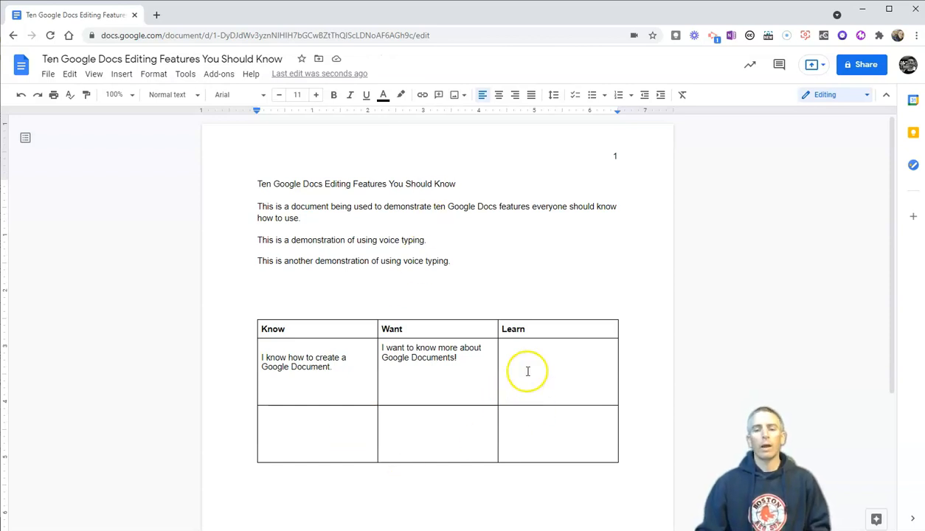
Step: Place the cursor in the empty Learn cell and bring up the special characters picker
left_click(519, 365)
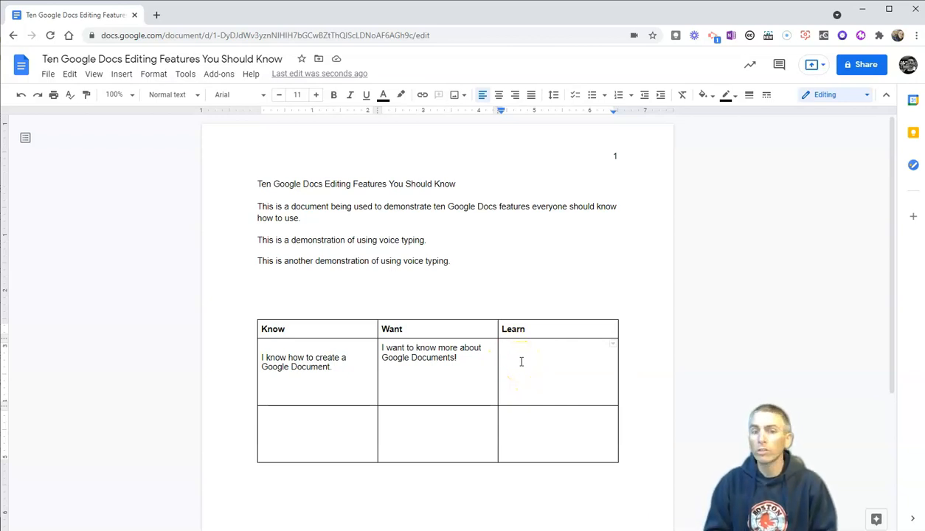
left_click(522, 348)
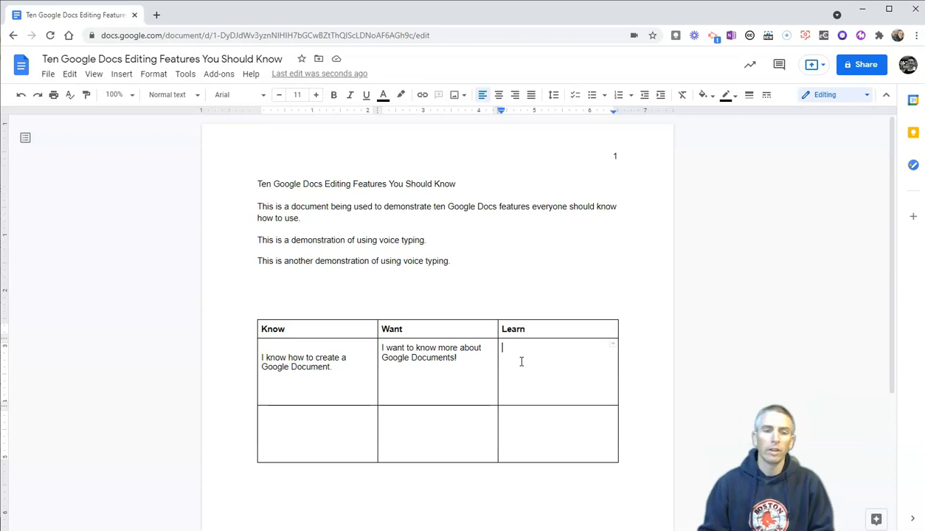
mouse_move(173, 132)
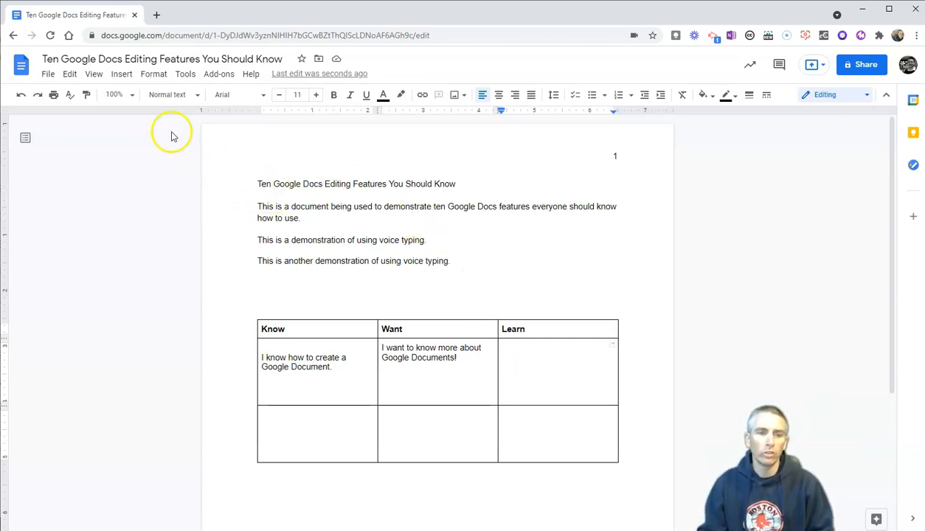
left_click(121, 73)
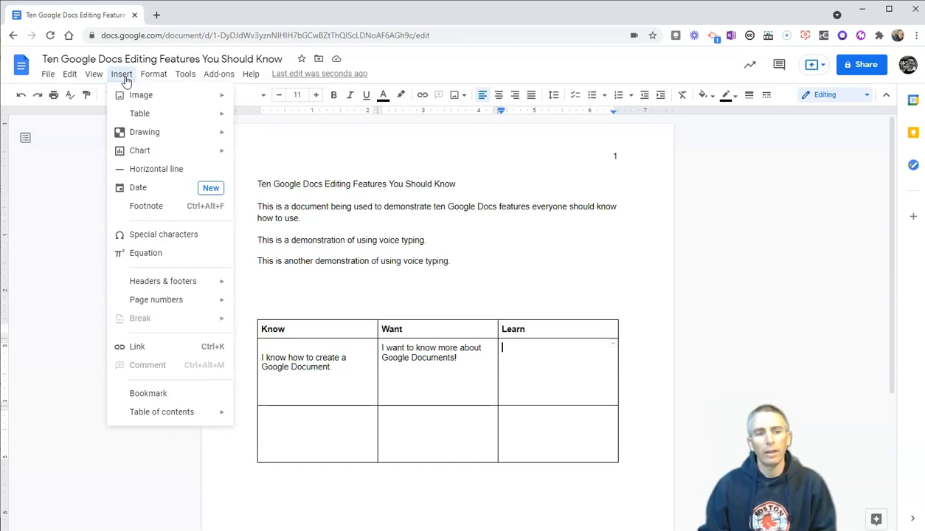
mouse_move(158, 236)
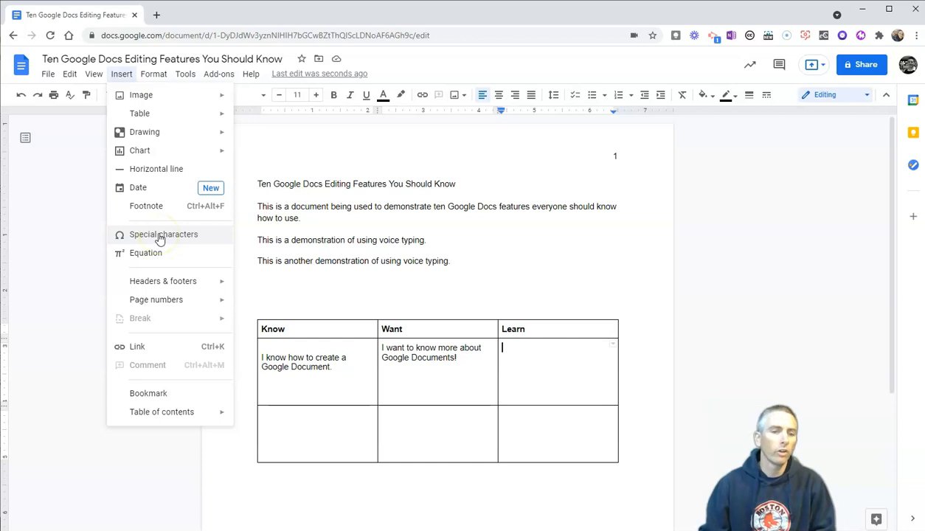
mouse_move(144, 252)
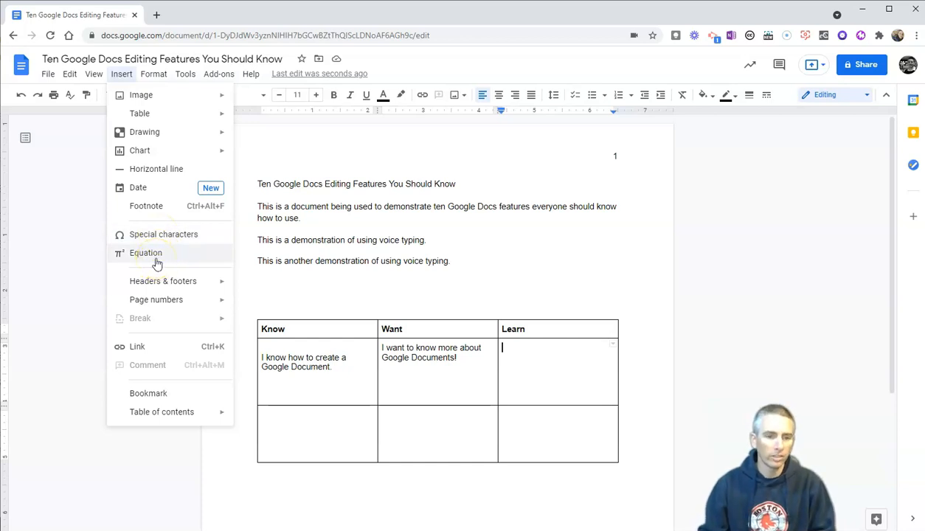
left_click(164, 233)
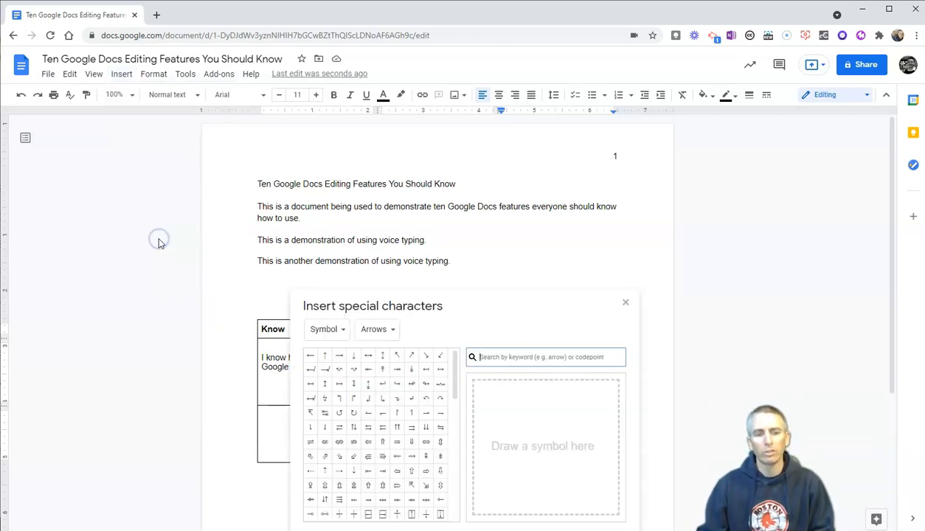
mouse_move(564, 288)
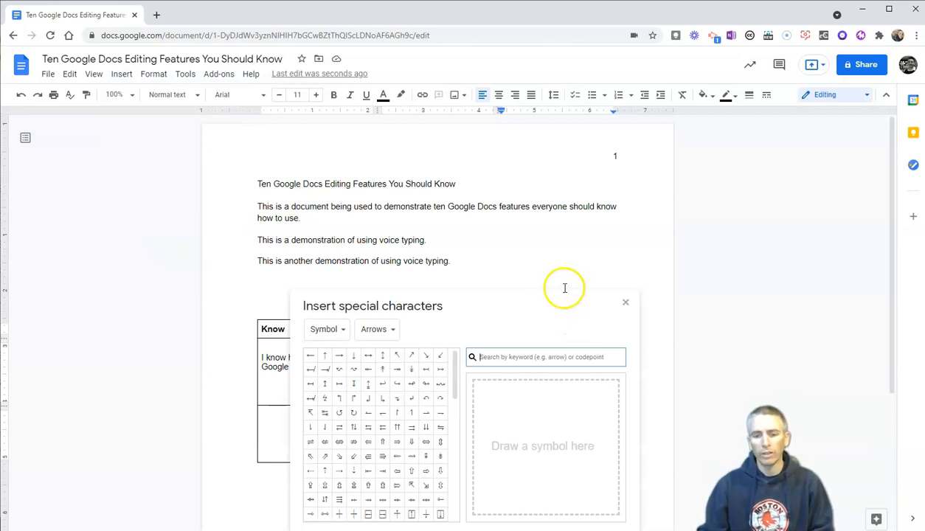
mouse_move(339, 356)
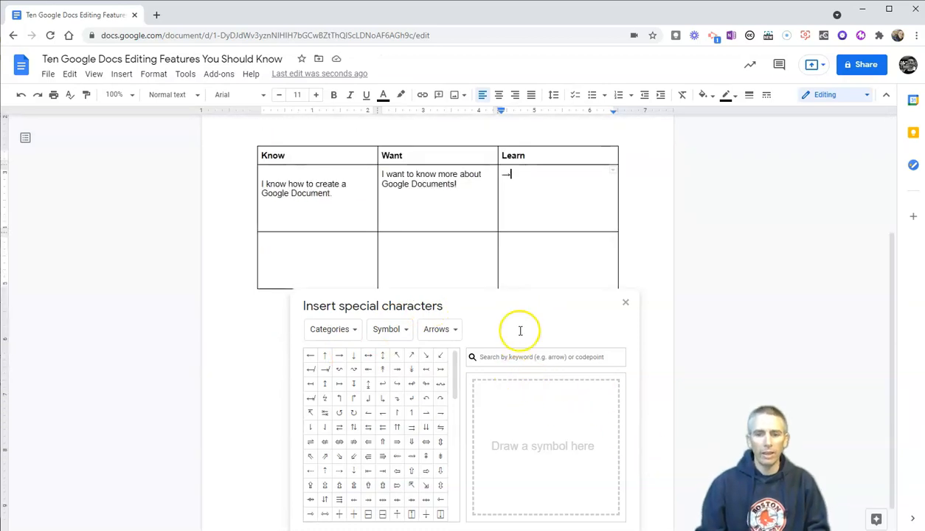
mouse_move(513, 180)
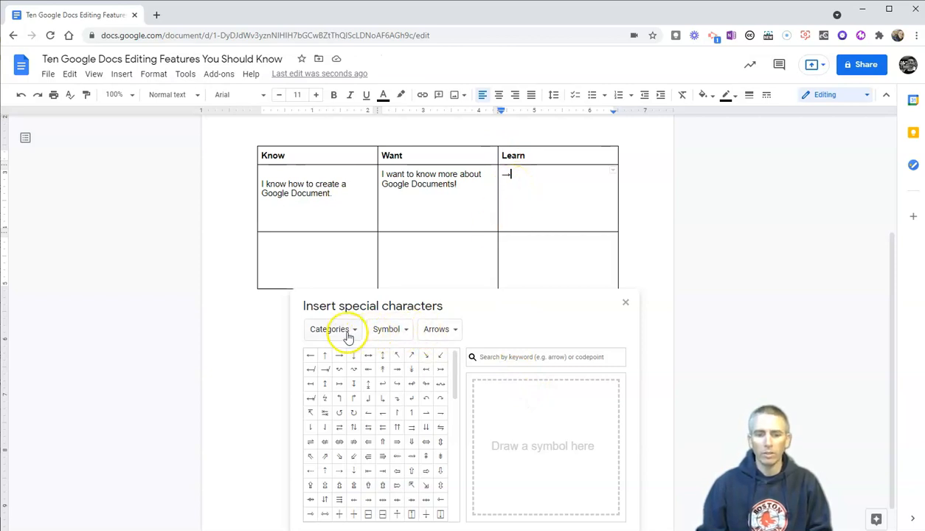
Step: Insert eyes, heart and clapping-hands emojis into the Learn cell, then close the picker
left_click(389, 328)
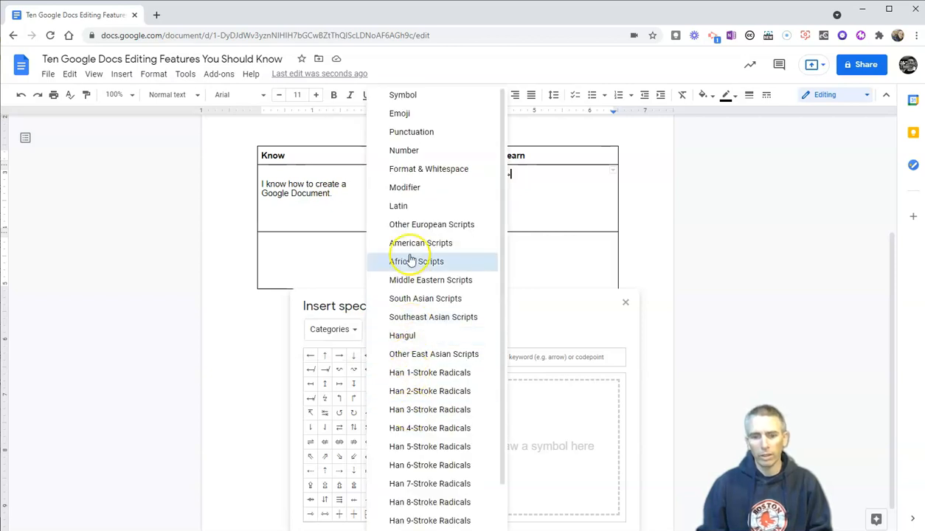
mouse_move(416, 112)
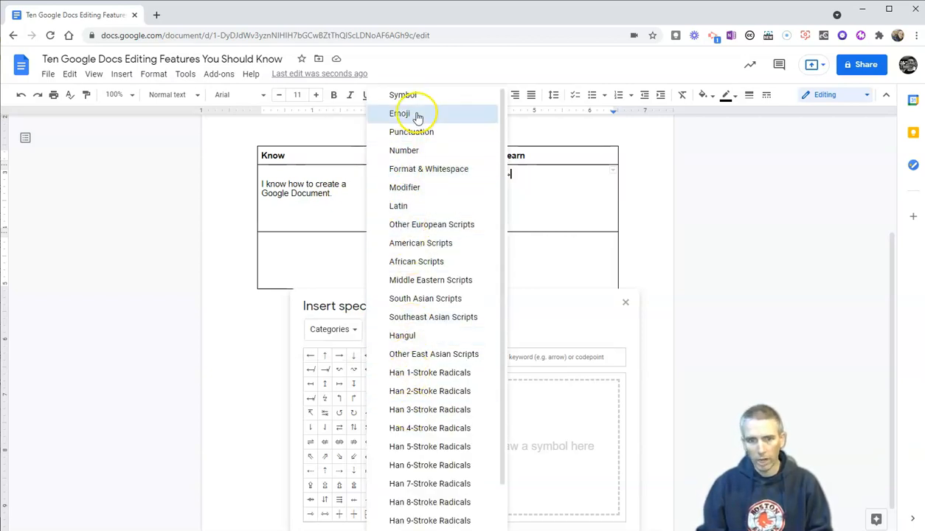
left_click(401, 112)
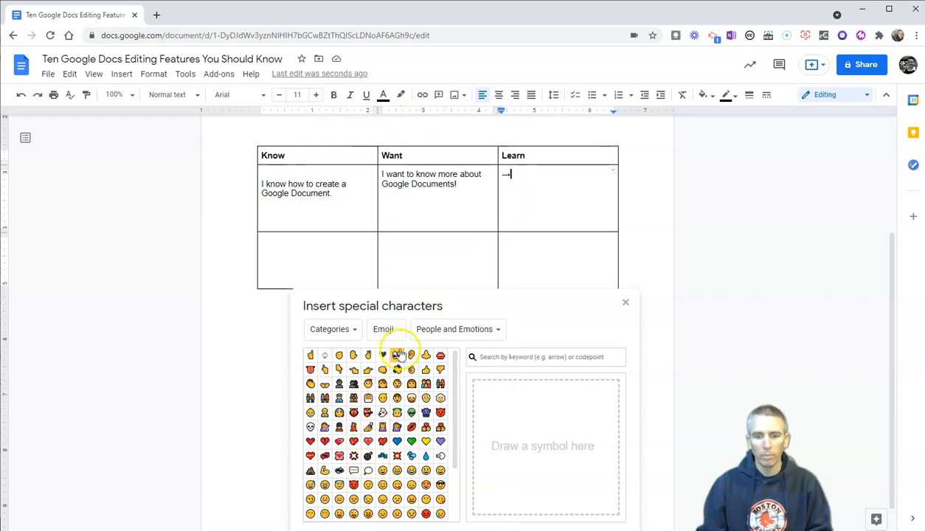
mouse_move(396, 354)
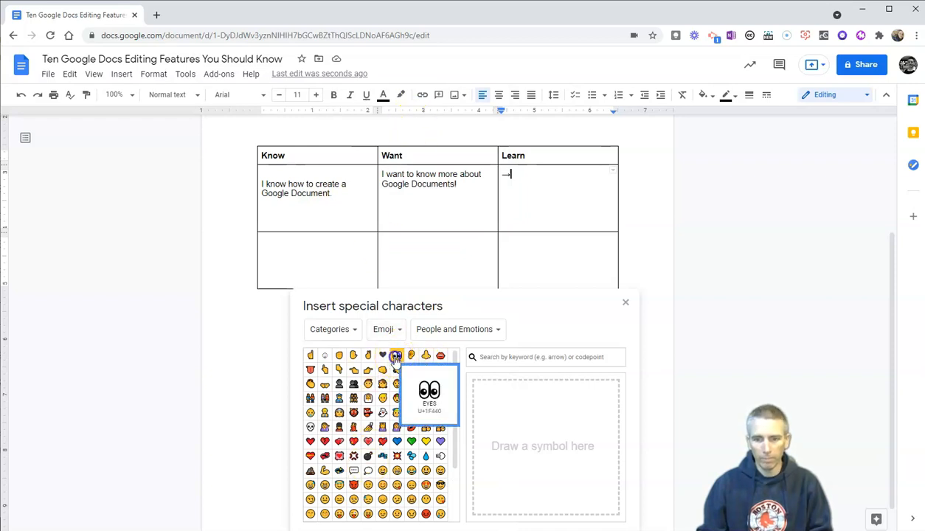
left_click(395, 356)
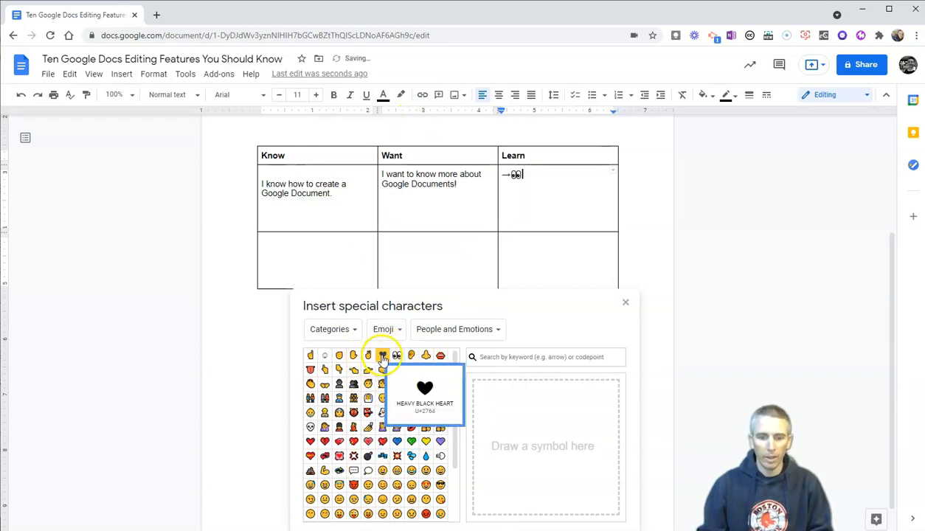
left_click(382, 354)
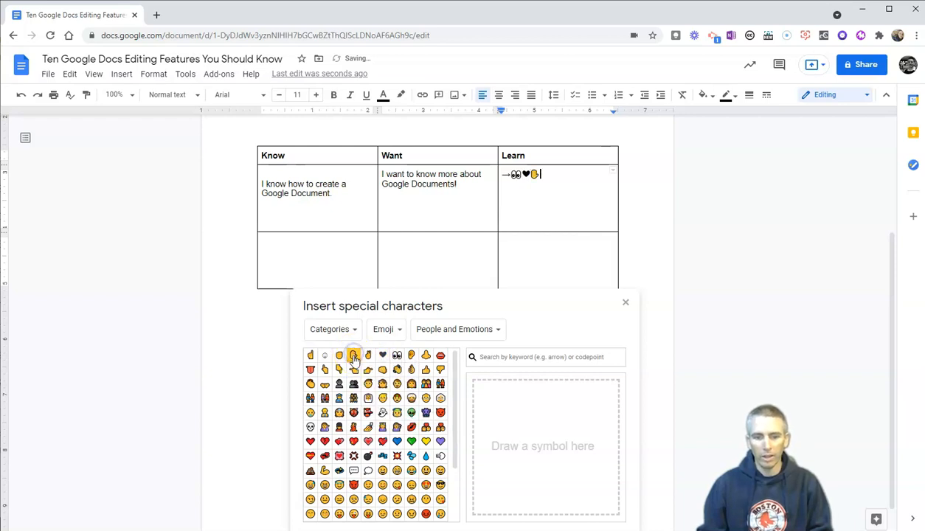
mouse_move(310, 384)
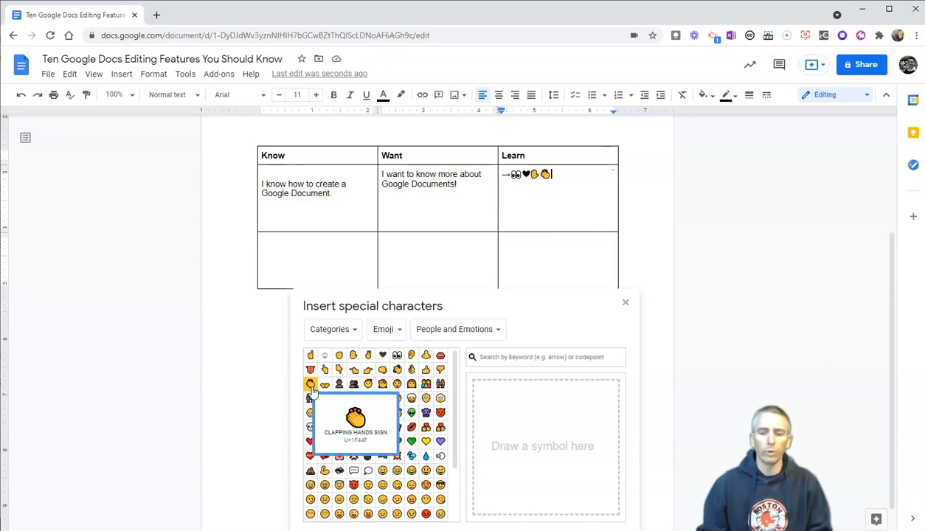
left_click(625, 303)
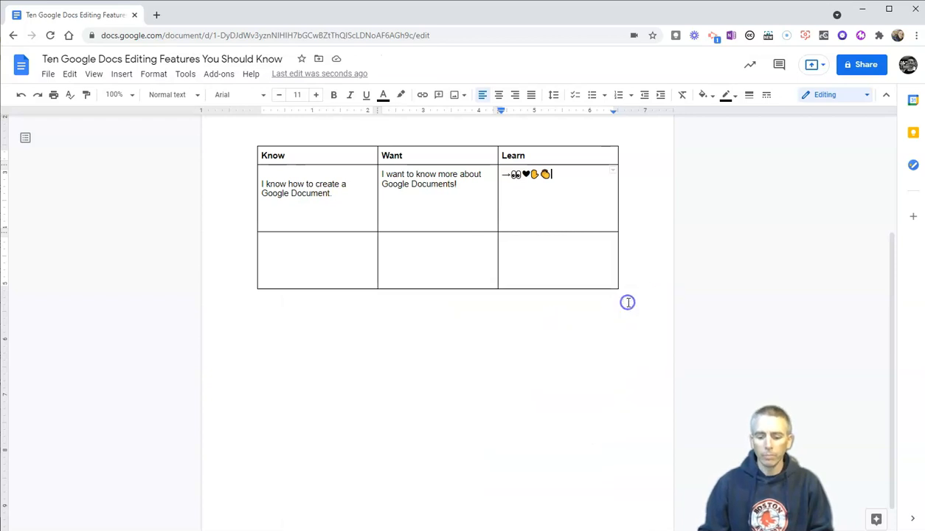
mouse_move(392, 362)
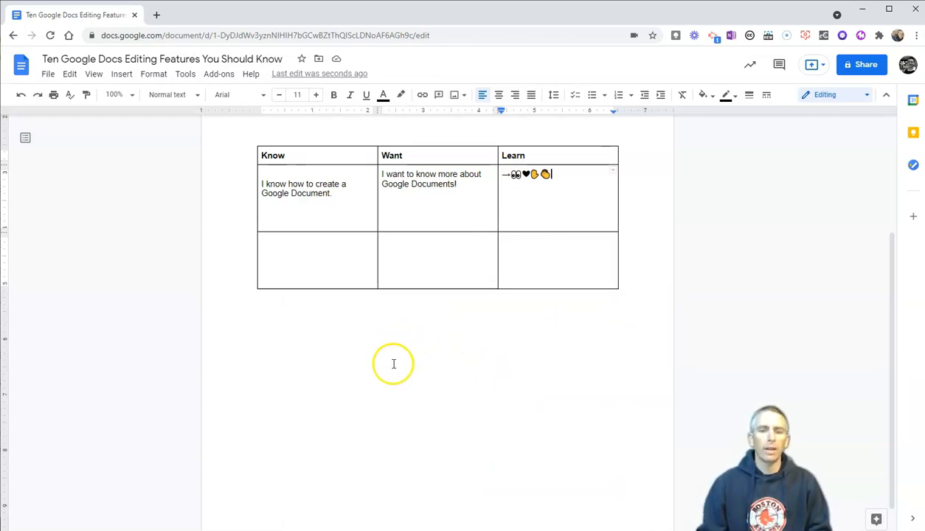
mouse_move(389, 382)
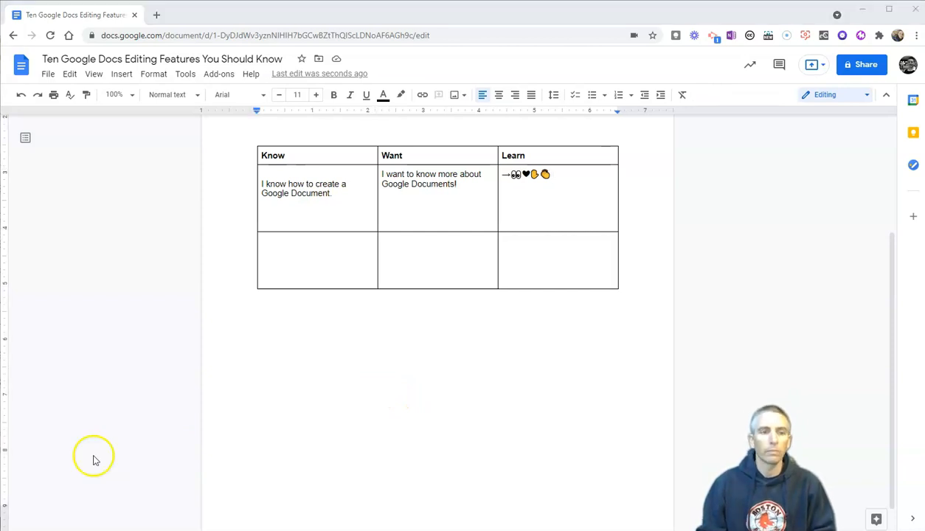
mouse_move(70, 74)
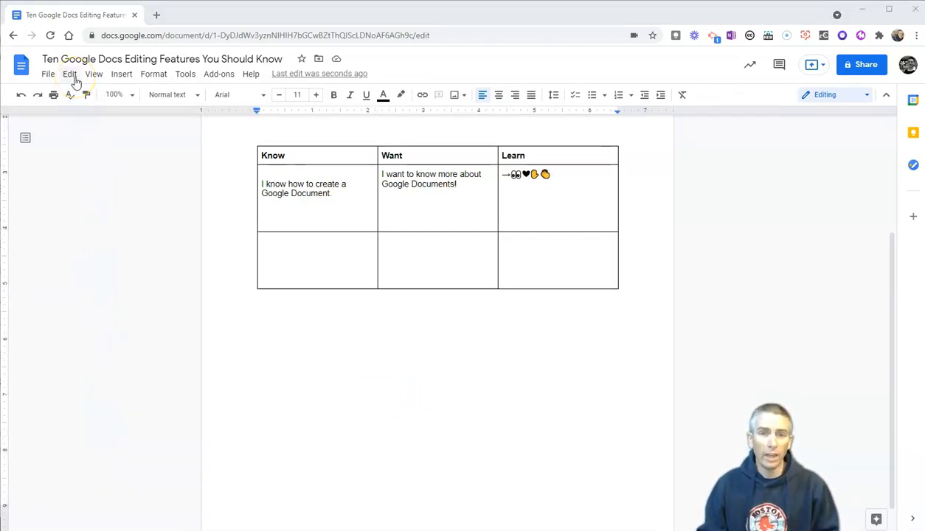
Step: Replace every occurrence of 'Google' with 'Microsoft' via Find and replace with Match case on
left_click(69, 74)
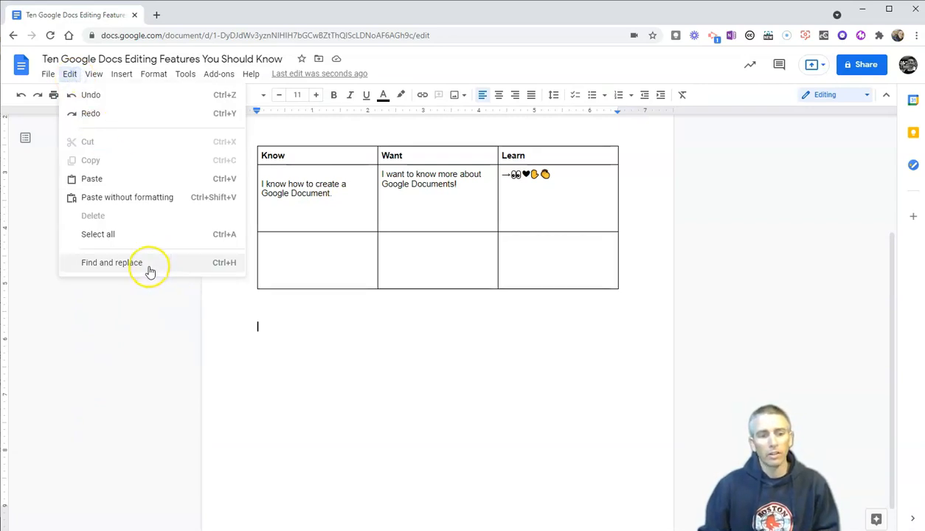
left_click(112, 262)
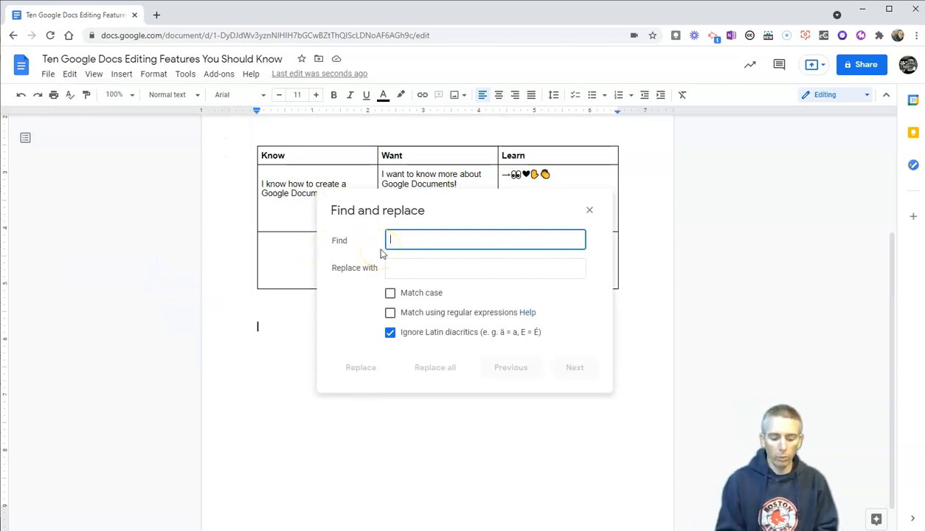
type("Google")
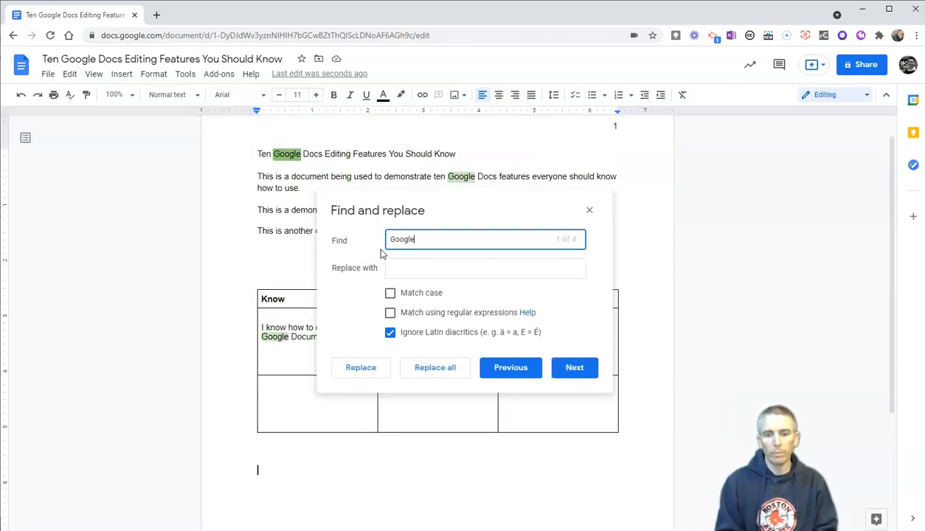
left_click(484, 267)
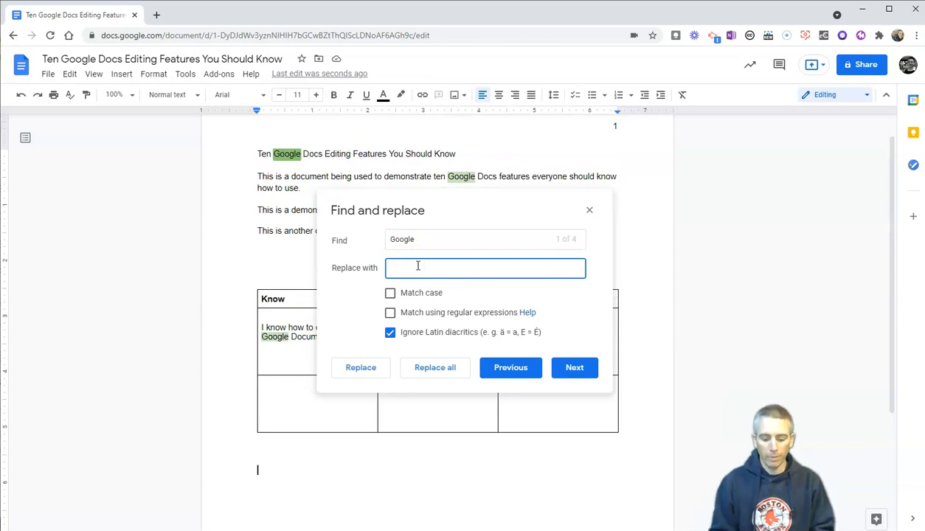
type("Microsoft")
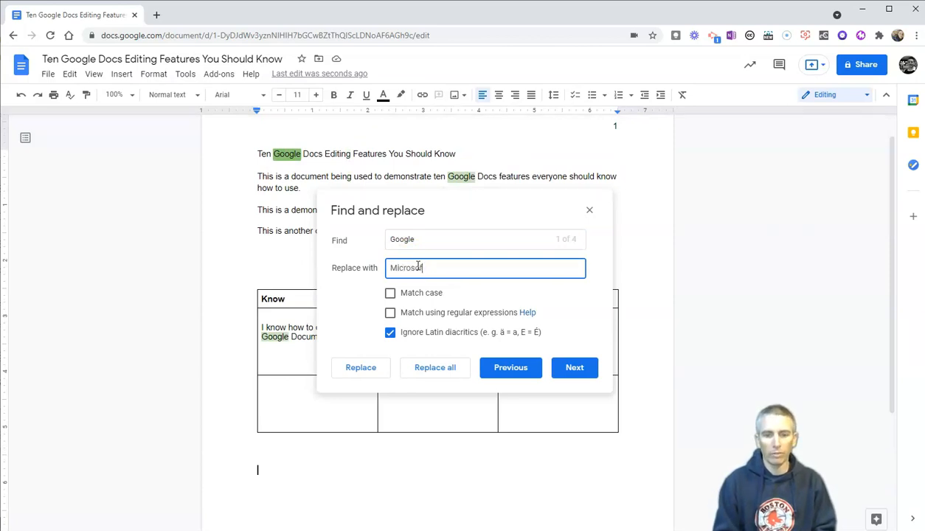
mouse_move(404, 306)
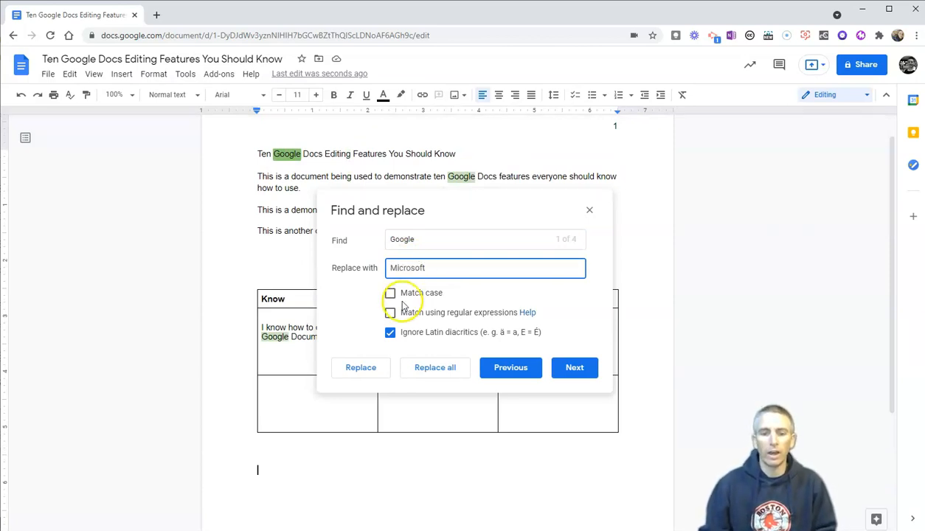
left_click(389, 292)
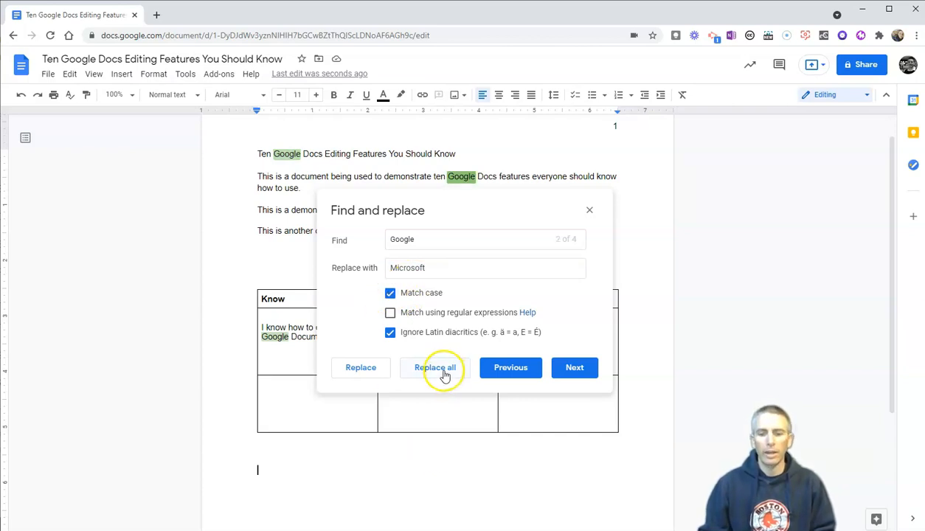
left_click(434, 367)
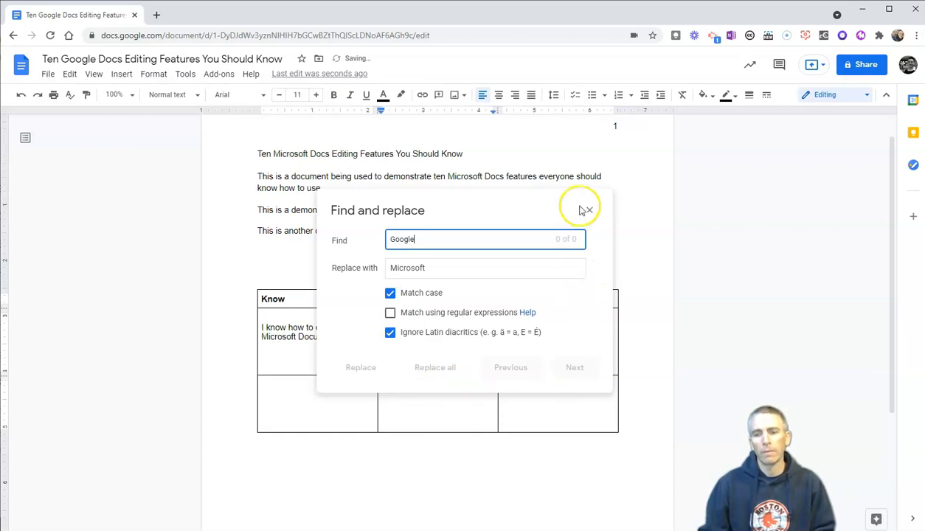
Step: Close the Find and replace dialog, leaving the document reading 'Microsoft'
left_click(588, 209)
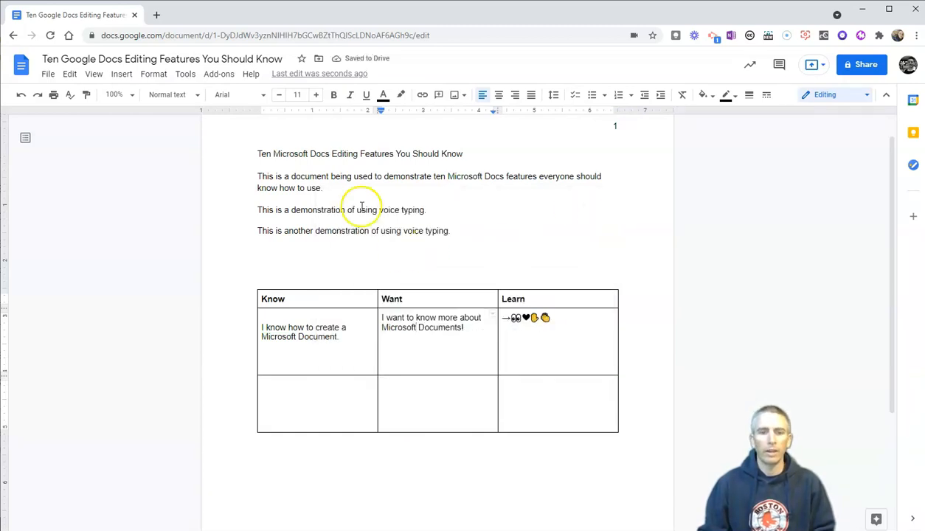
mouse_move(278, 153)
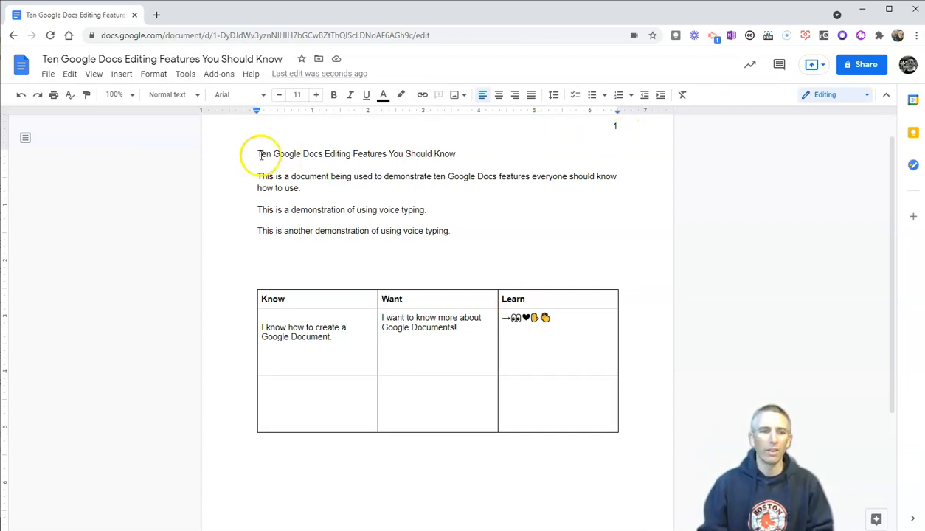
mouse_move(47, 74)
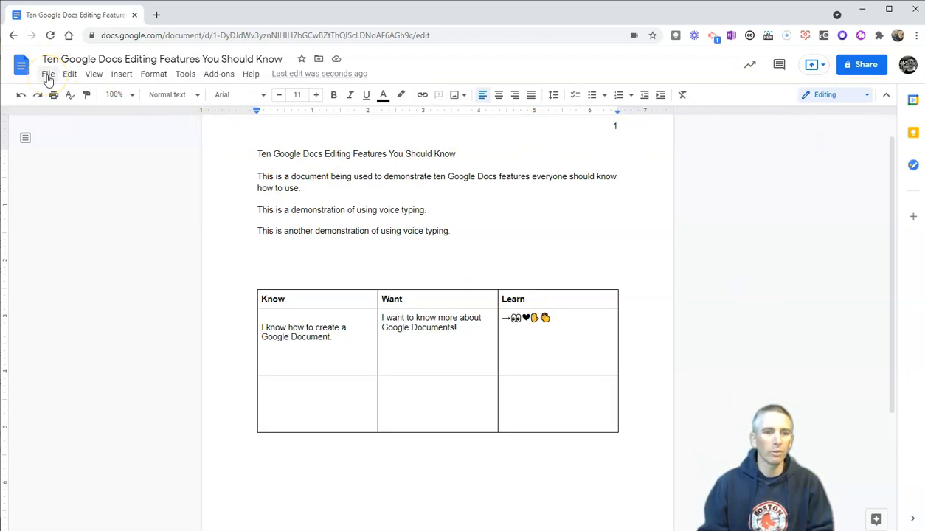
Step: Show the document's full version history from the File menu
left_click(47, 74)
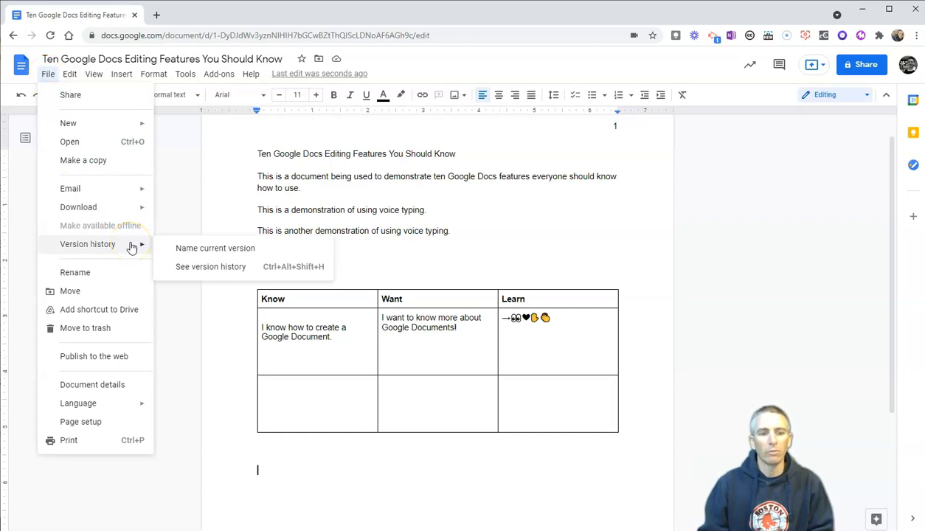
left_click(210, 265)
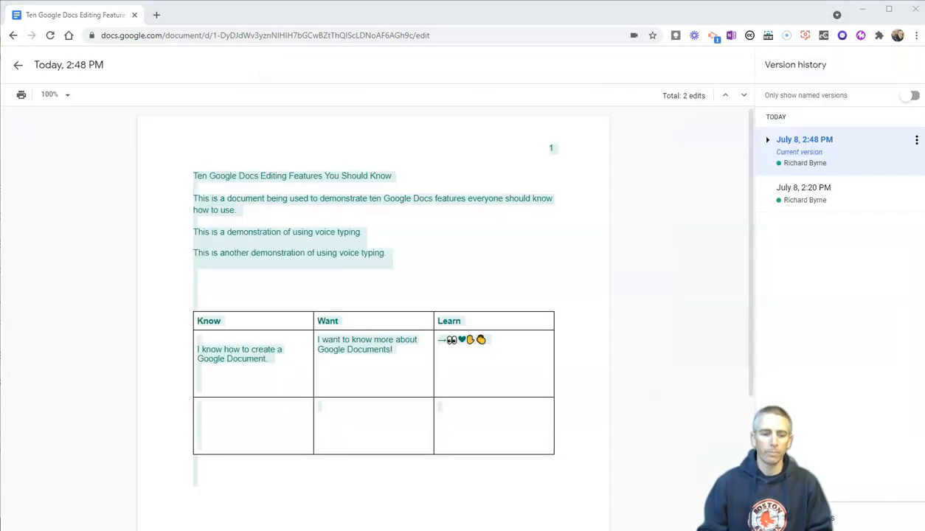
mouse_move(570, 265)
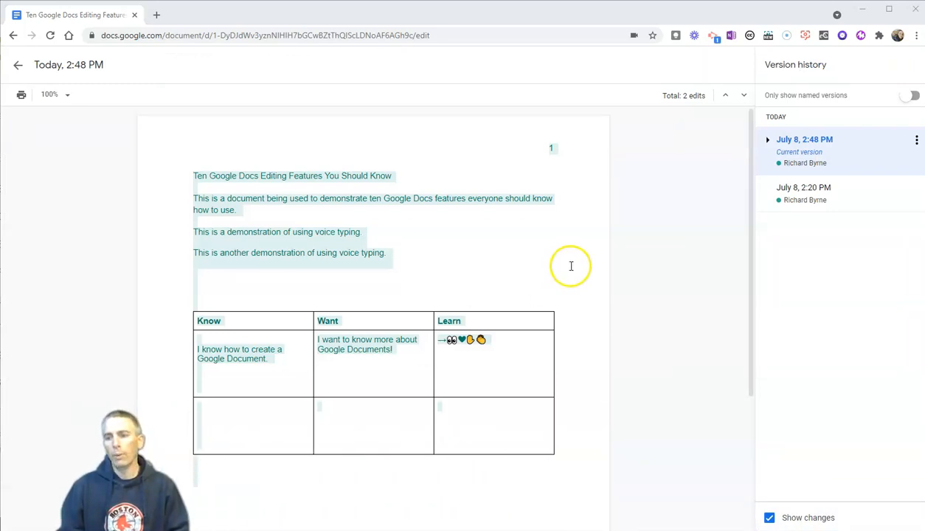
Step: Expand today's detailed versions, preview the July 8, 2:21 PM version and bring up its actions
left_click(767, 139)
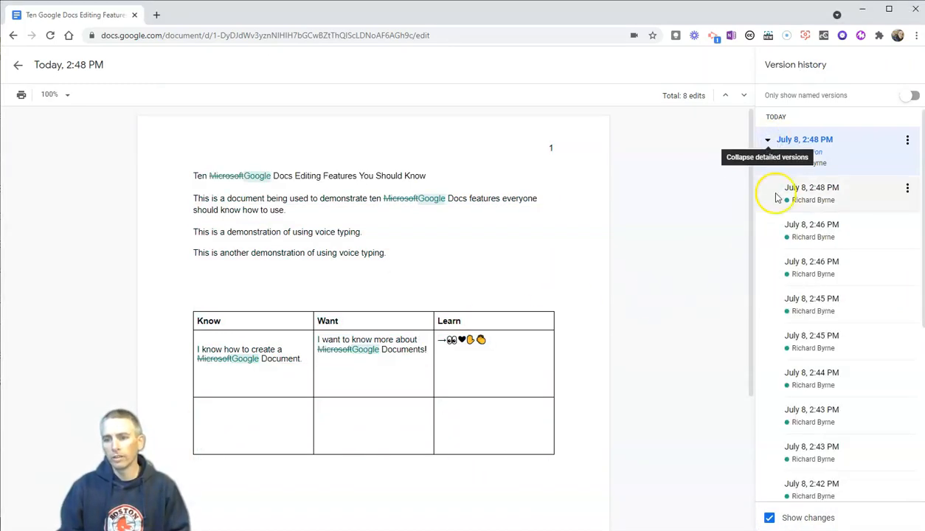
scroll("down", 3)
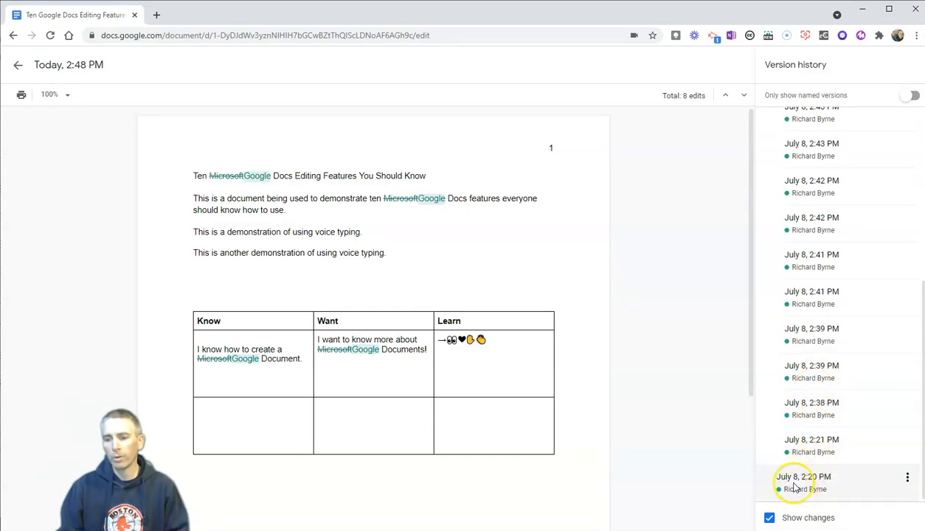
left_click(811, 440)
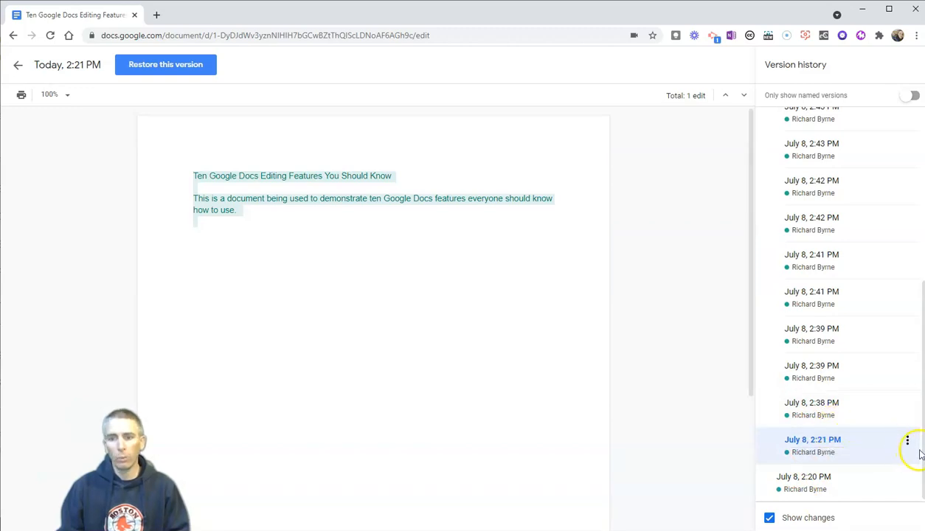
left_click(907, 439)
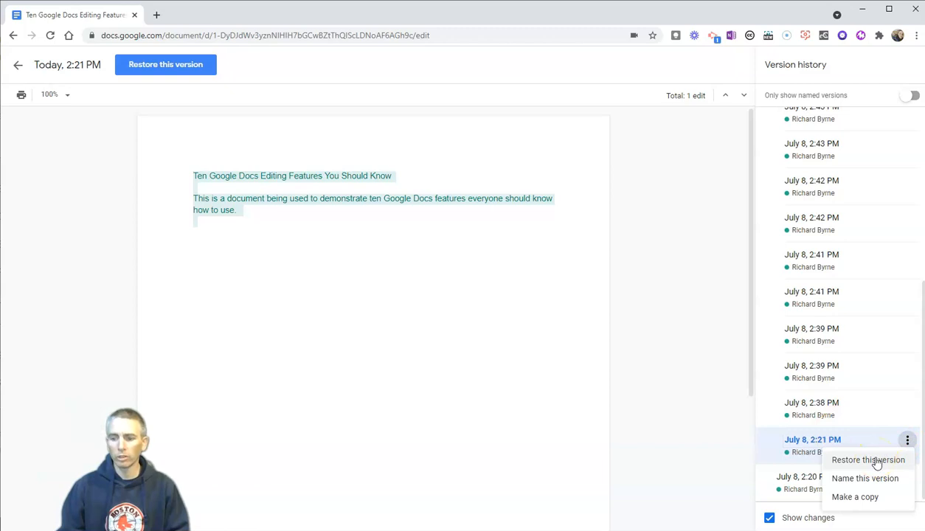
mouse_move(865, 478)
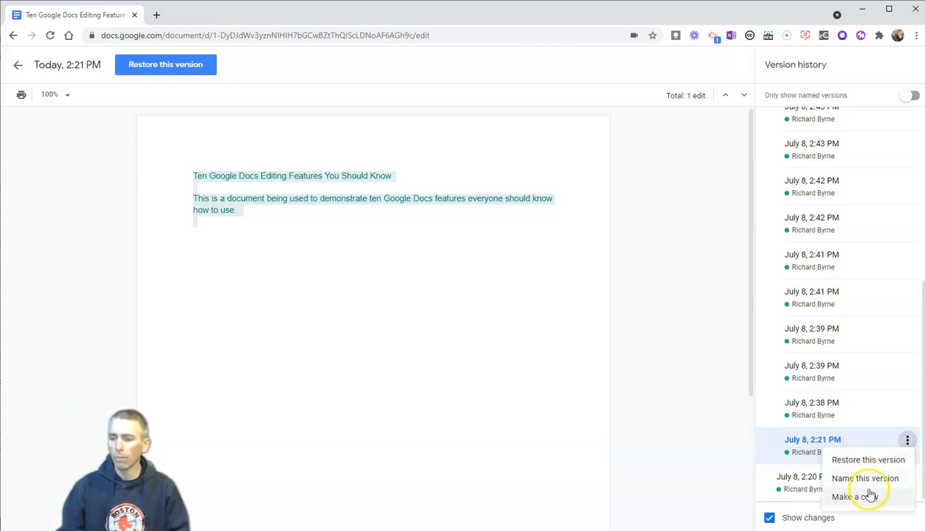
mouse_move(864, 496)
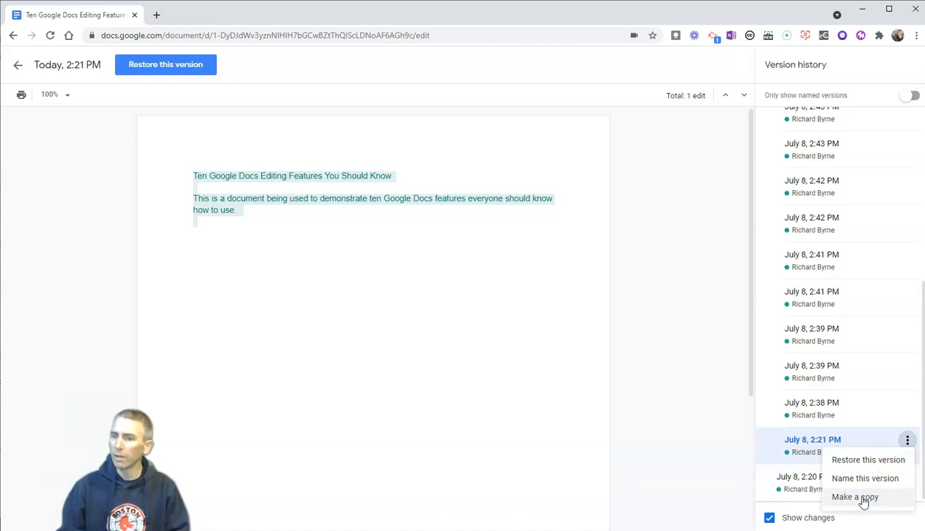